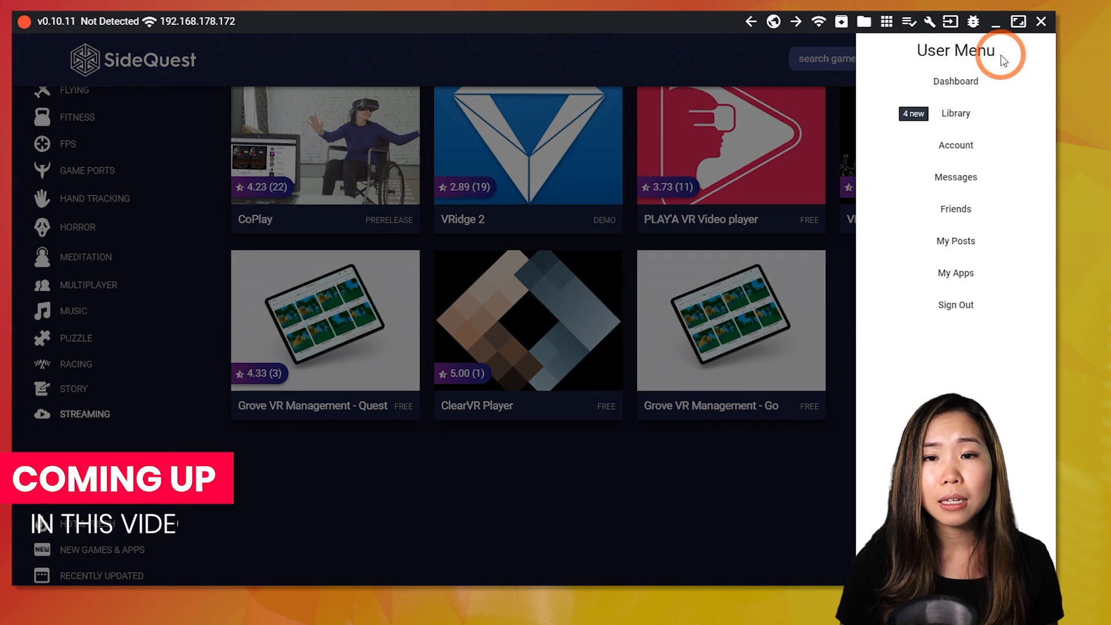
Show the account dashboard and browse its news feed of app updates
click(955, 81)
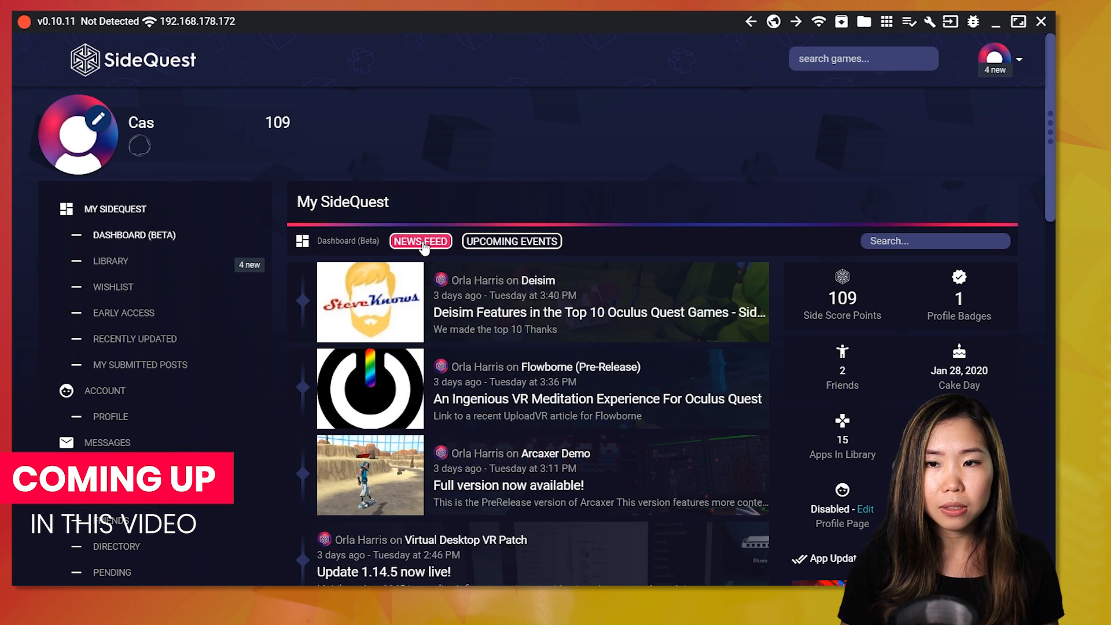
mouse_move(610, 355)
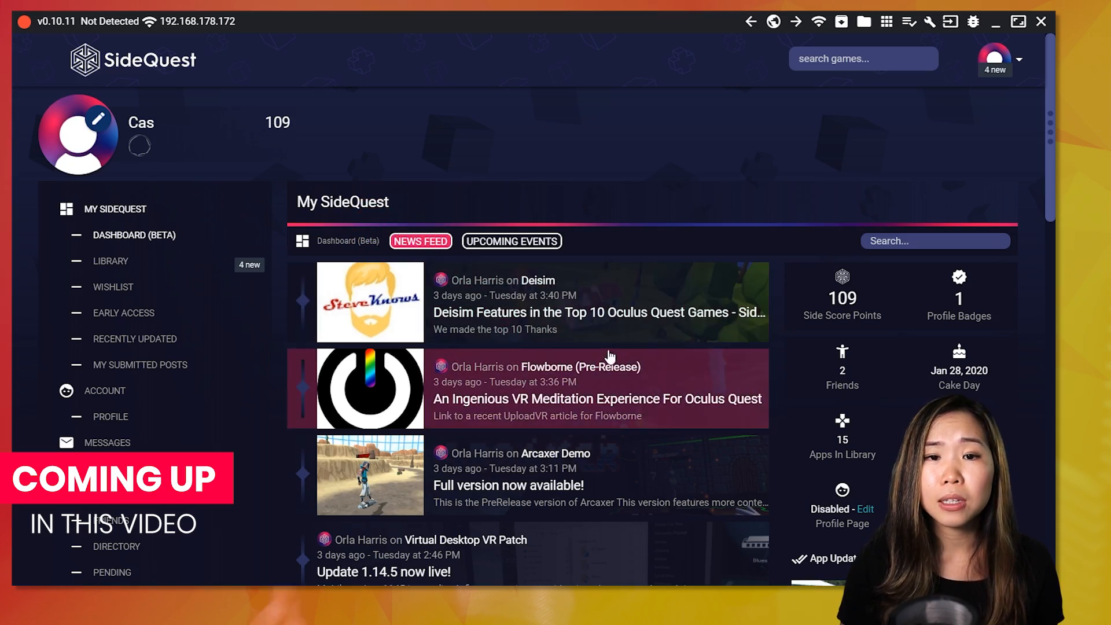
scroll(down, 3)
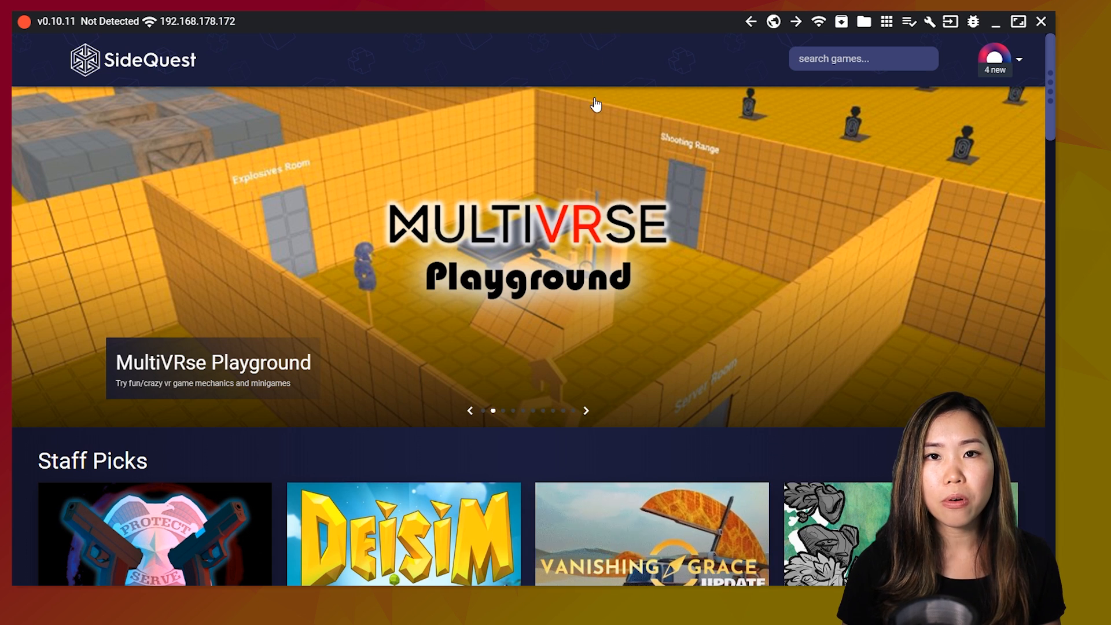
Browse down the home page to the all games & apps section
scroll(down, 3)
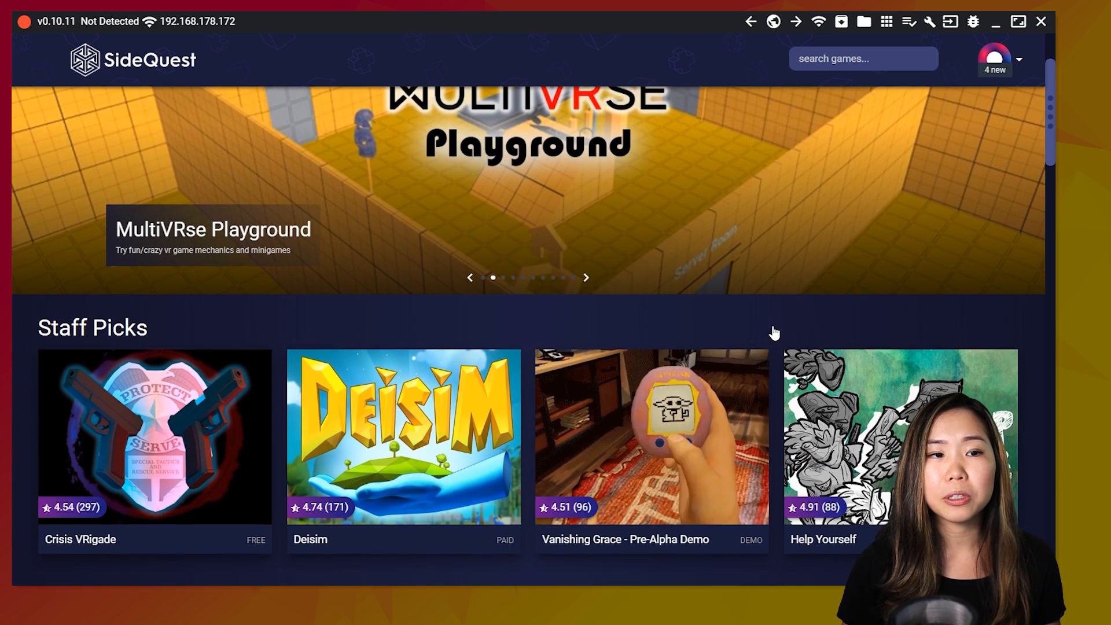
scroll(down, 3)
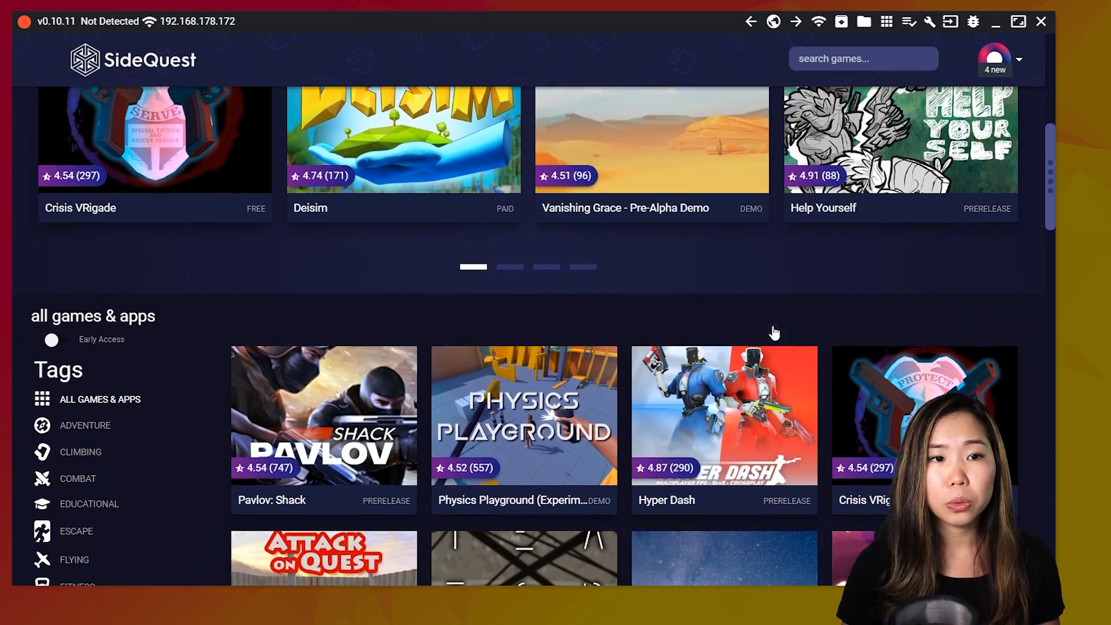
scroll(down, 3)
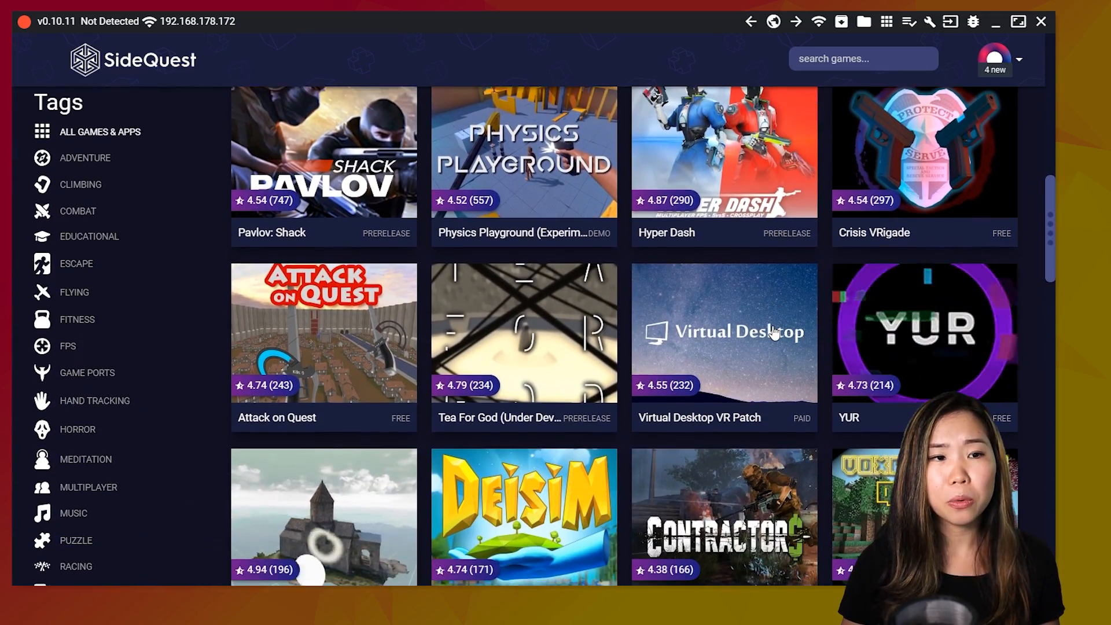
scroll(down, 3)
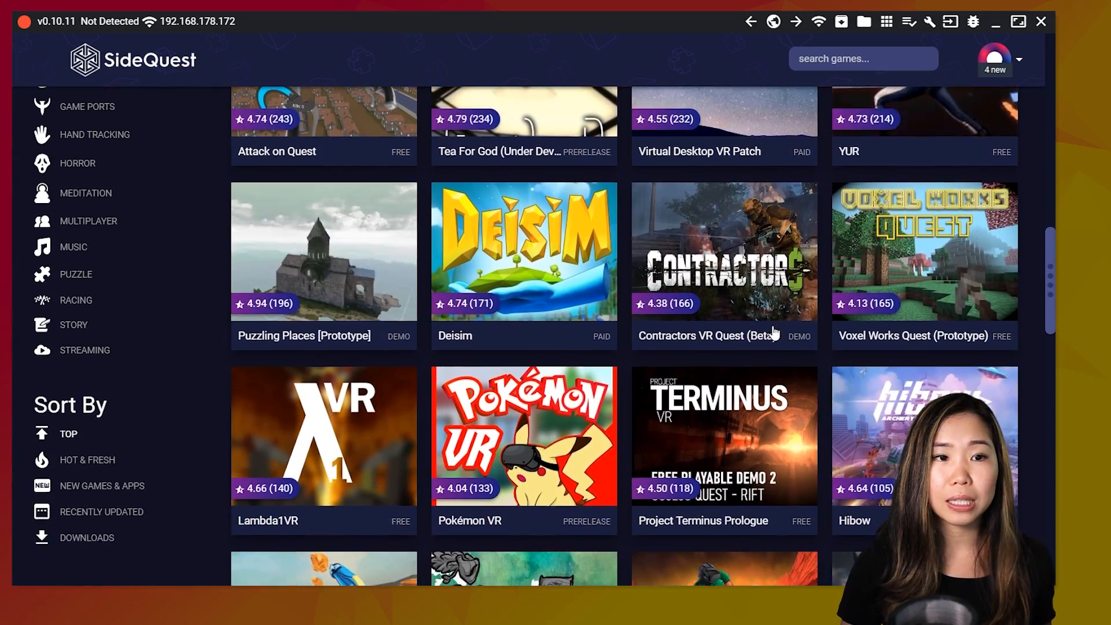
scroll(down, 3)
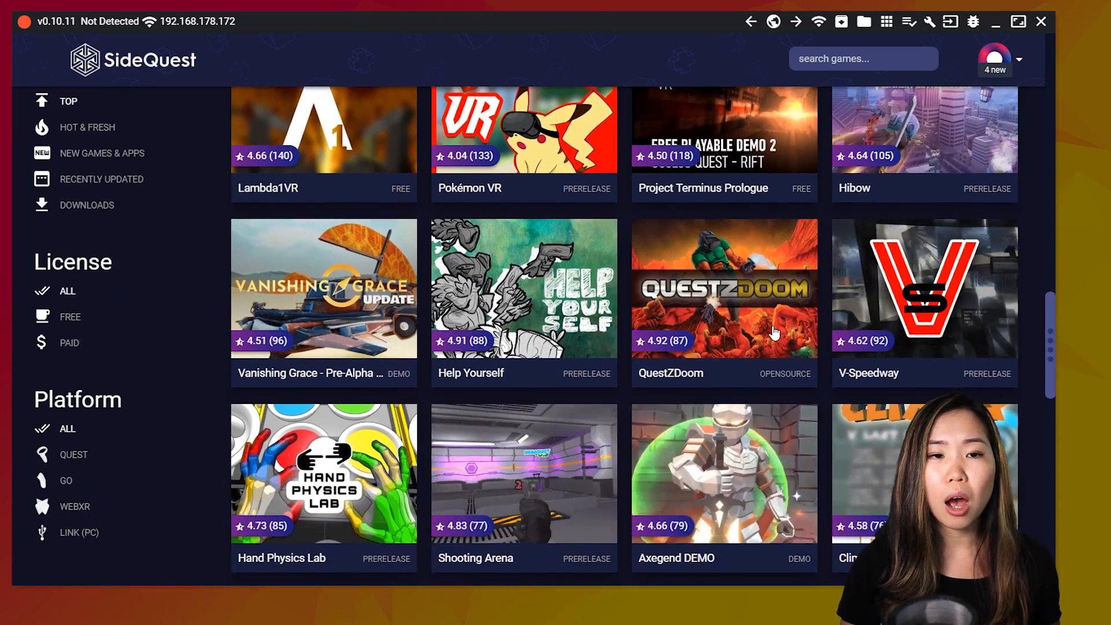
scroll(down, 3)
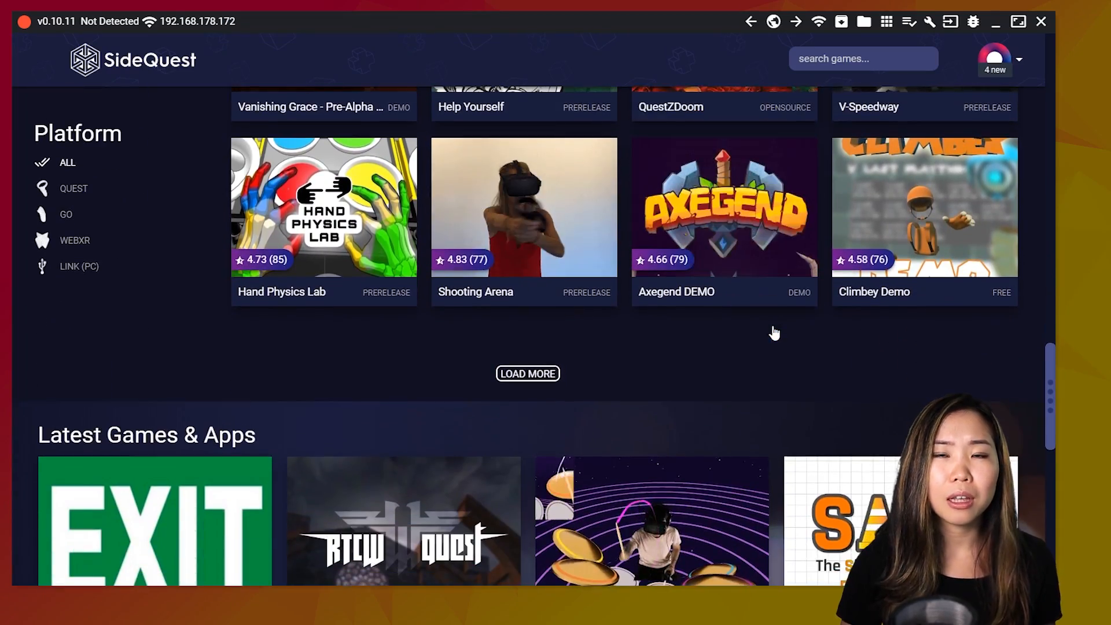
scroll(down, 3)
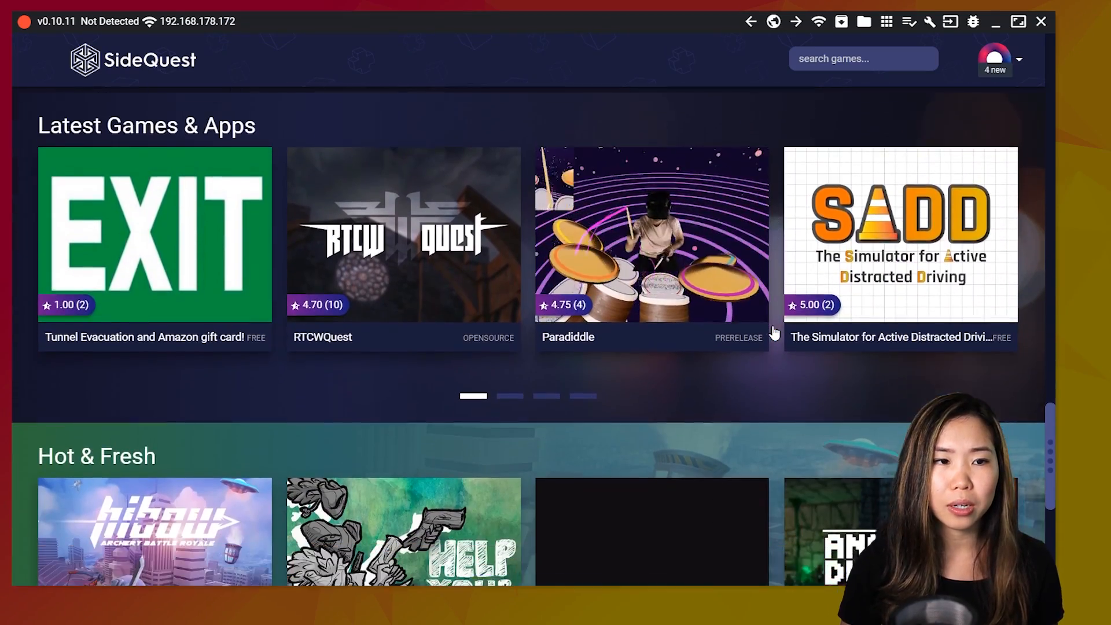
scroll(down, 3)
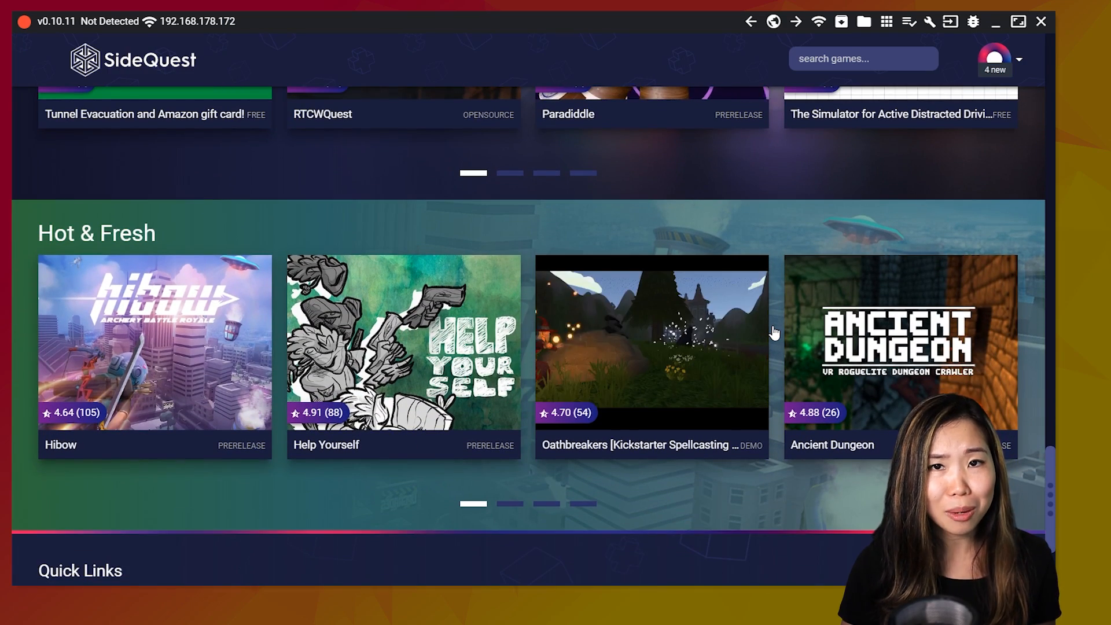
scroll(down, 3)
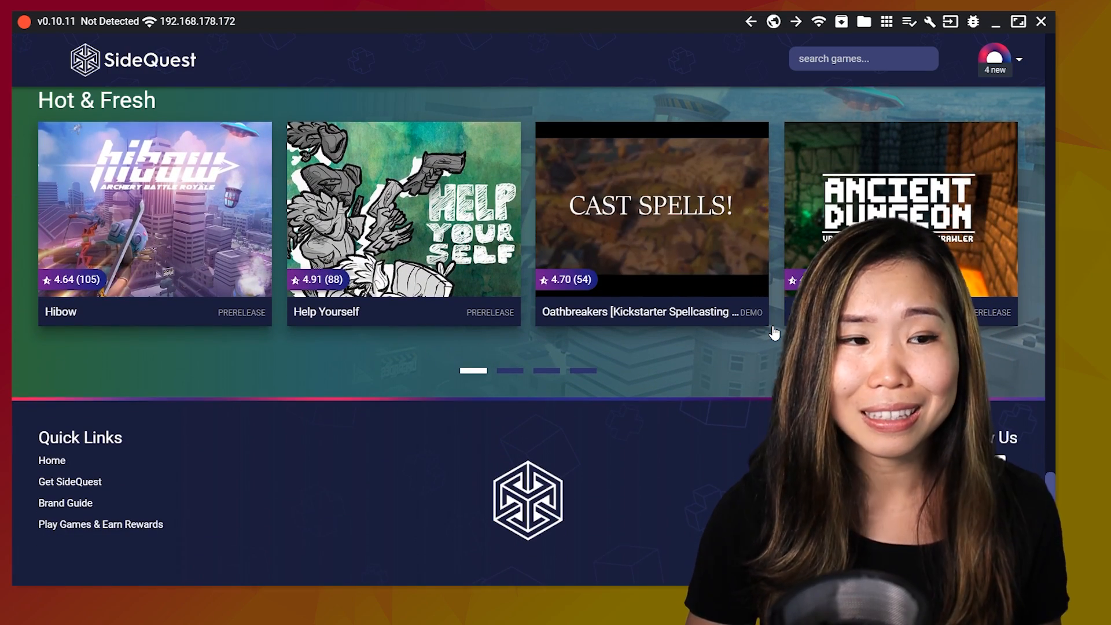
scroll(down, 3)
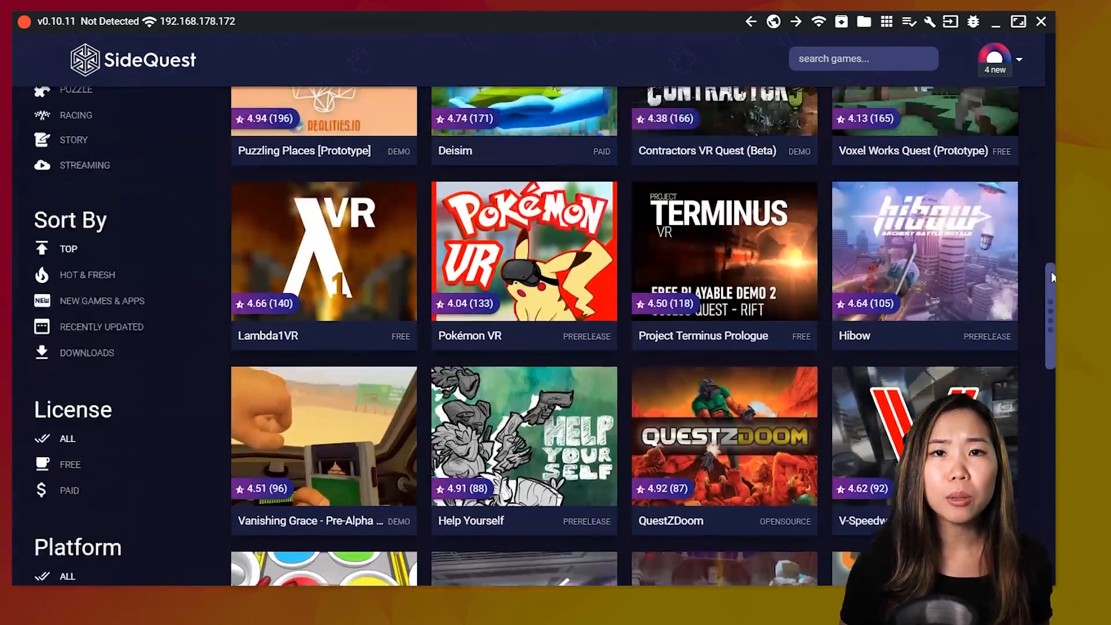
scroll(up, 3)
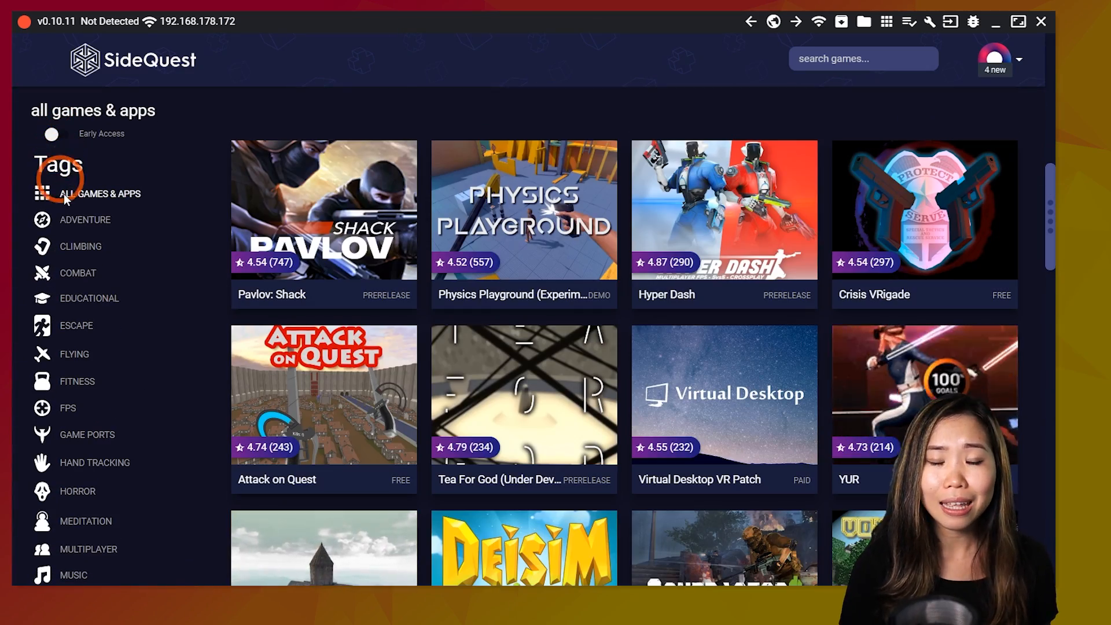
Filter the catalogue to the Adventure tag and return to the top of the list
click(85, 220)
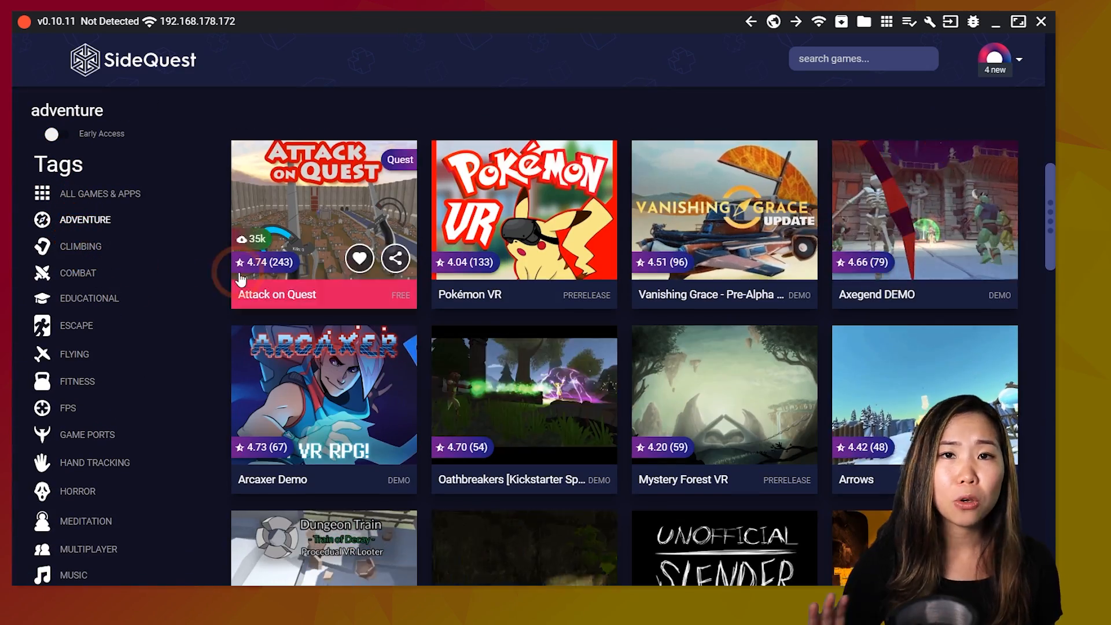
scroll(down, 3)
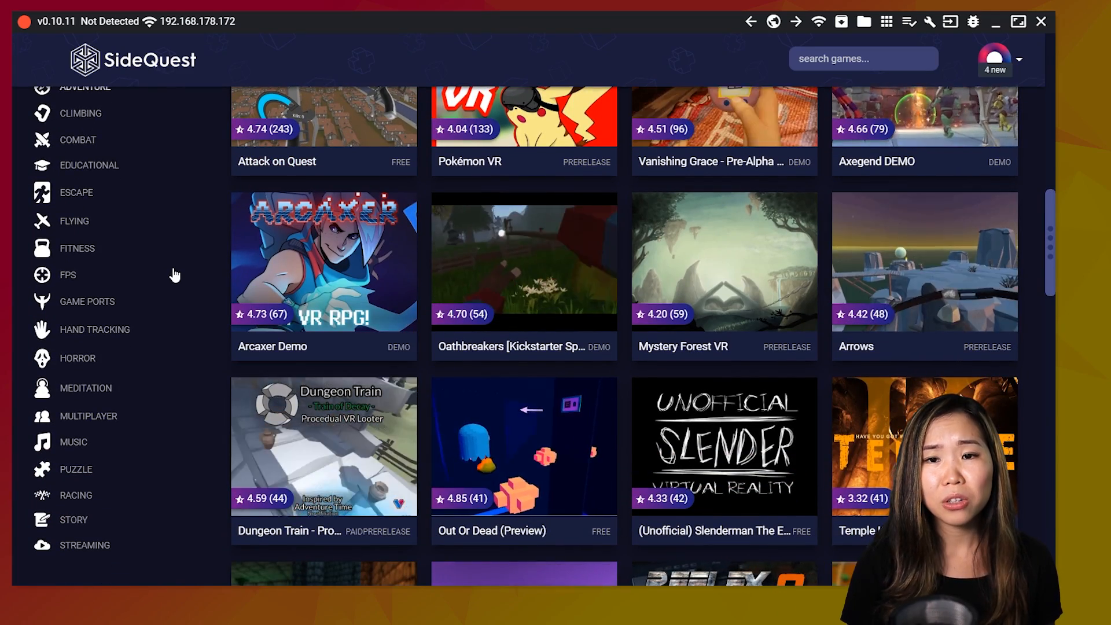
scroll(up, 3)
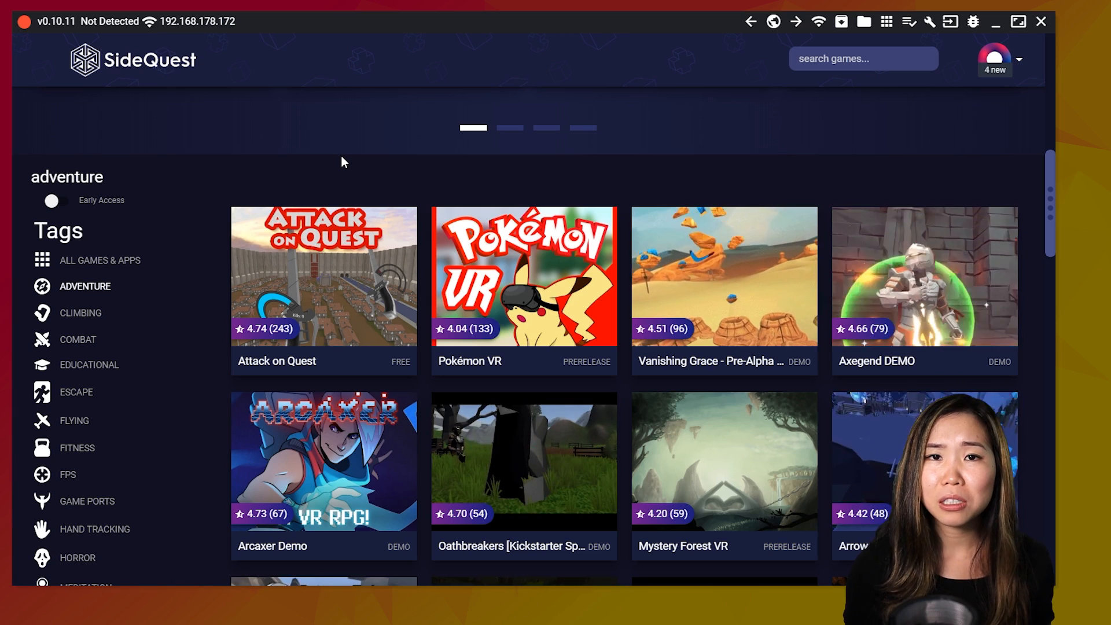
mouse_move(497, 266)
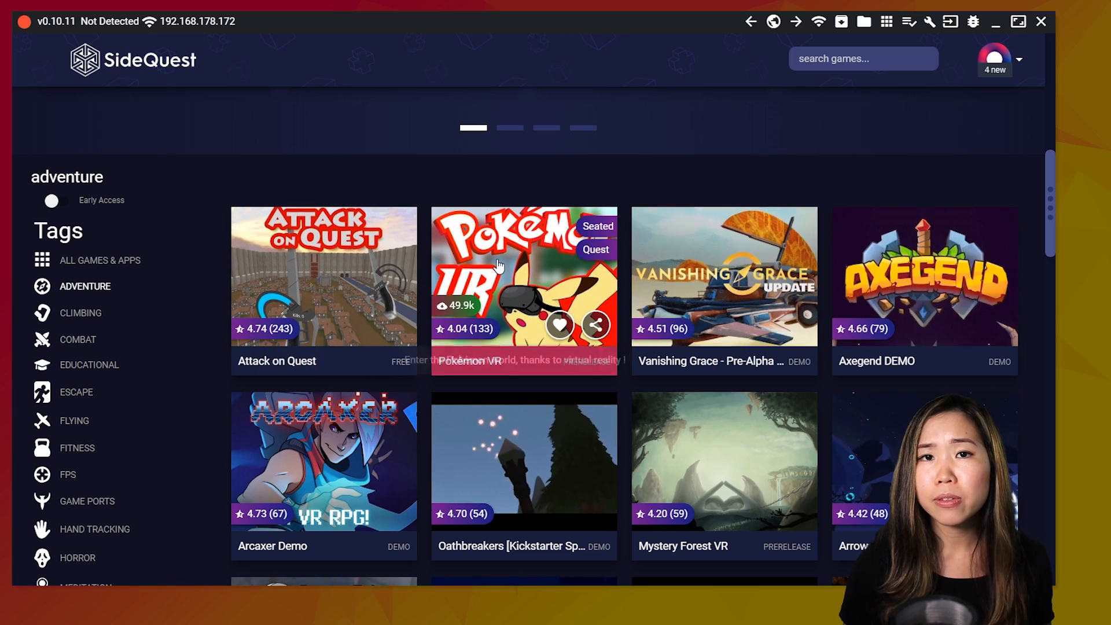
mouse_move(431, 180)
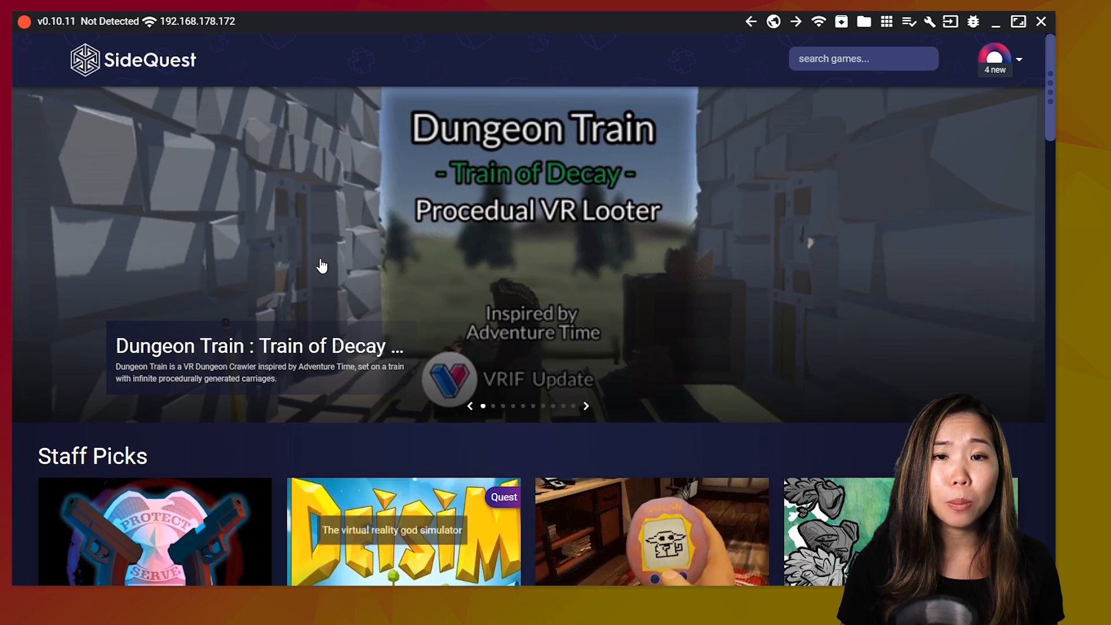
Browse further down the listing and bring up the account menu from the avatar
scroll(down, 3)
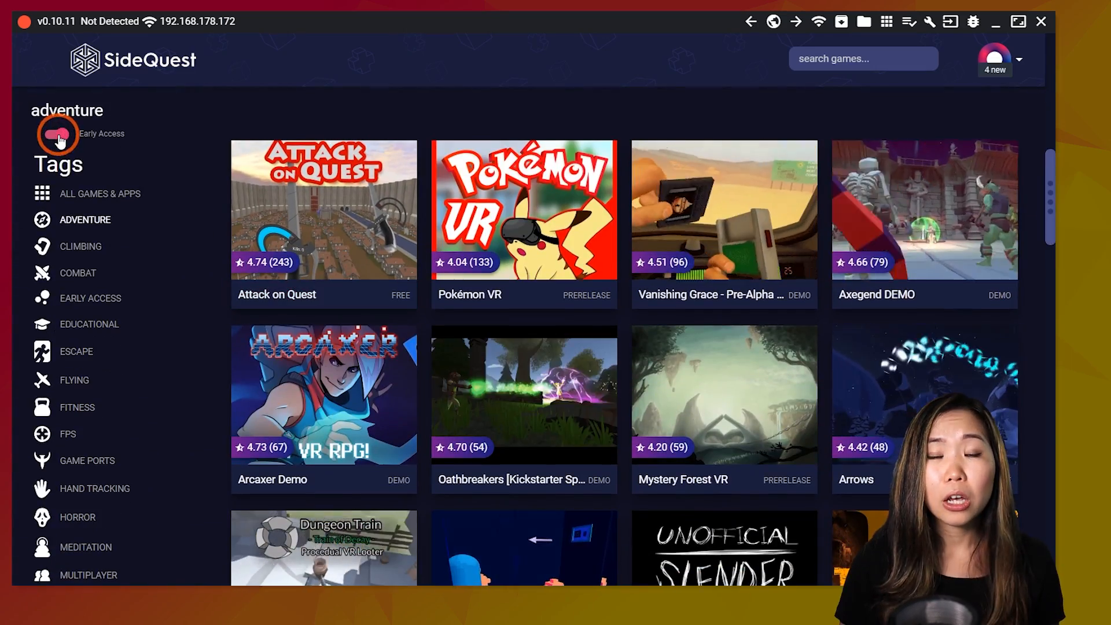
scroll(down, 3)
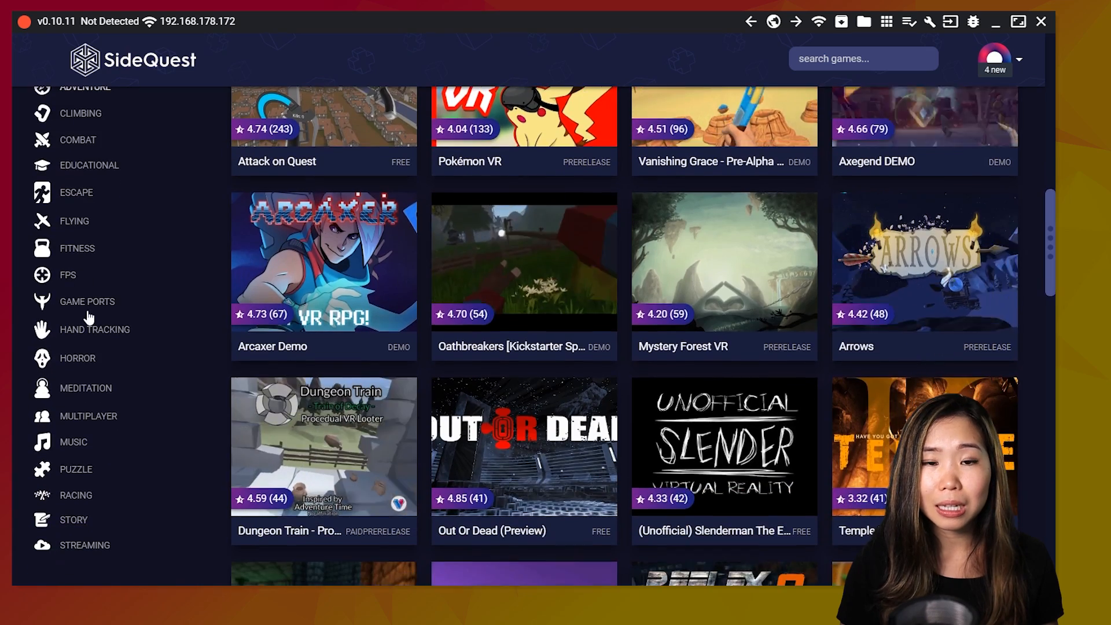
click(993, 59)
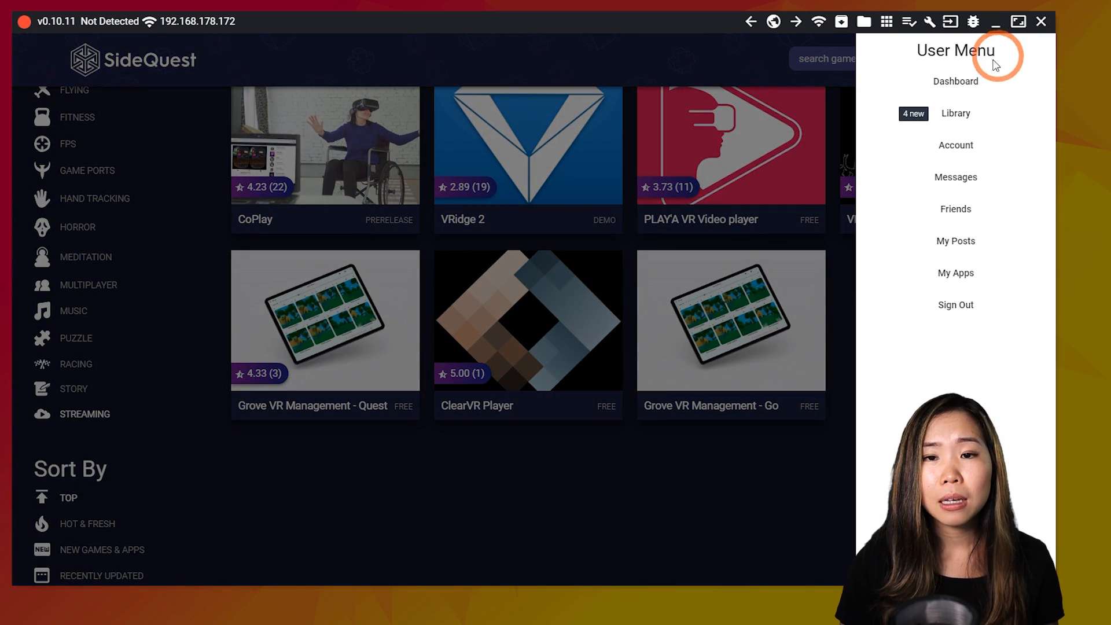
Show the dashboard and switch its feed to Upcoming Events
click(955, 81)
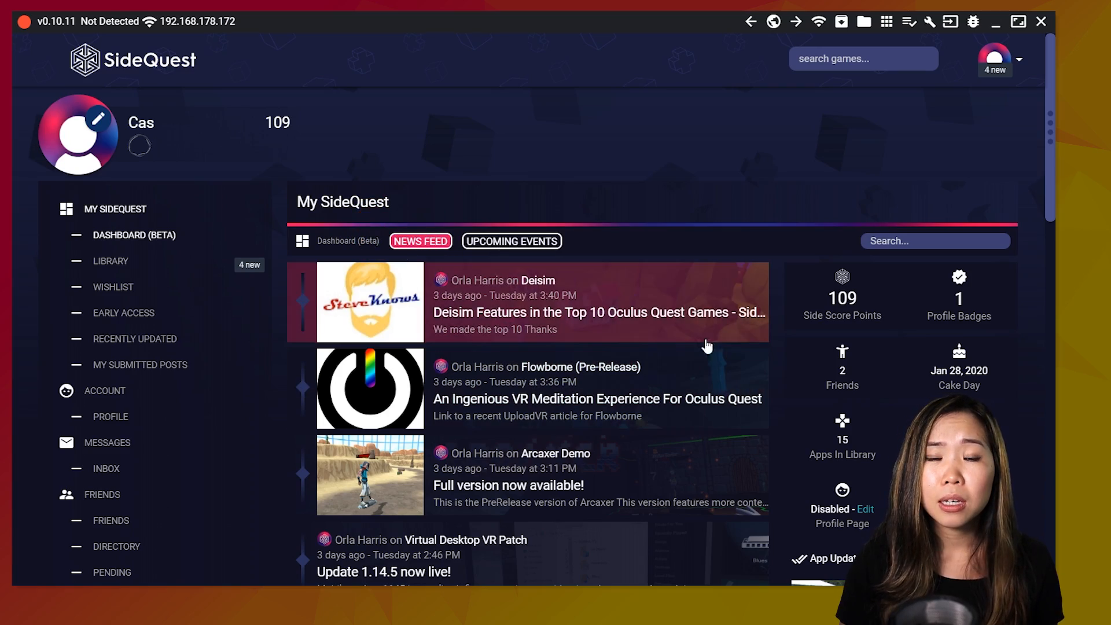
scroll(down, 3)
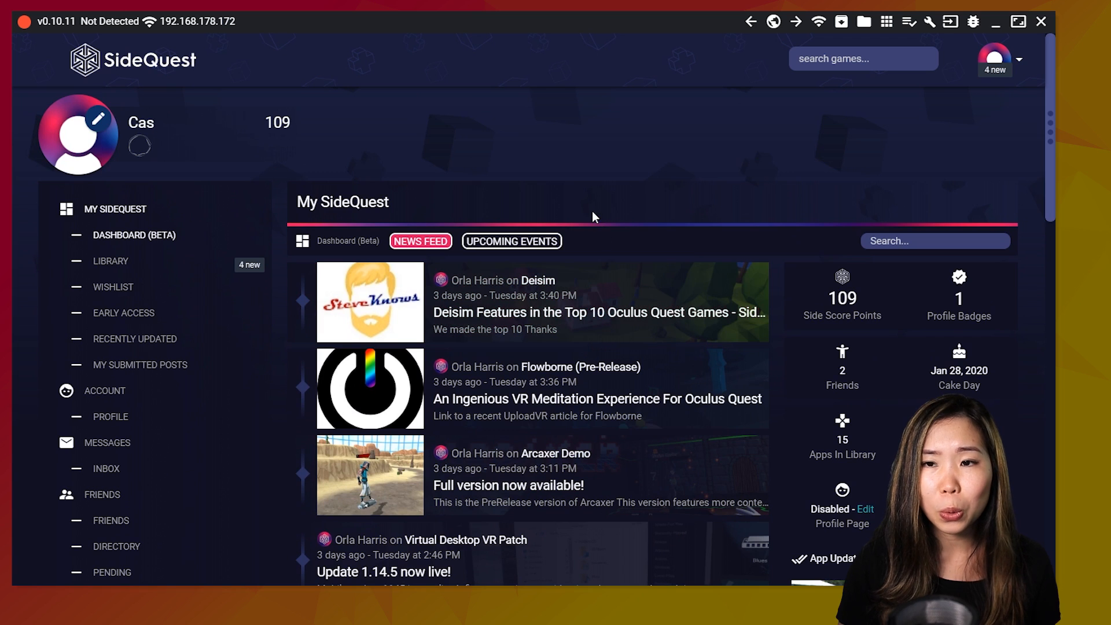
click(510, 240)
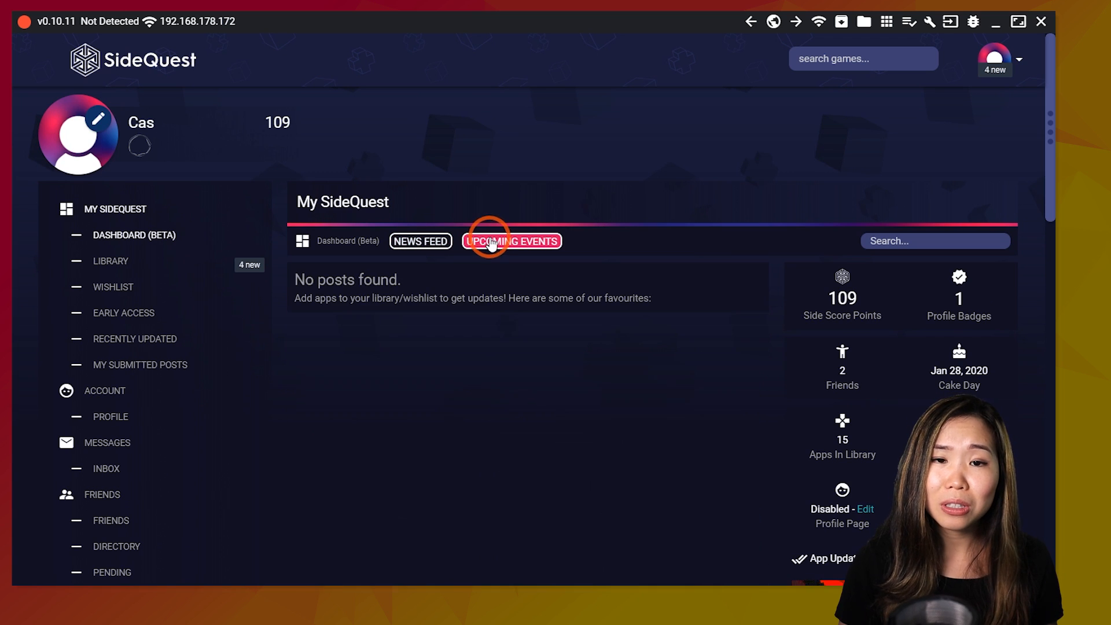
click(510, 241)
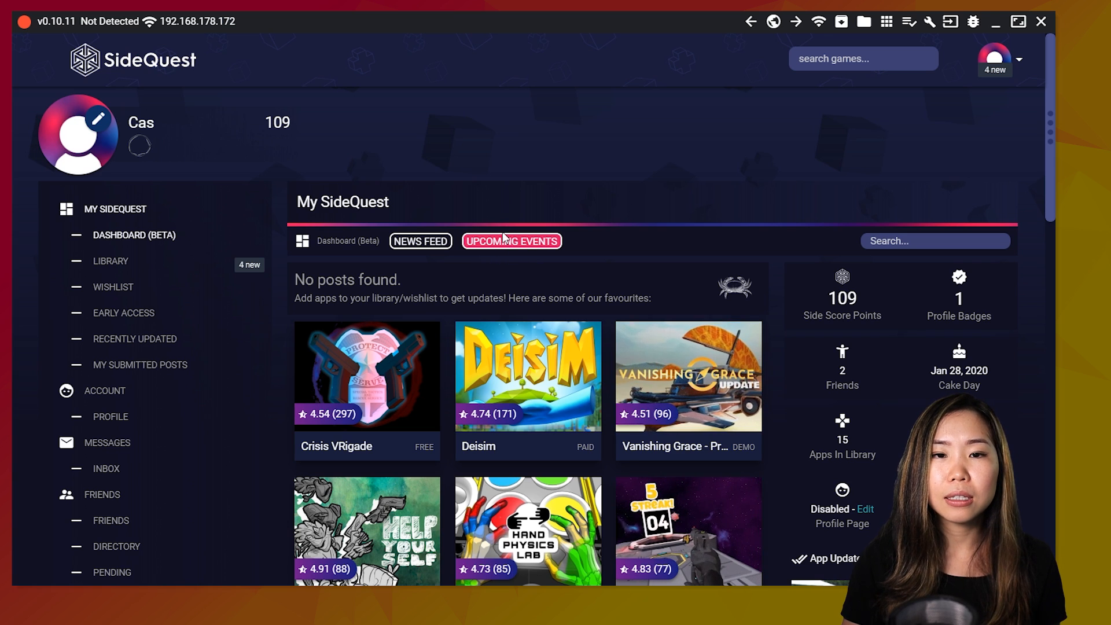
Go to the Crisis VRigade app page from its event tile
click(367, 376)
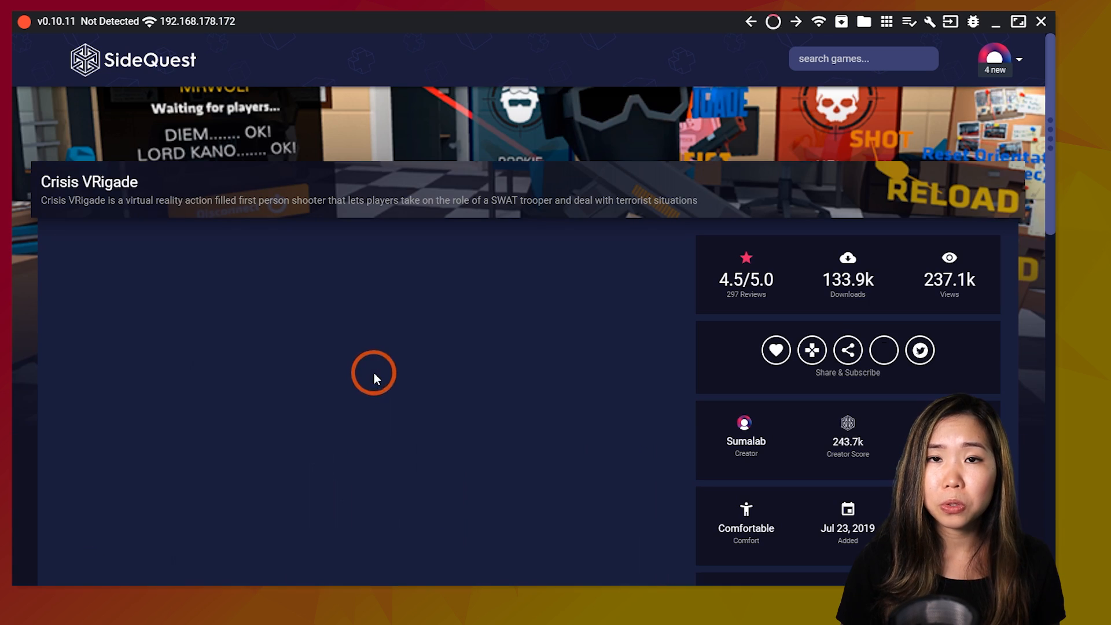
Browse the Platform filter section with Link (PC) selected and its empty listing
scroll(down, 3)
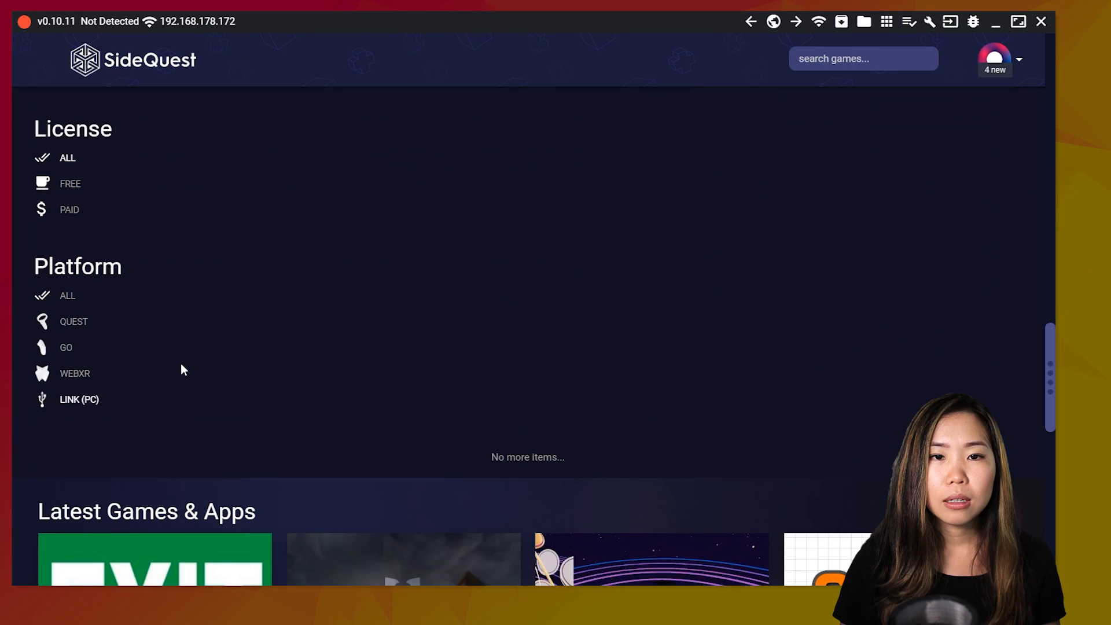
mouse_move(98, 418)
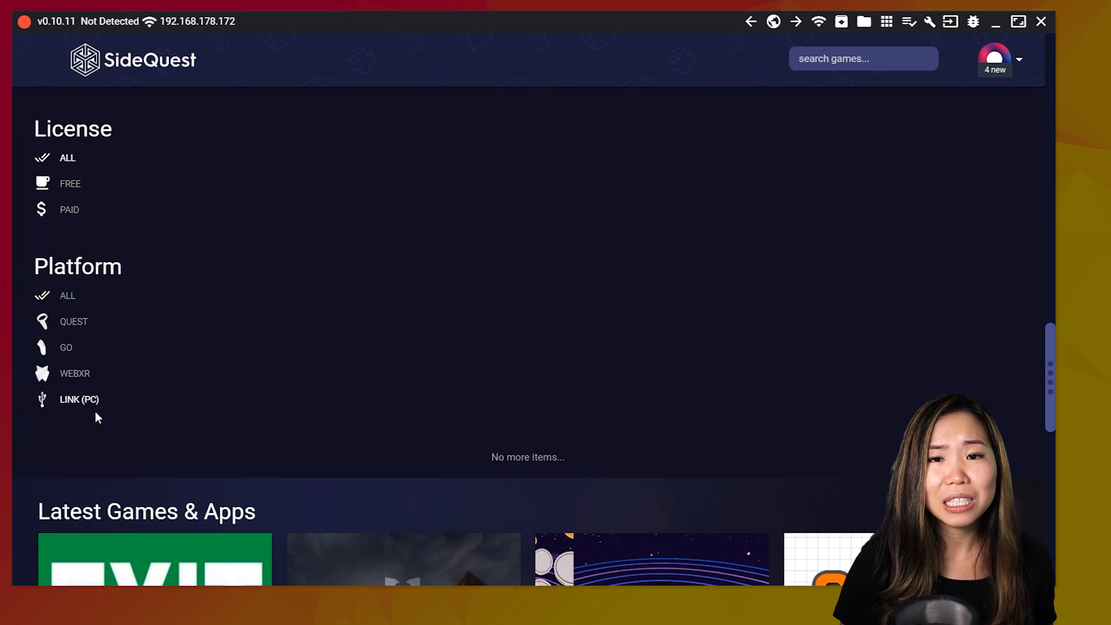
mouse_move(117, 407)
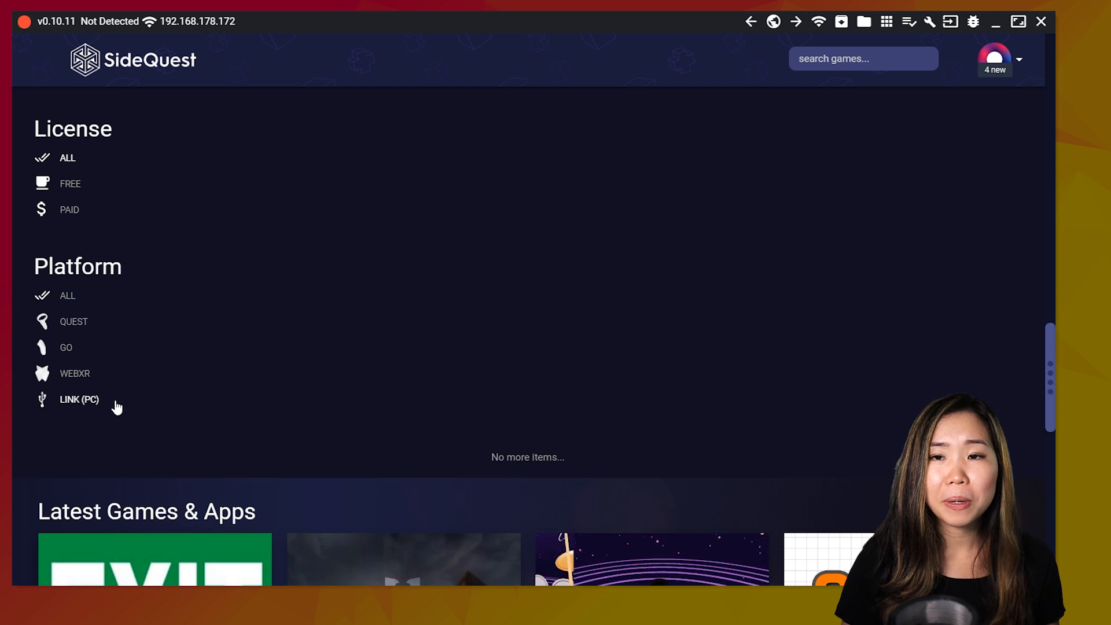
mouse_move(114, 412)
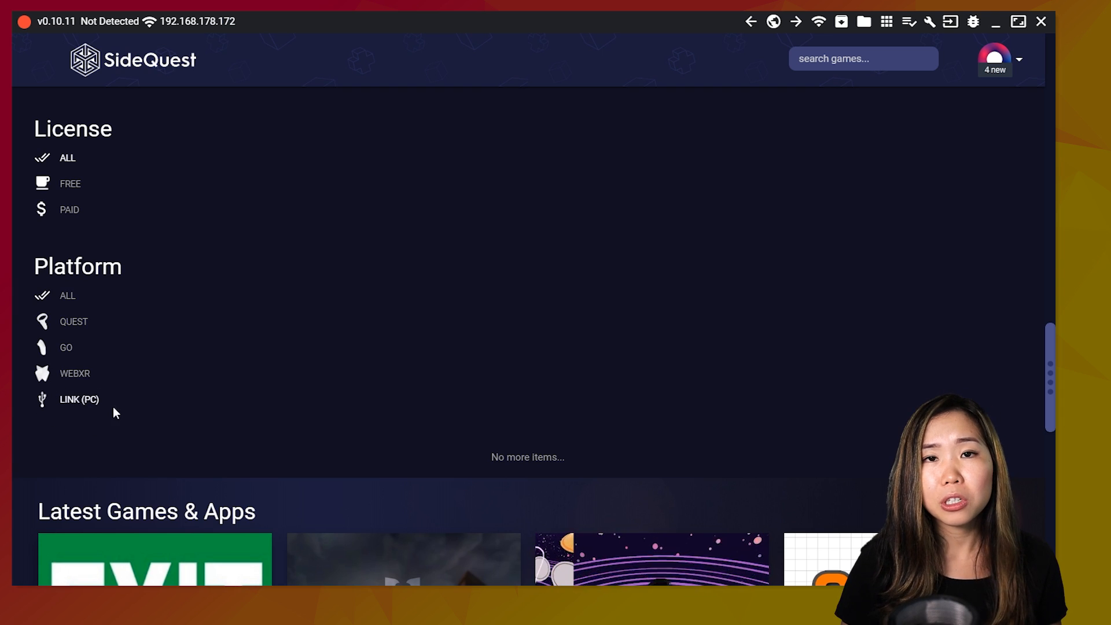
mouse_move(99, 361)
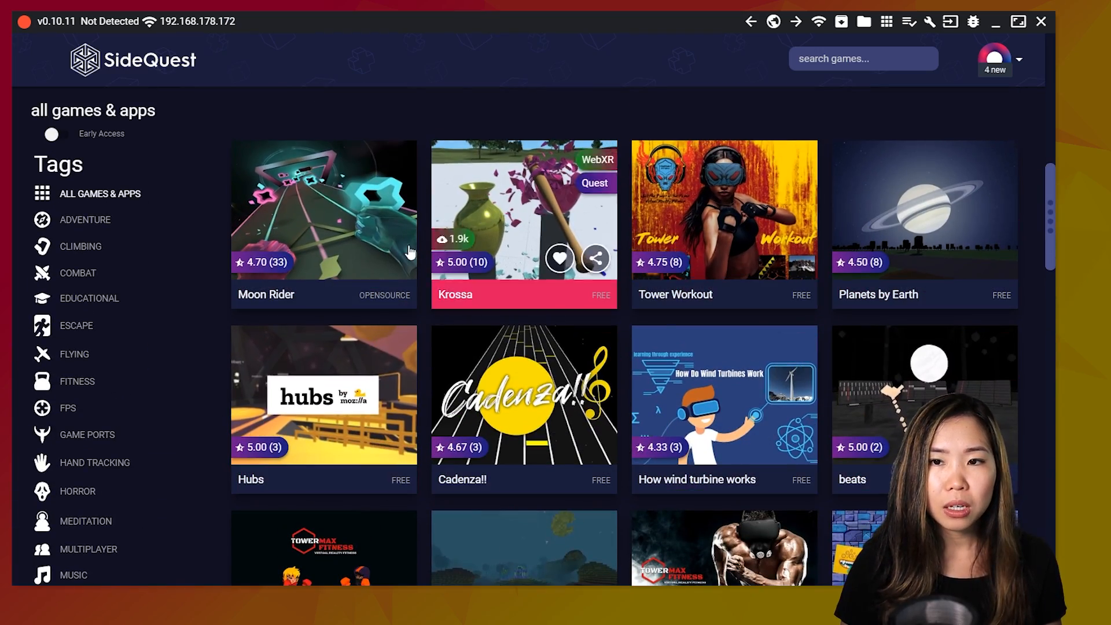
Browse down the all games & apps cards and follow a card to the r/sidequest announcement post
scroll(down, 3)
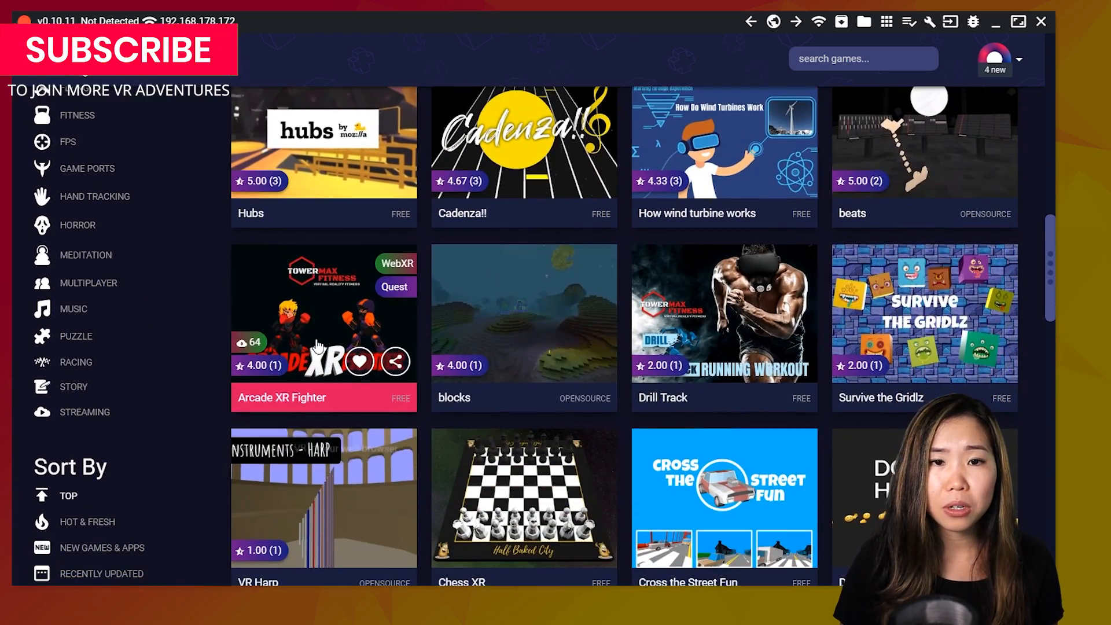
scroll(down, 3)
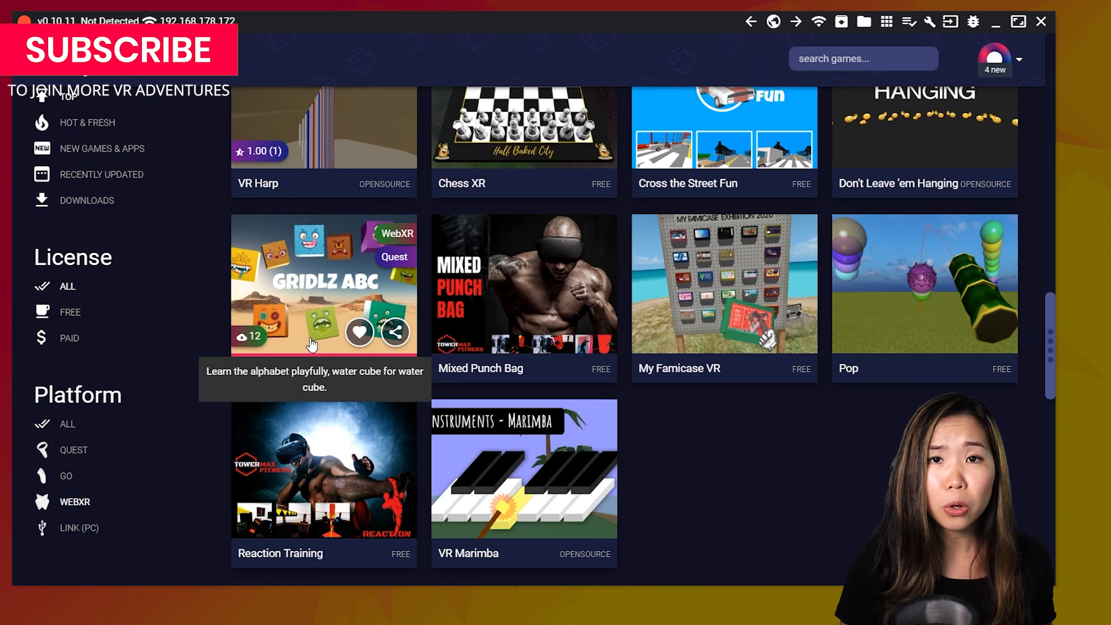
scroll(down, 3)
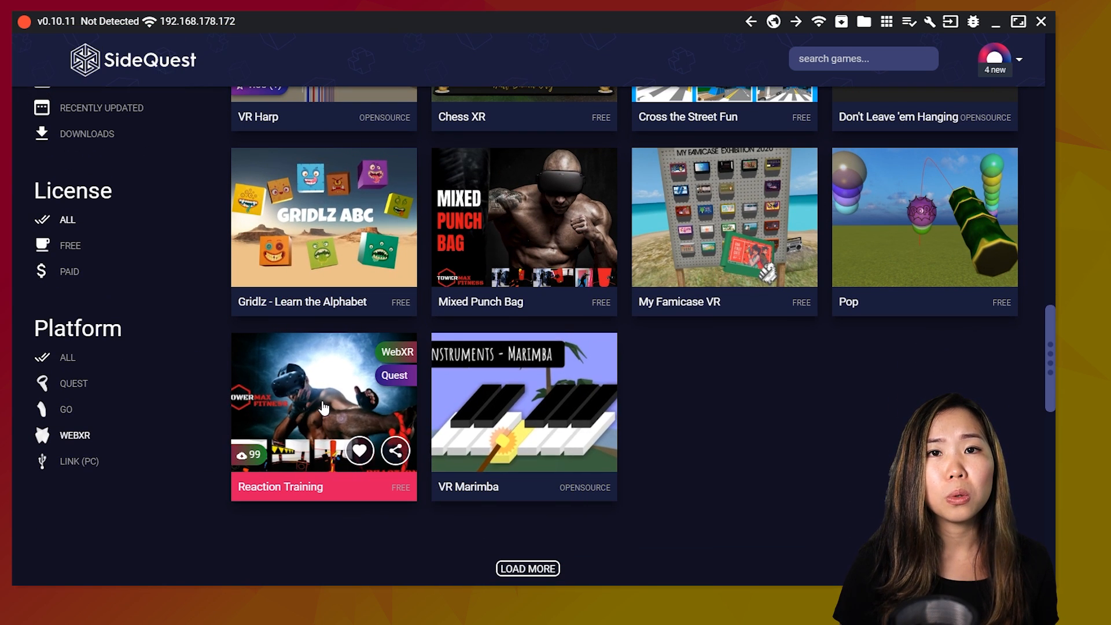
click(323, 390)
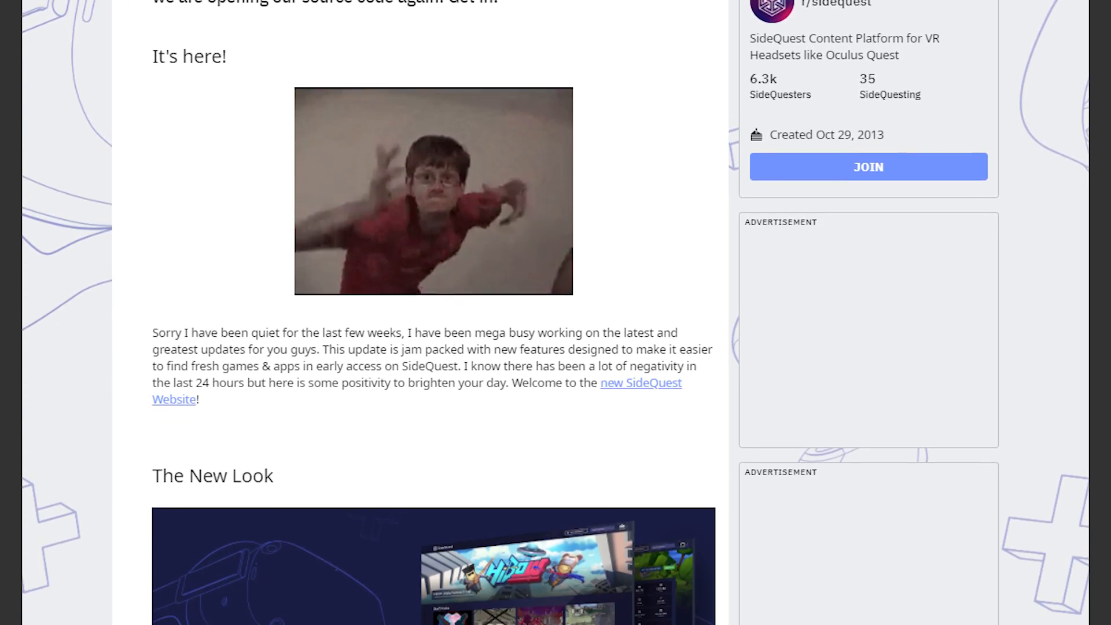
scroll(down, 3)
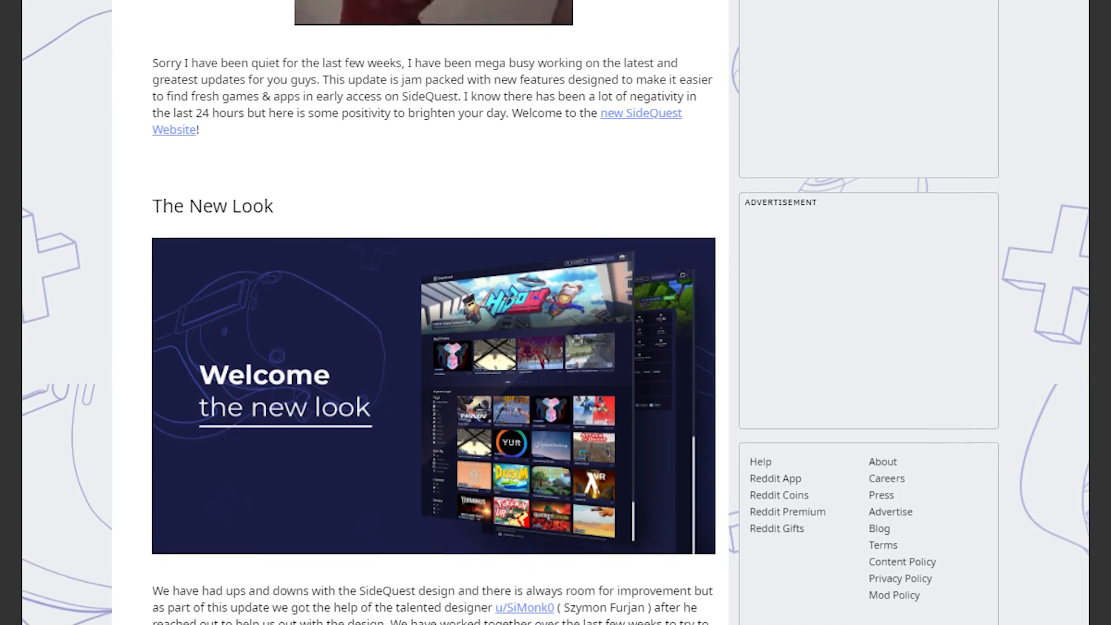
scroll(down, 3)
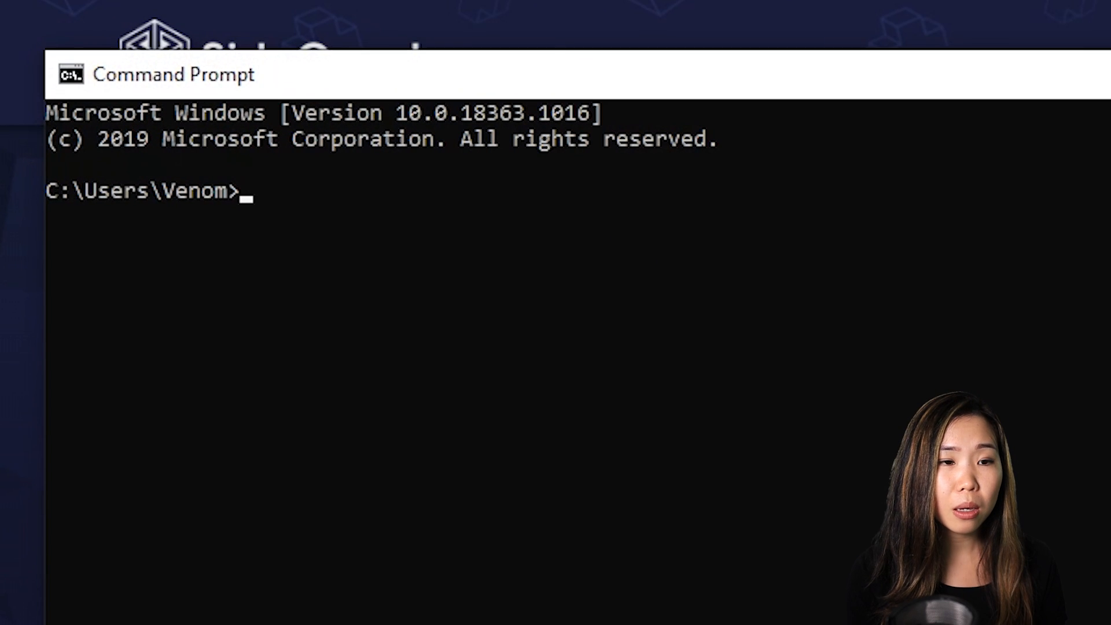
Run 'where adb' to check whether adb is installed on the PC
text(where adb)
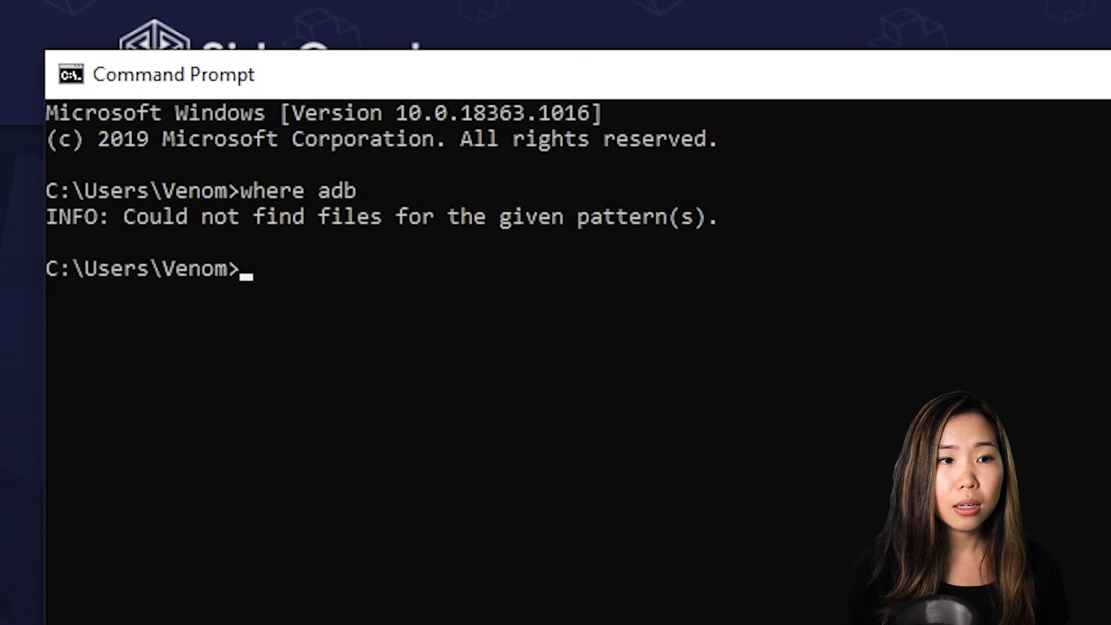
mouse_move(60, 230)
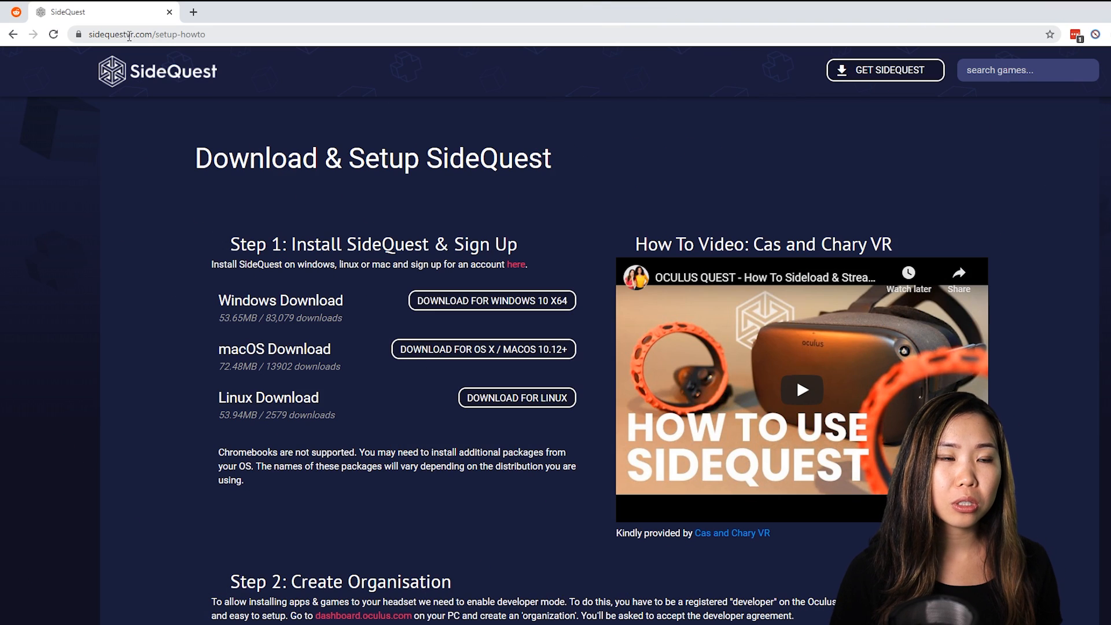
On sidequestvr.com/setup-howto, download the Windows 10 x64 SideQuest installer
click(144, 33)
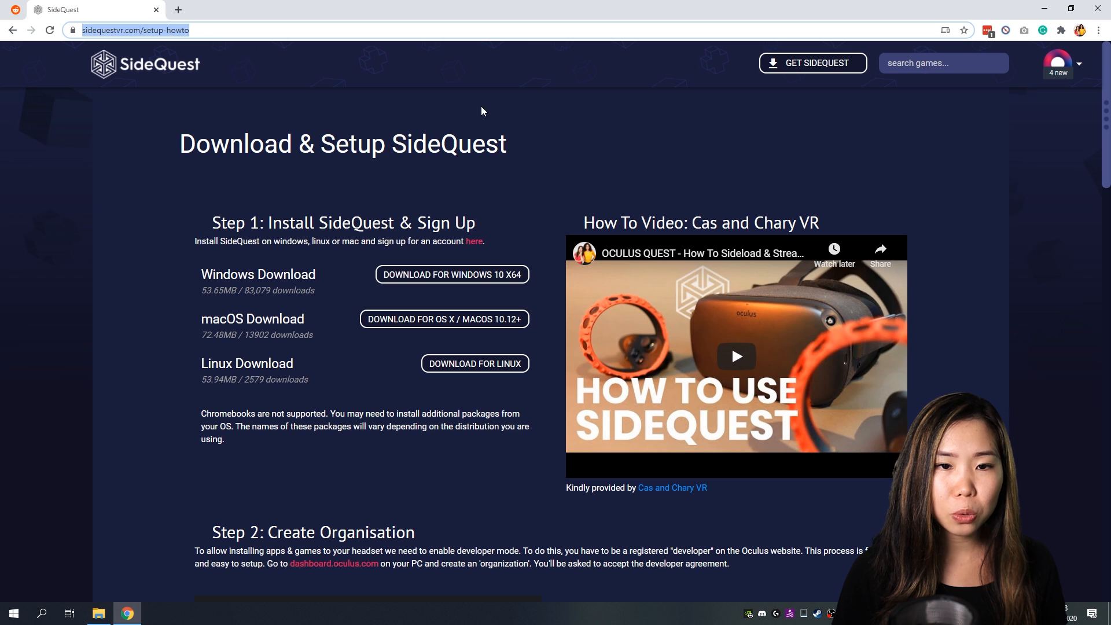
scroll(down, 3)
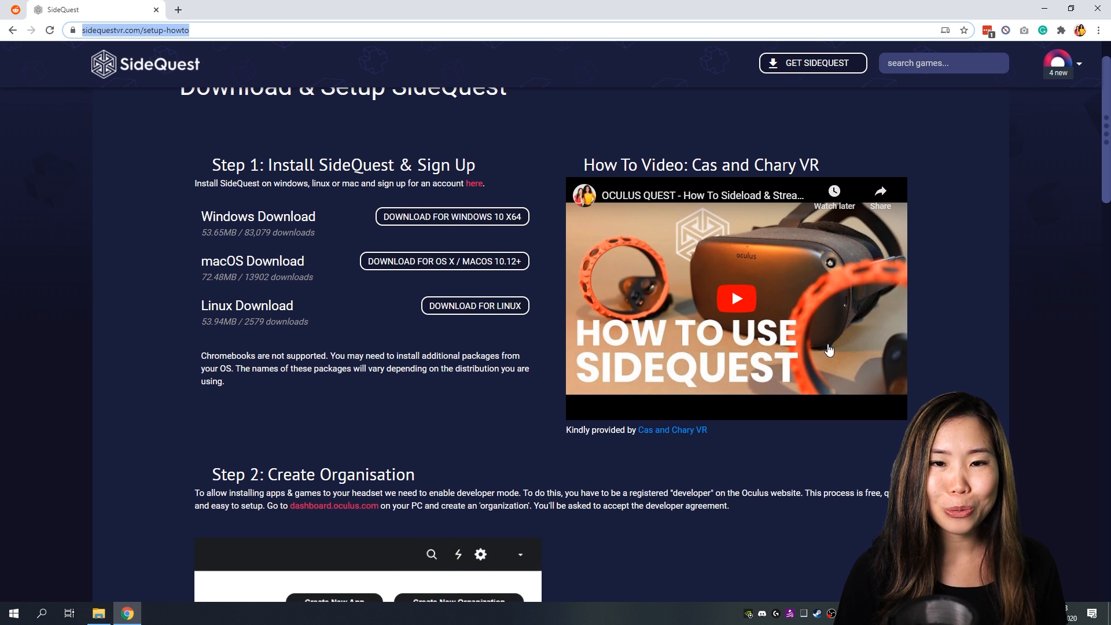
mouse_move(189, 166)
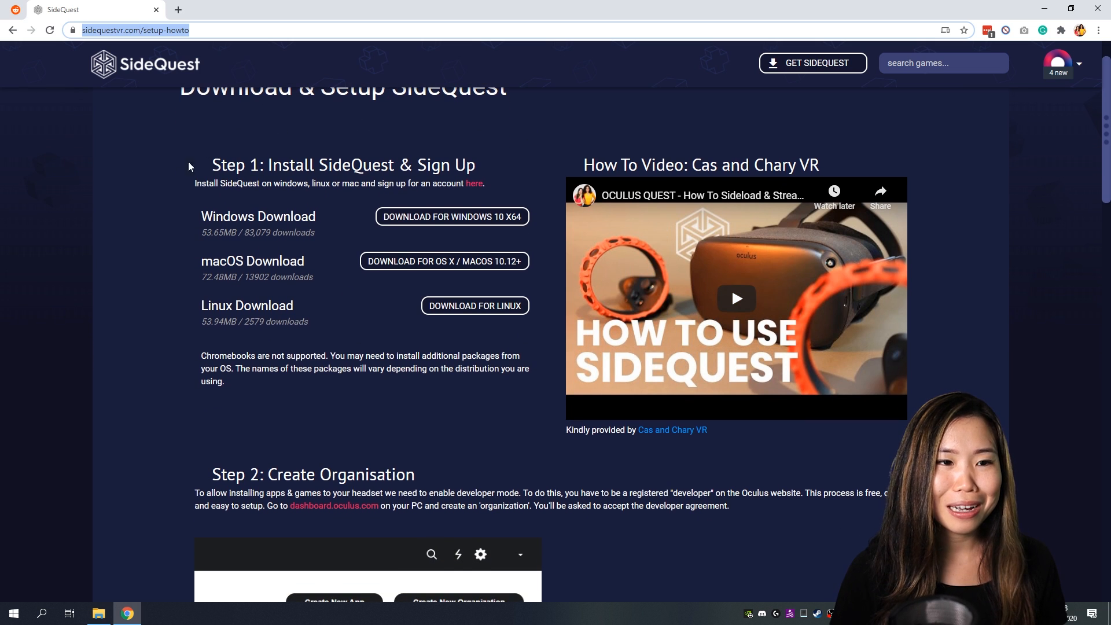
mouse_move(189, 166)
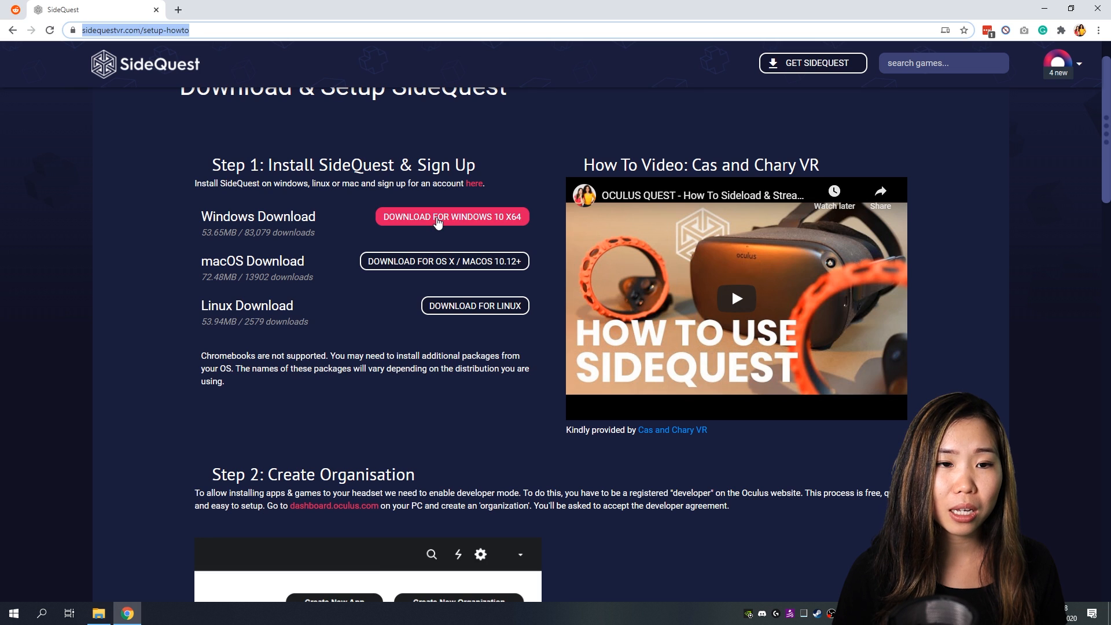
click(452, 217)
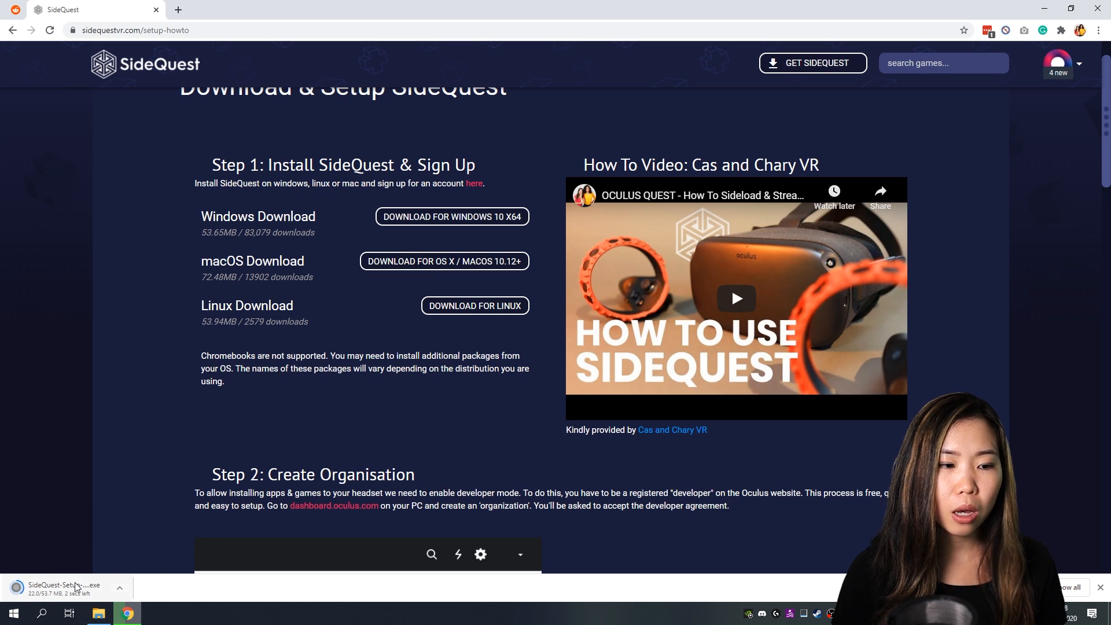
mouse_move(67, 587)
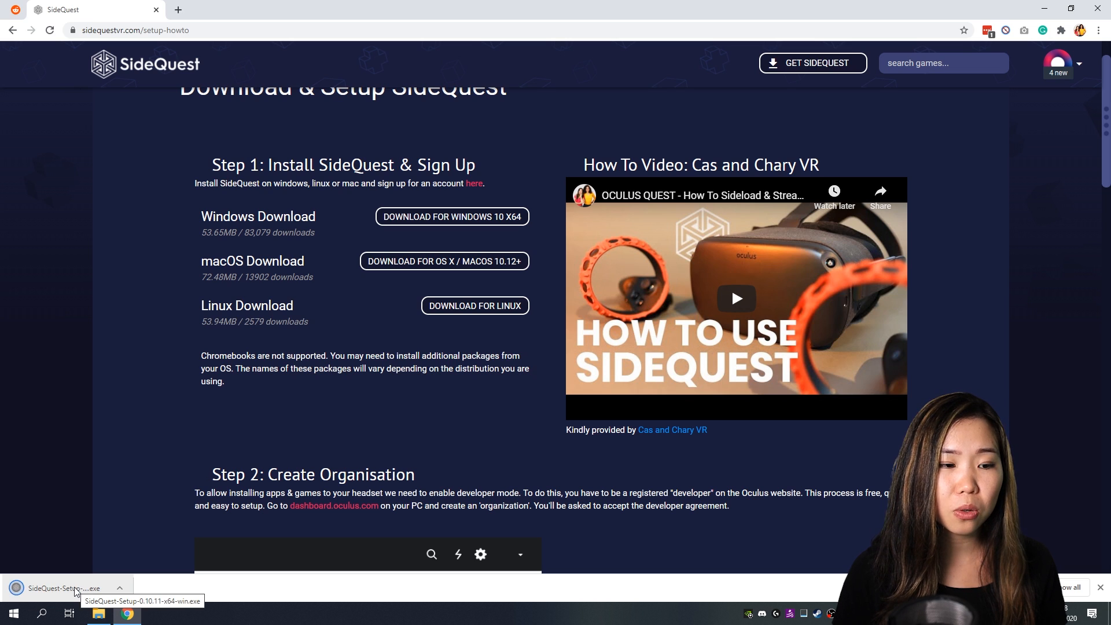
Install SideQuest 'Only for me' in the default folder and set the Run SideQuest option
click(67, 588)
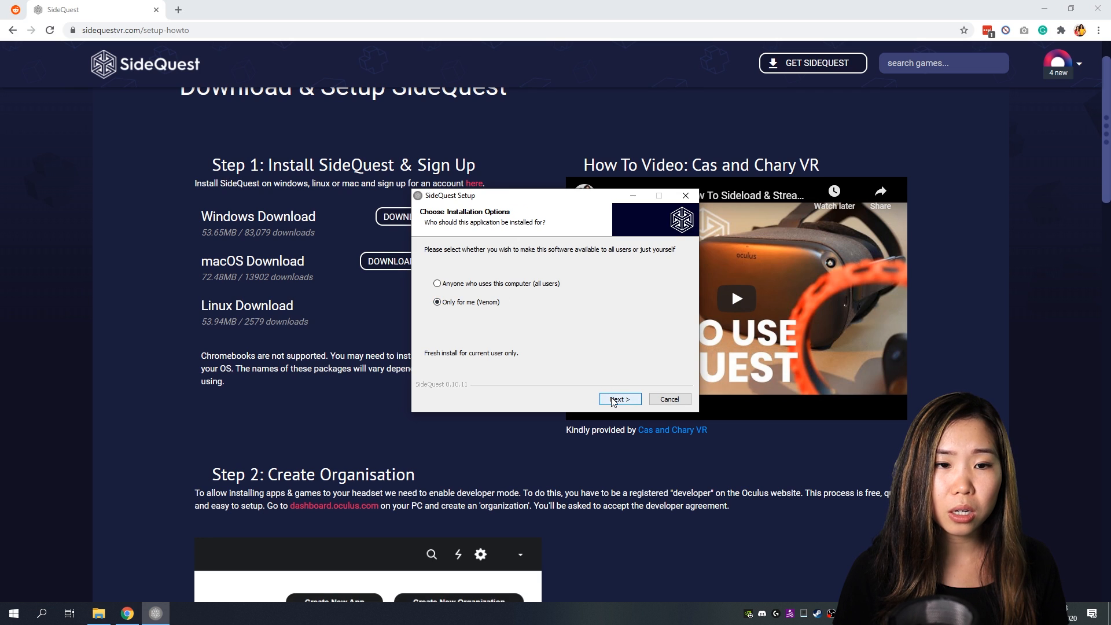
click(618, 399)
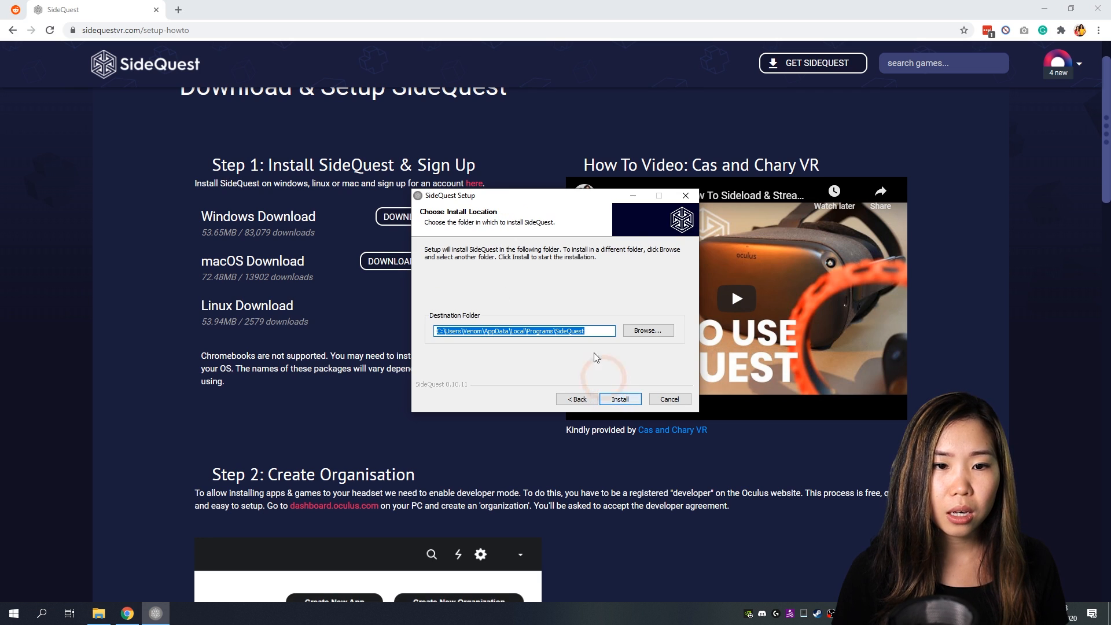
mouse_move(605, 387)
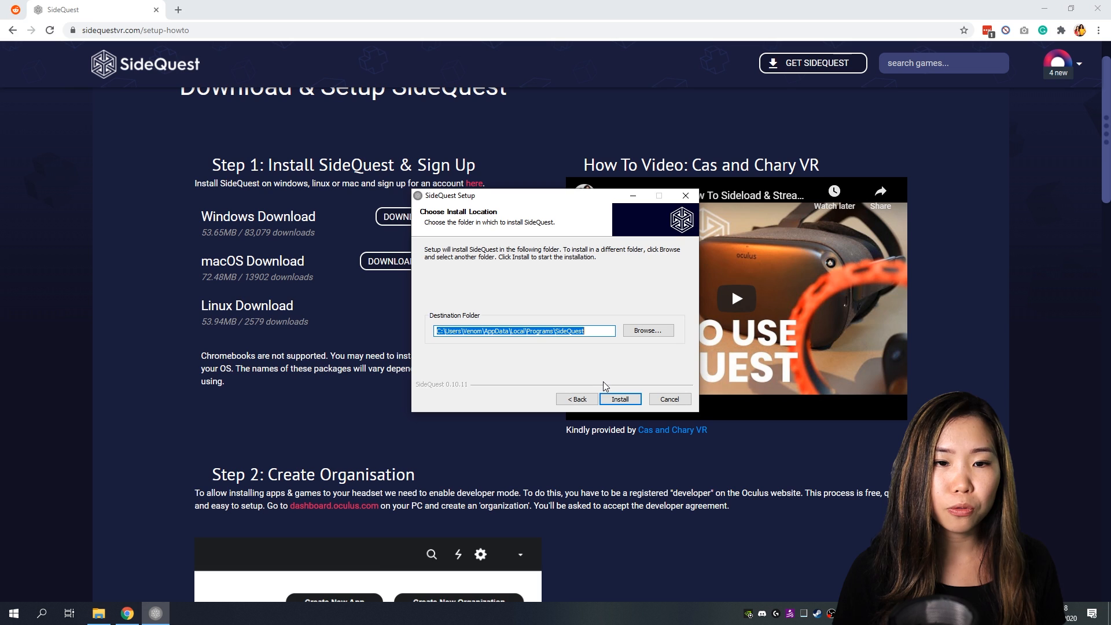
click(618, 400)
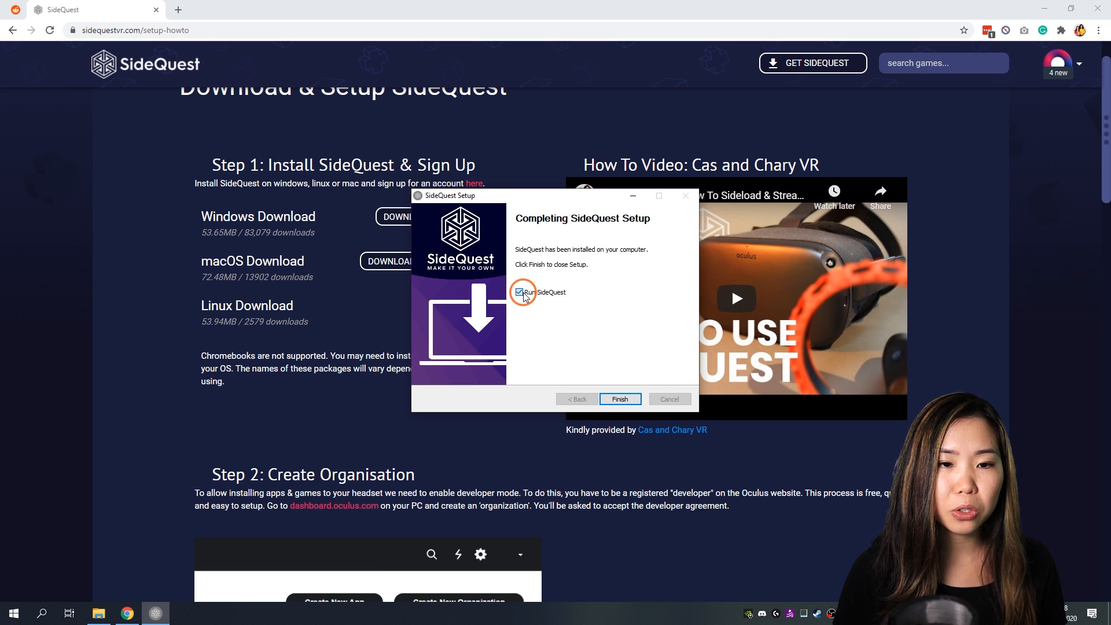
click(619, 398)
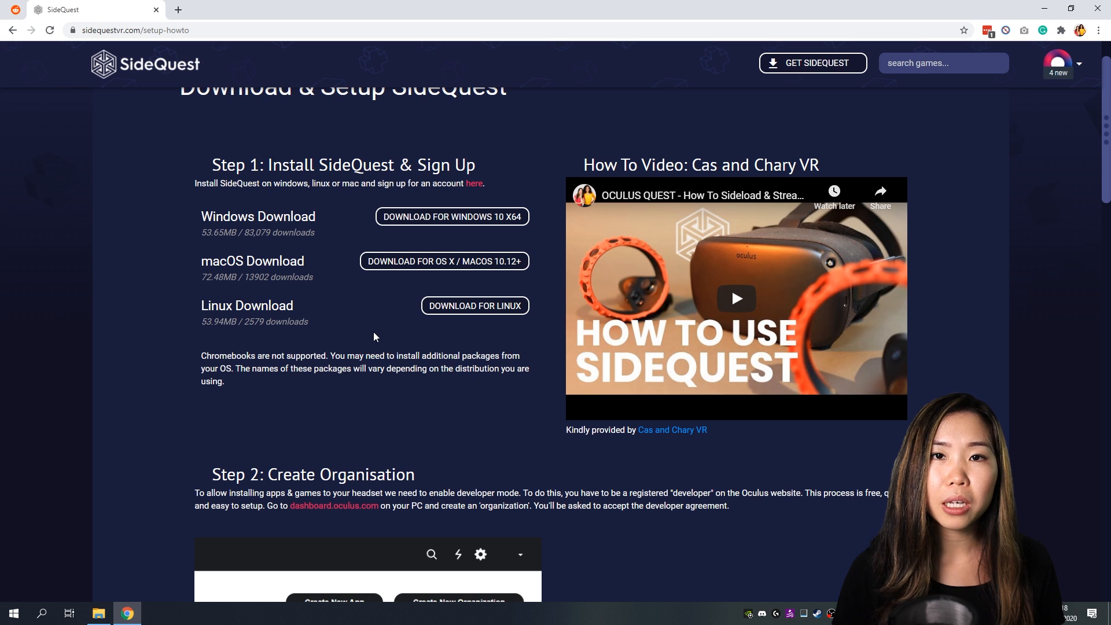
Close the finished installer and load dashboard.oculus.com in a new tab
click(220, 12)
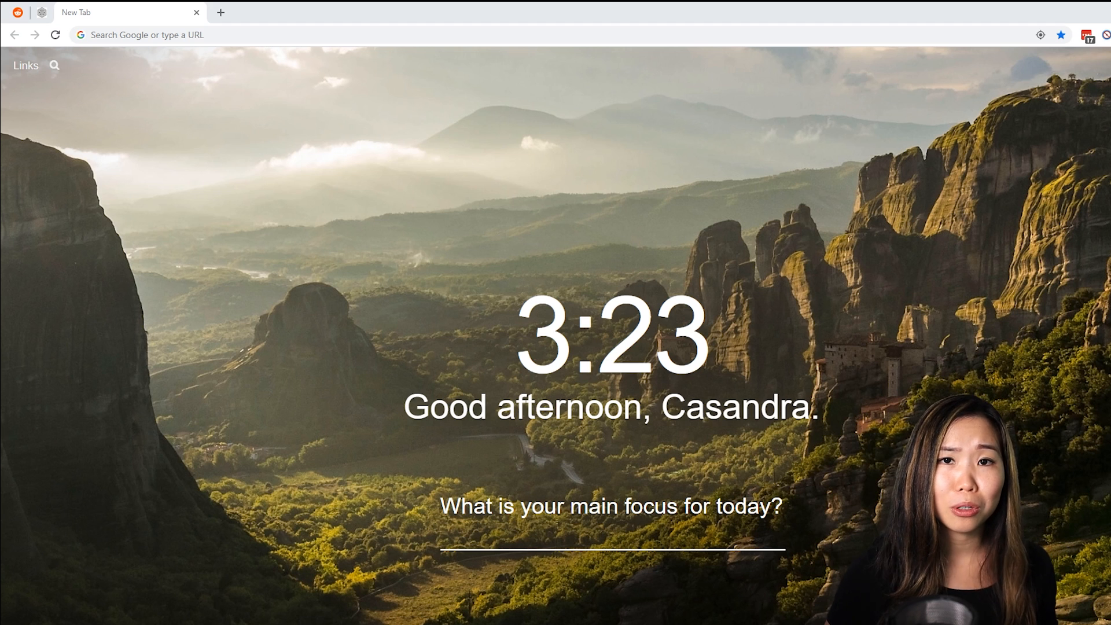
text(dashboard.oculus.com)
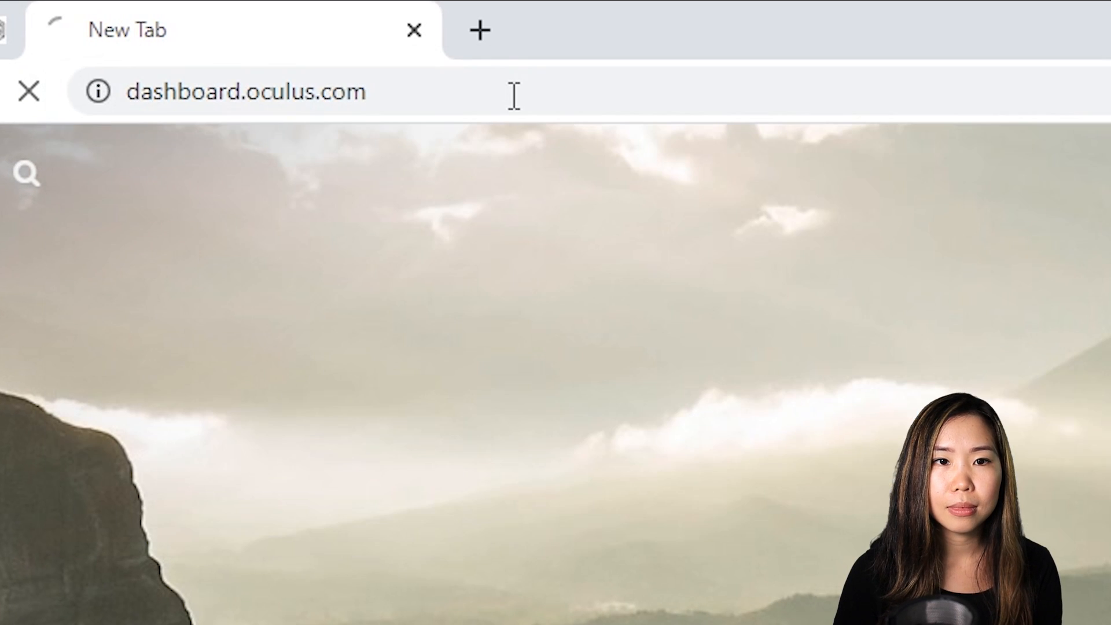
key(Return)
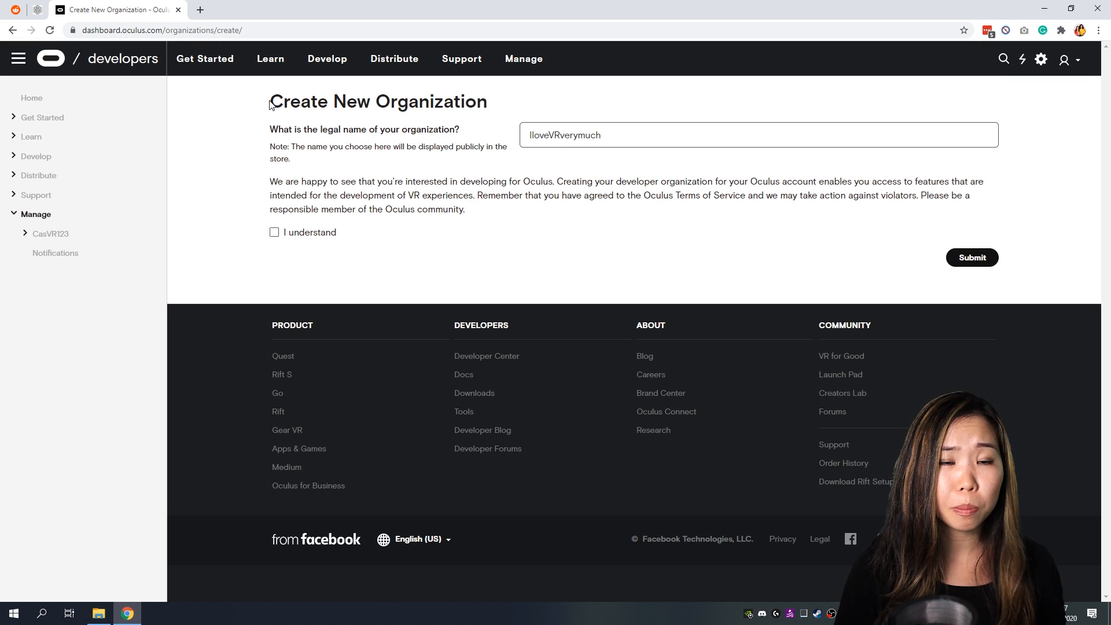
On the Create New Organization form, keep the name IloveVRverymuch and tick 'I understand'
triple_click(377, 102)
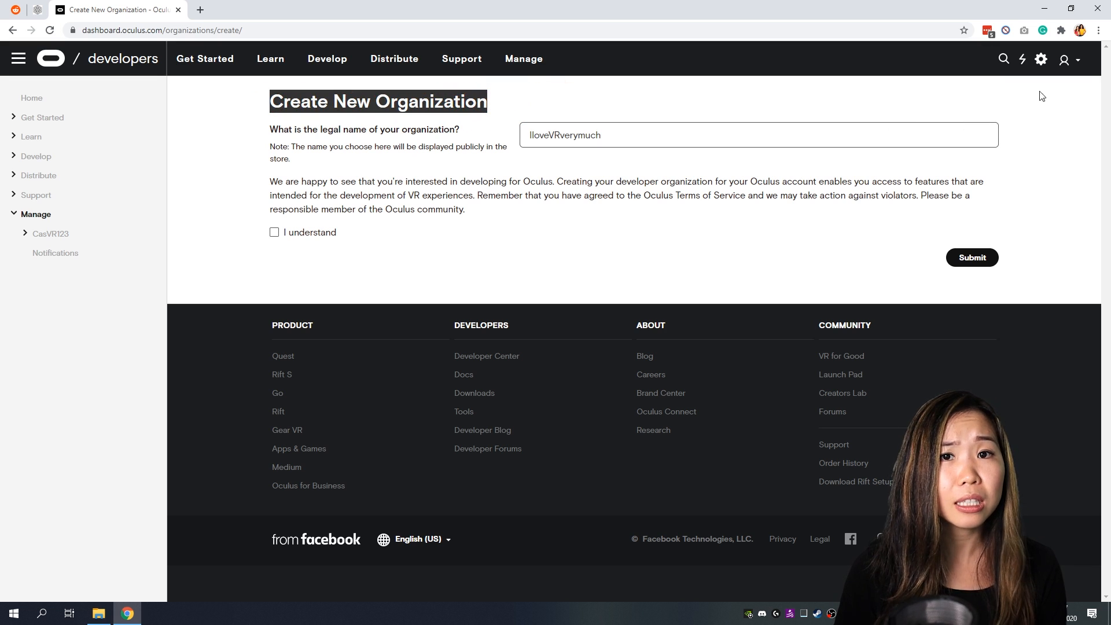
click(1065, 59)
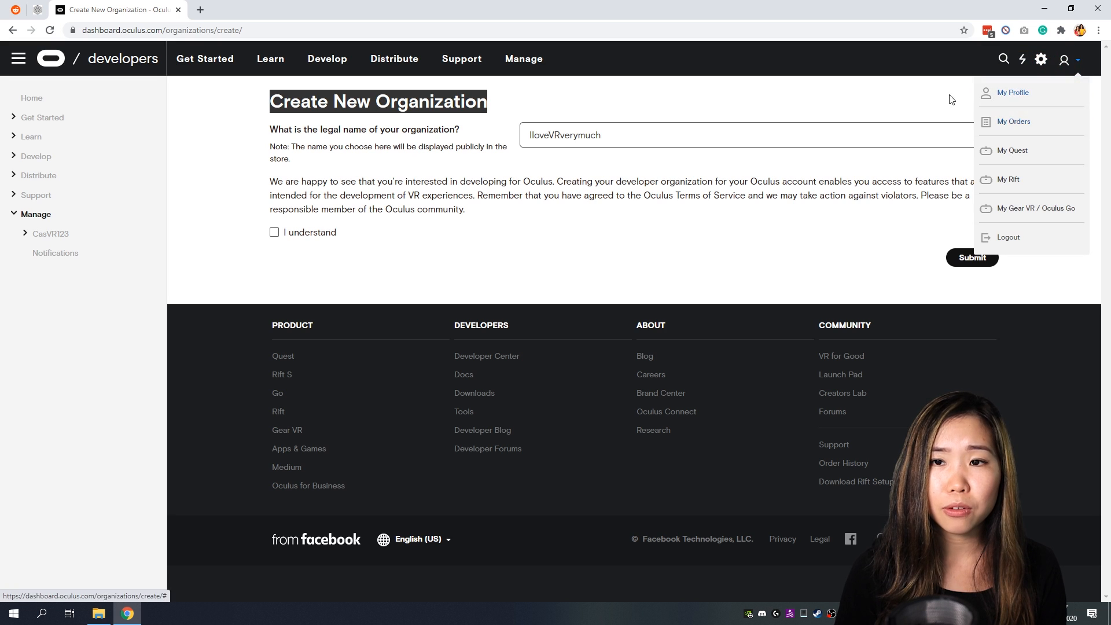
click(224, 90)
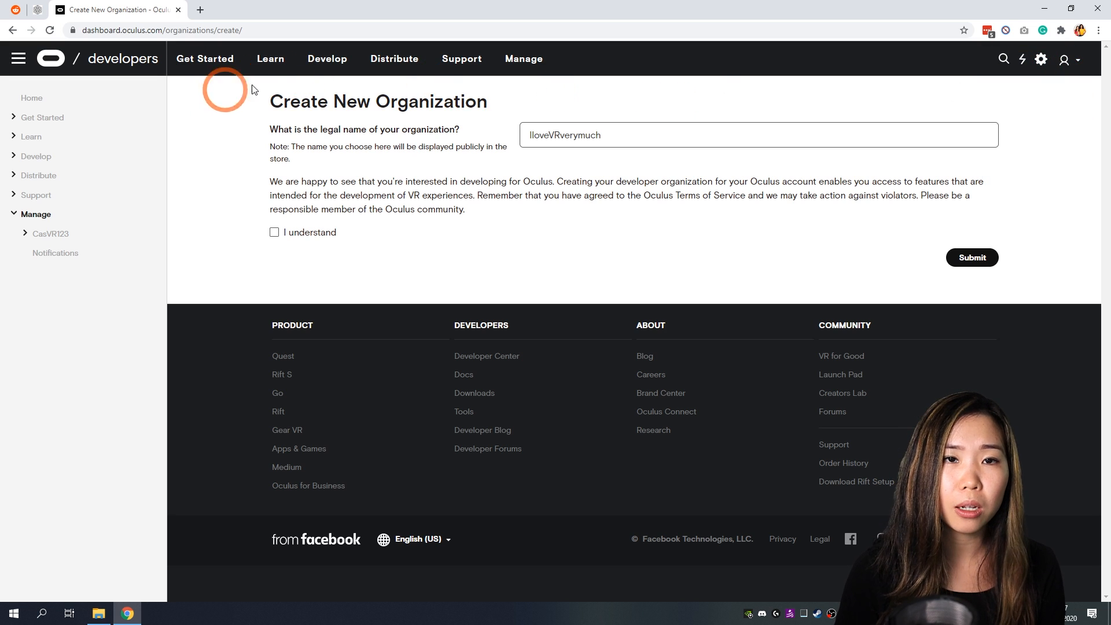
mouse_move(372, 137)
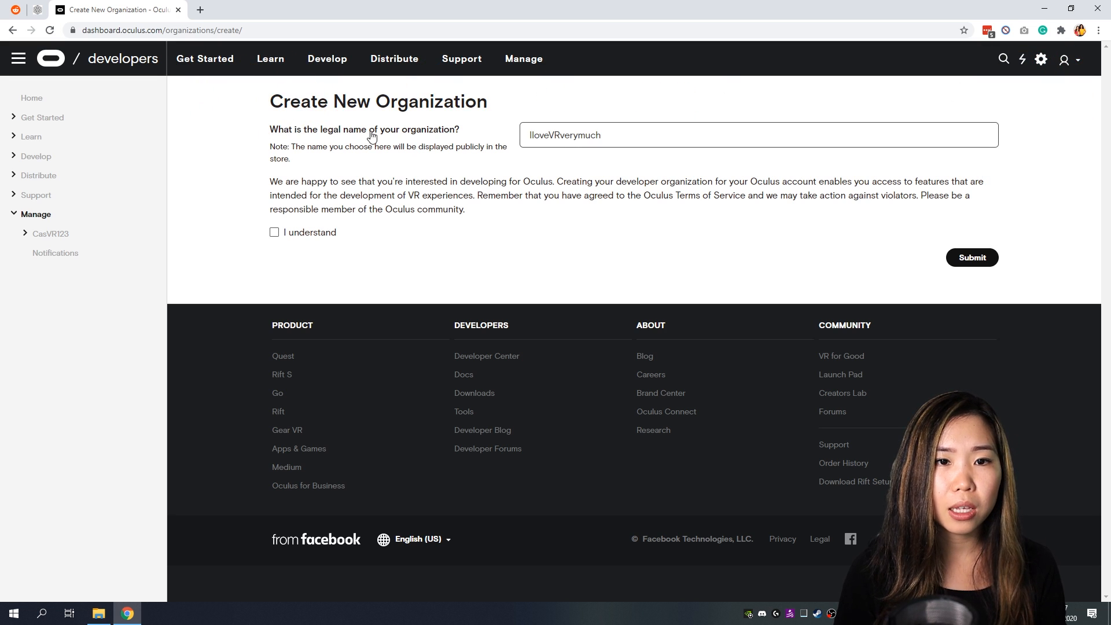
click(633, 134)
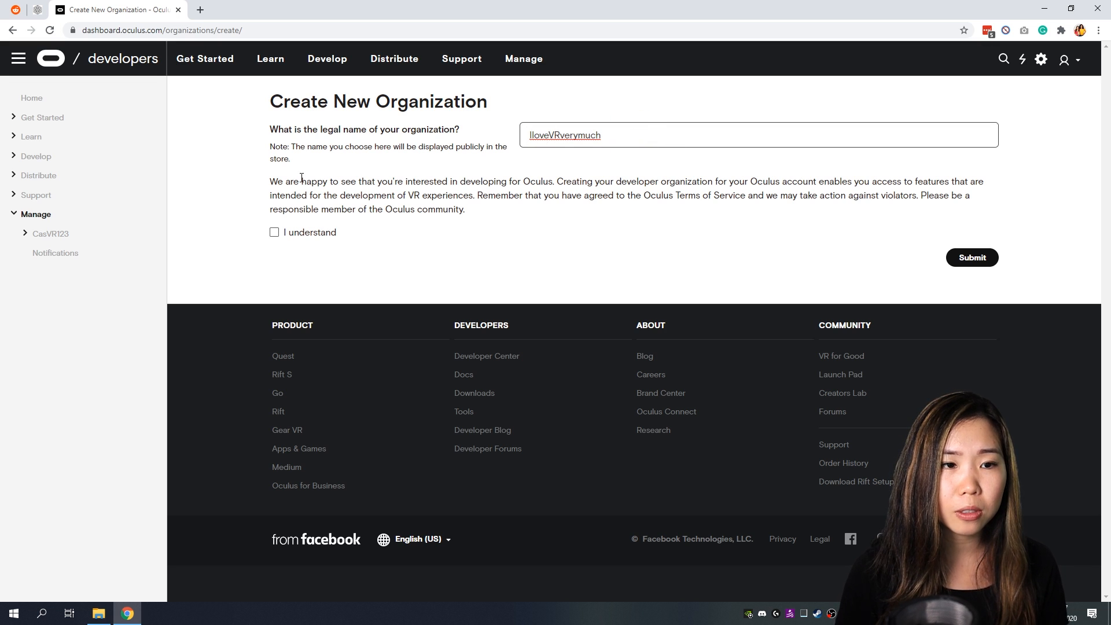
click(275, 233)
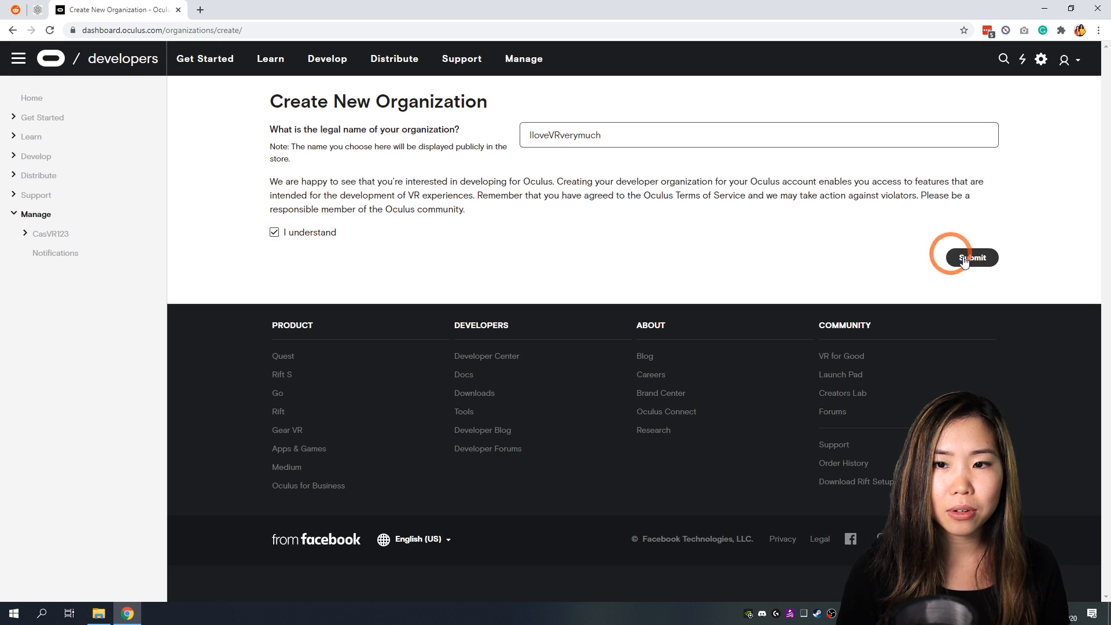
Submit the organization request and accept the developer NDA, creating IloveVRverymuch123456 with My Apps shown
click(972, 257)
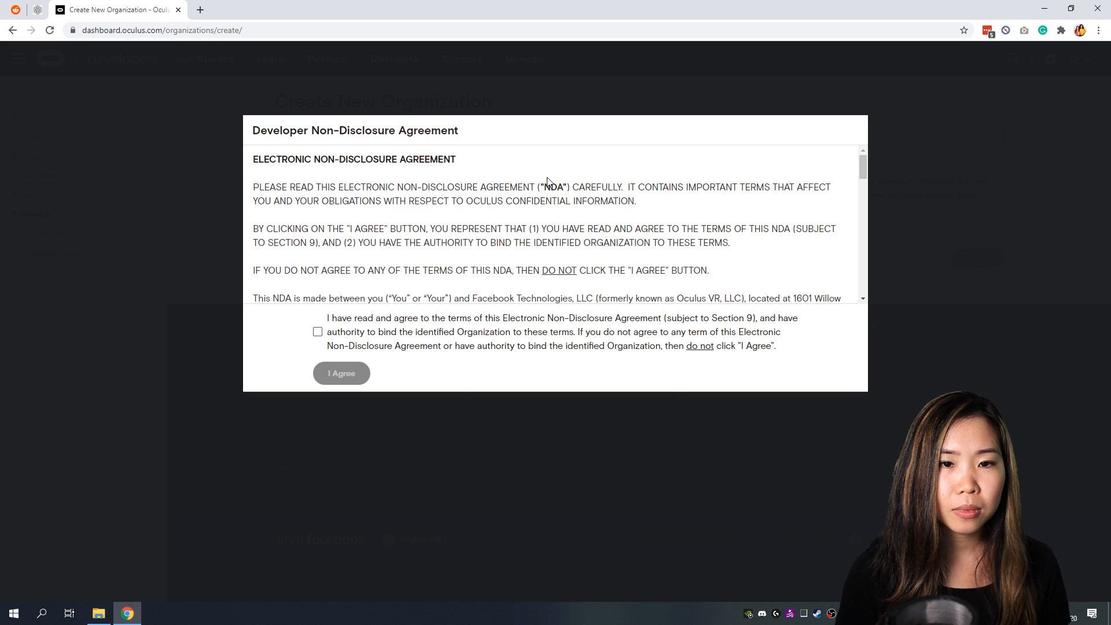
mouse_move(593, 223)
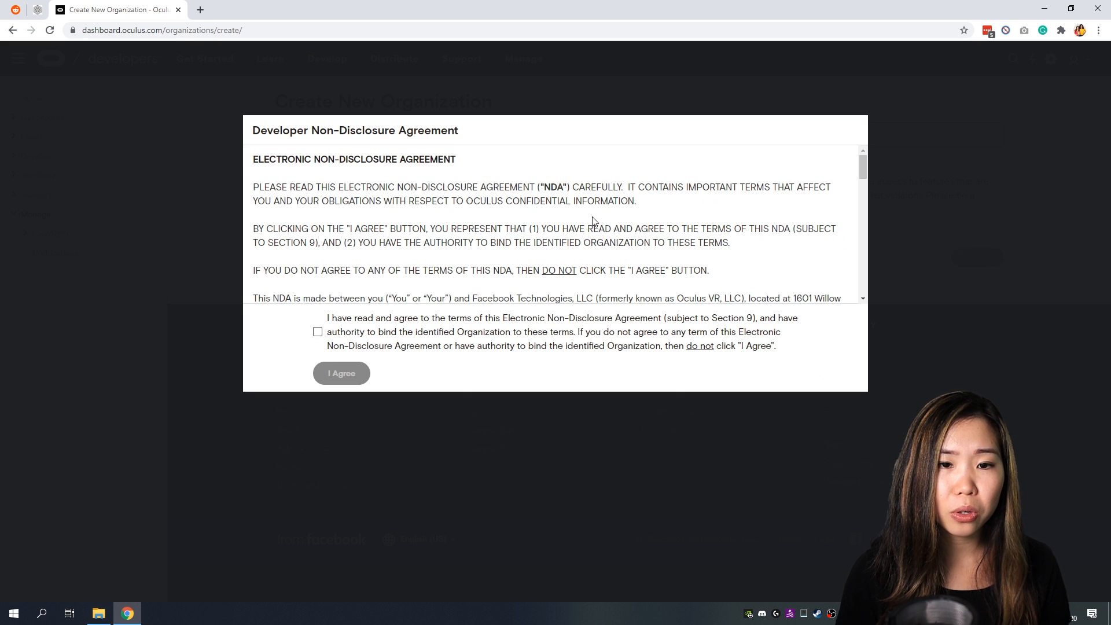
scroll(down, 3)
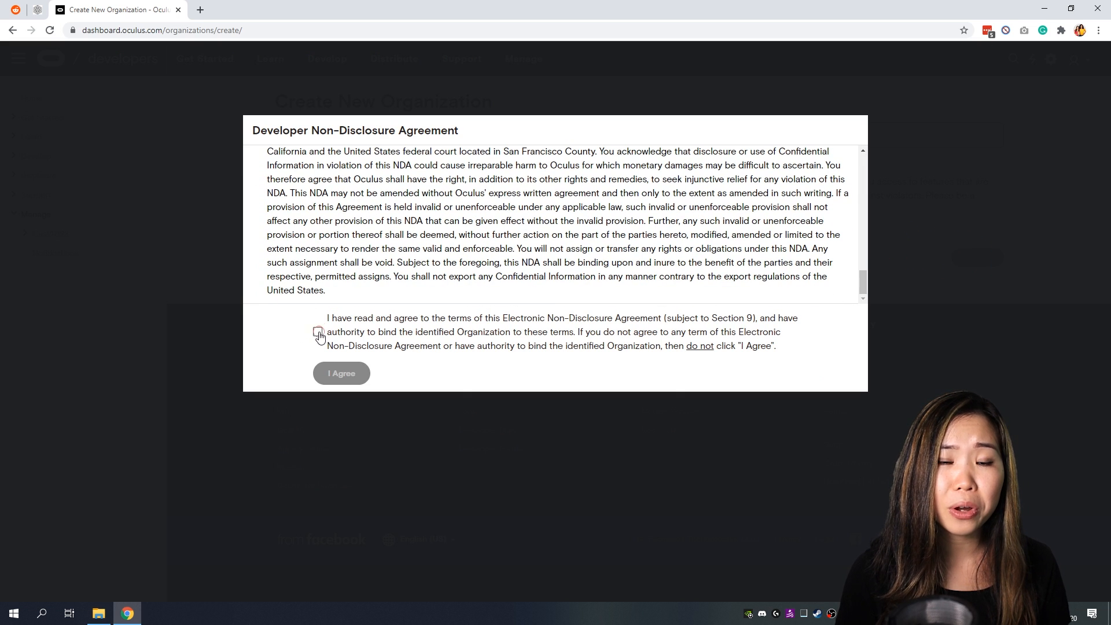
click(317, 332)
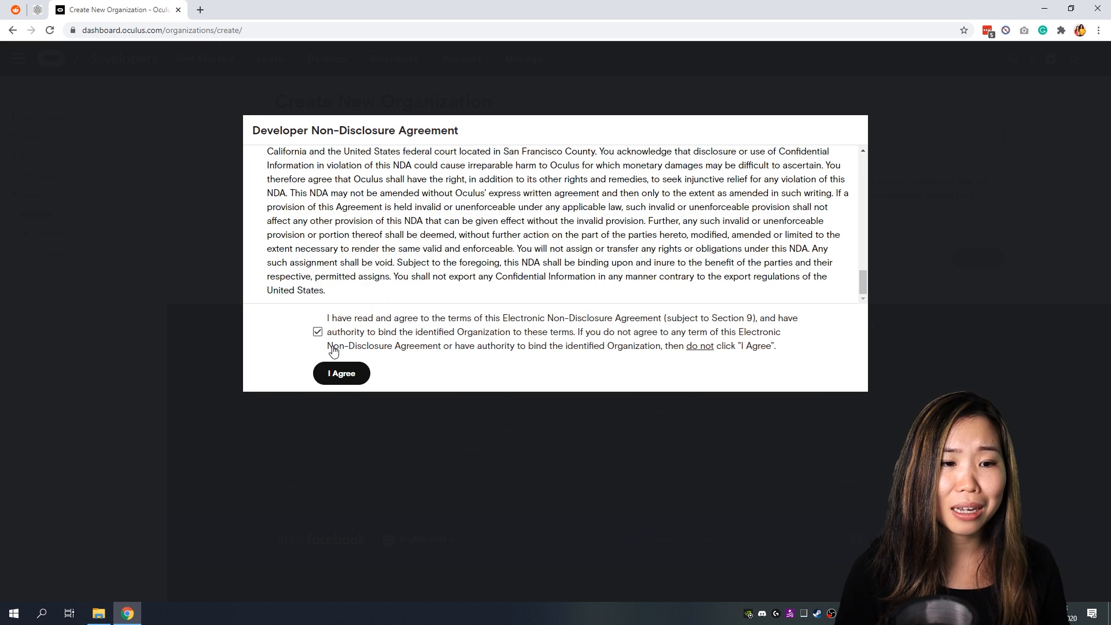
click(341, 374)
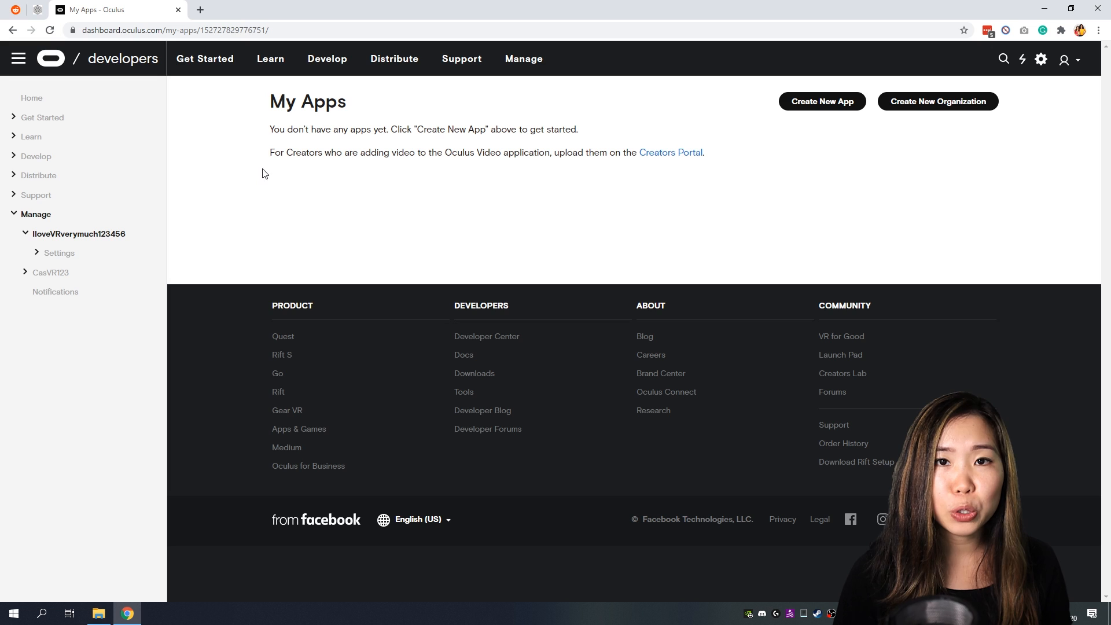
mouse_move(101, 227)
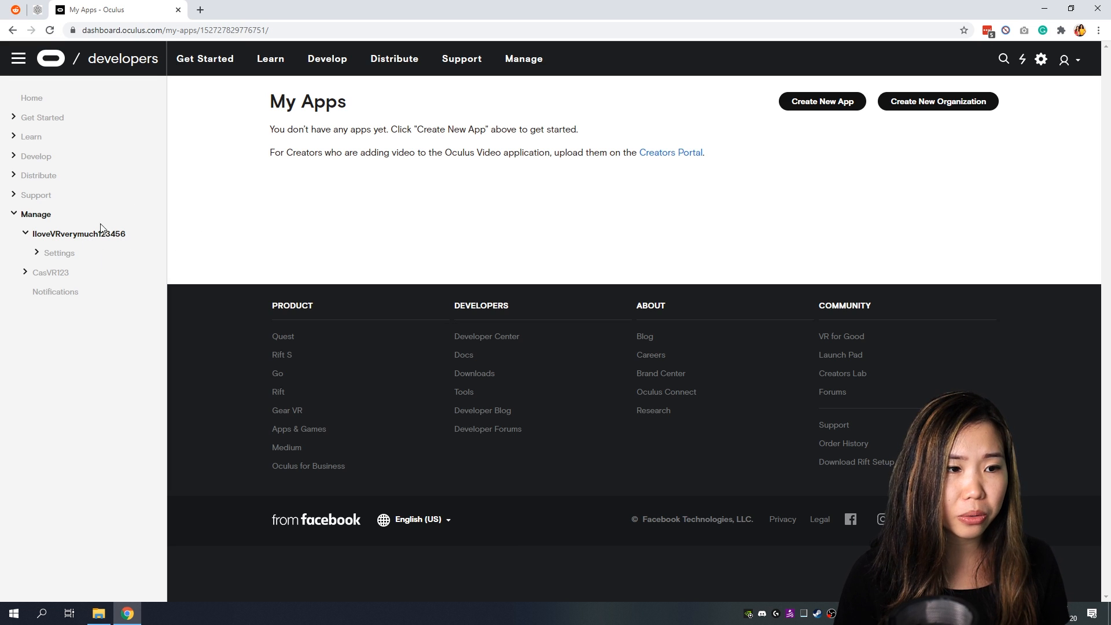
mouse_move(99, 239)
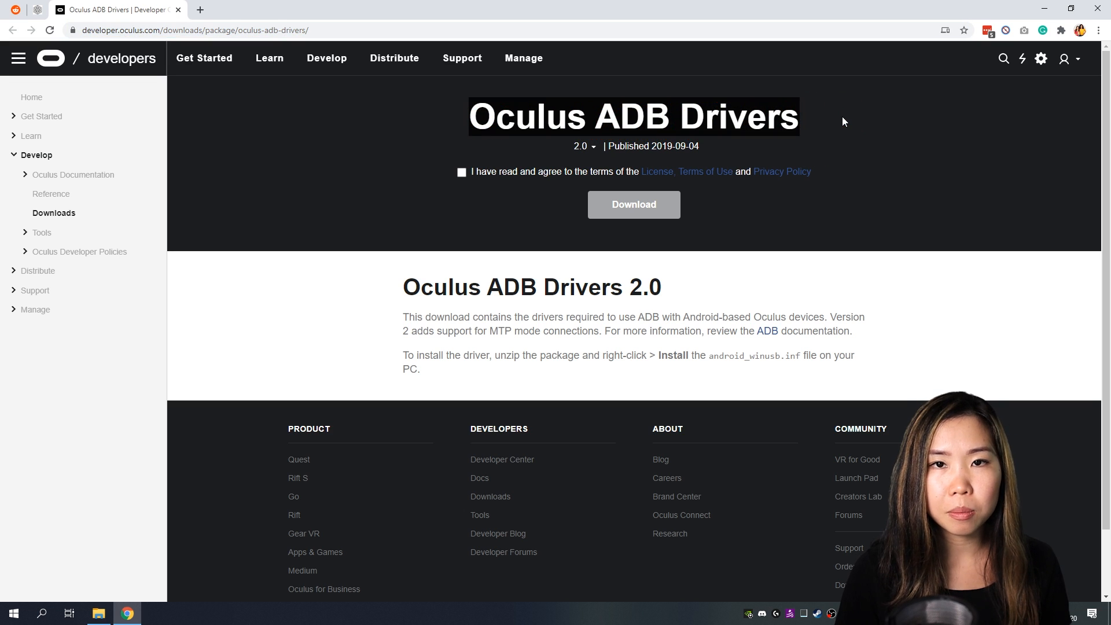
Agree to the license terms and download the Oculus ADB Drivers 2.0 zip
click(582, 147)
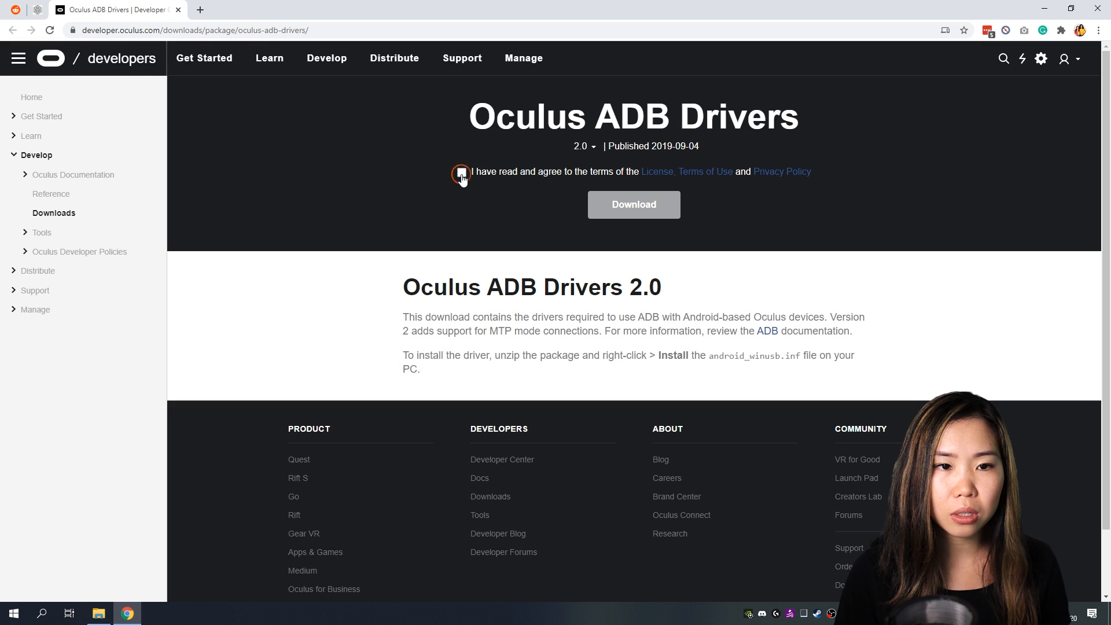
click(462, 173)
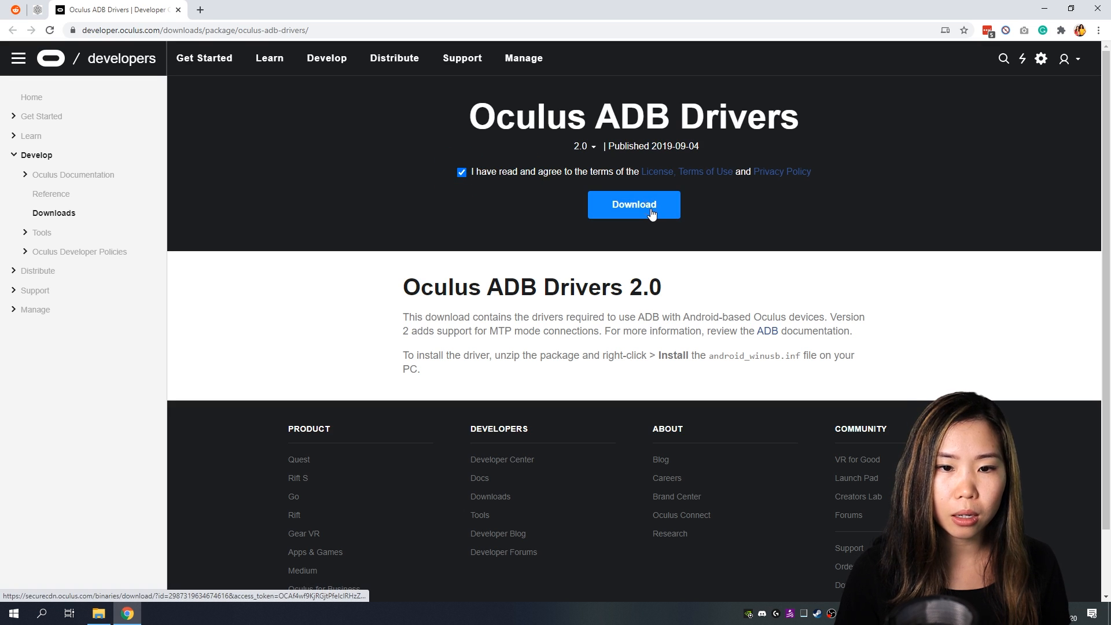
click(634, 204)
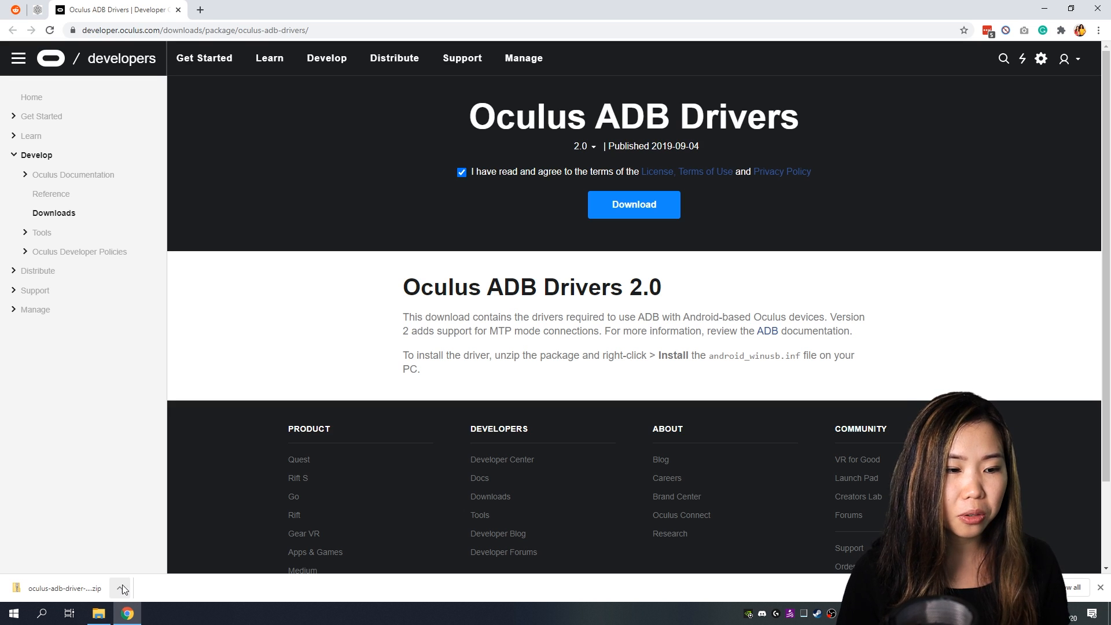
click(119, 588)
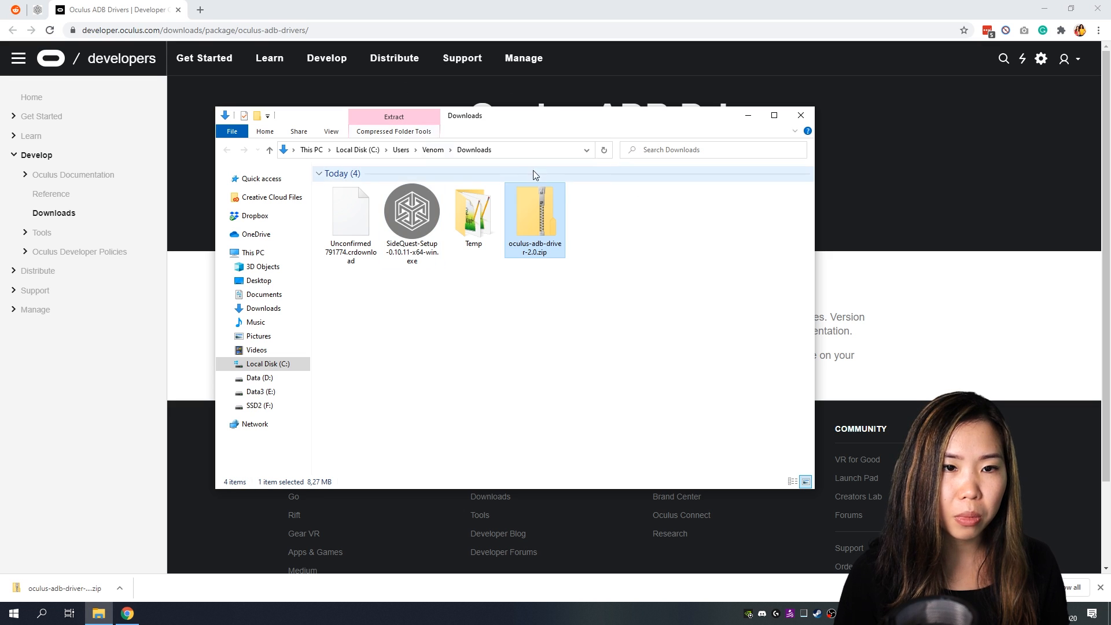
mouse_move(541, 301)
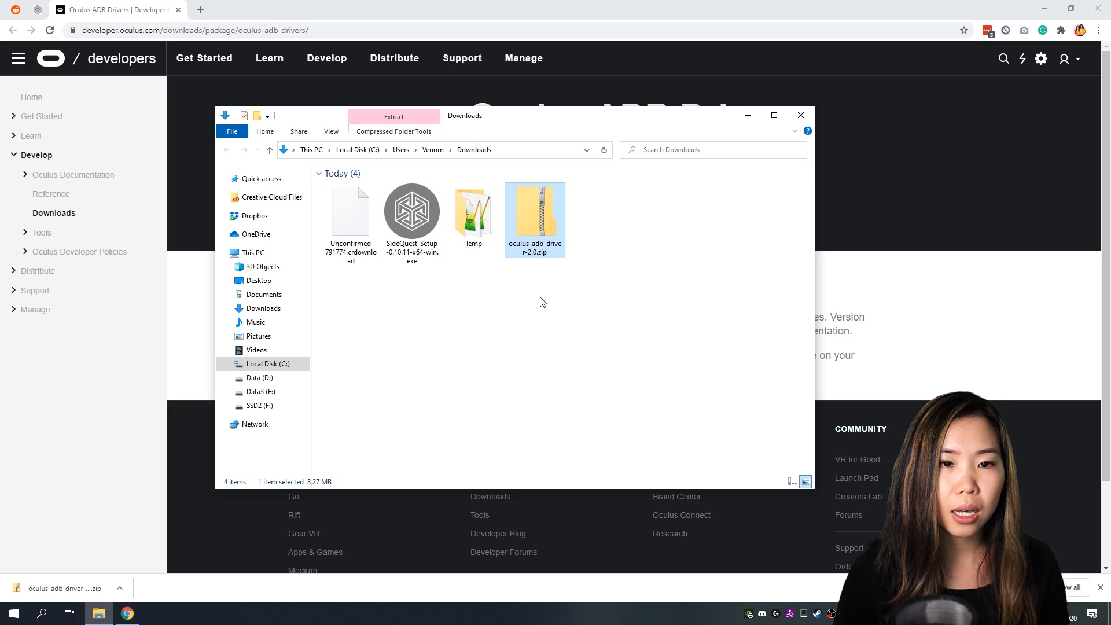
Extract oculus-adb-driver-2.0.zip into the suggested folder
click(773, 115)
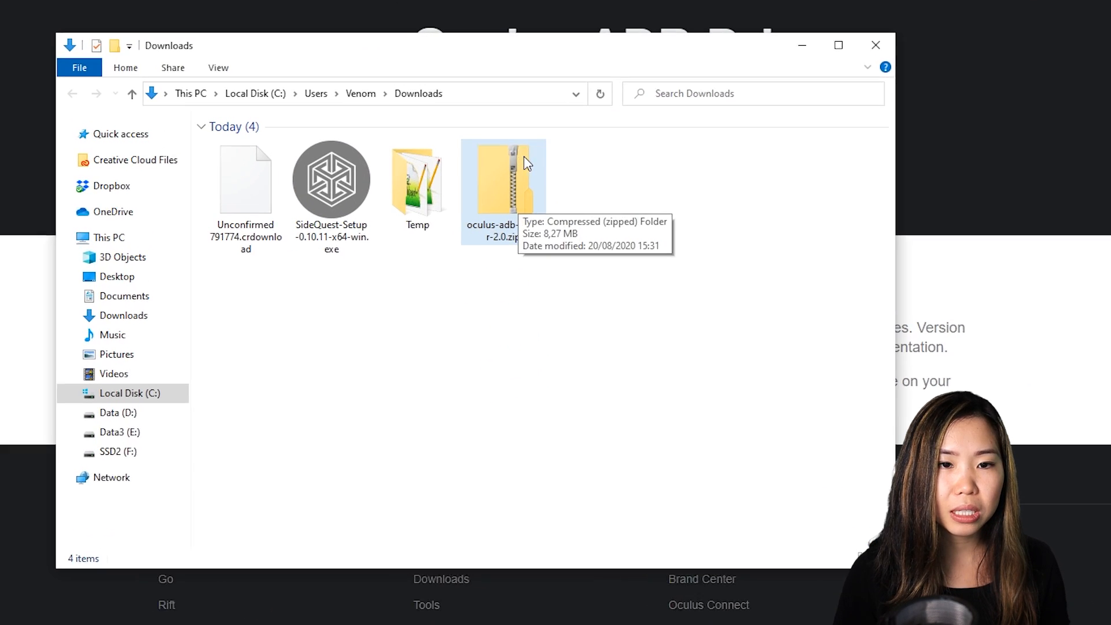
click(503, 180)
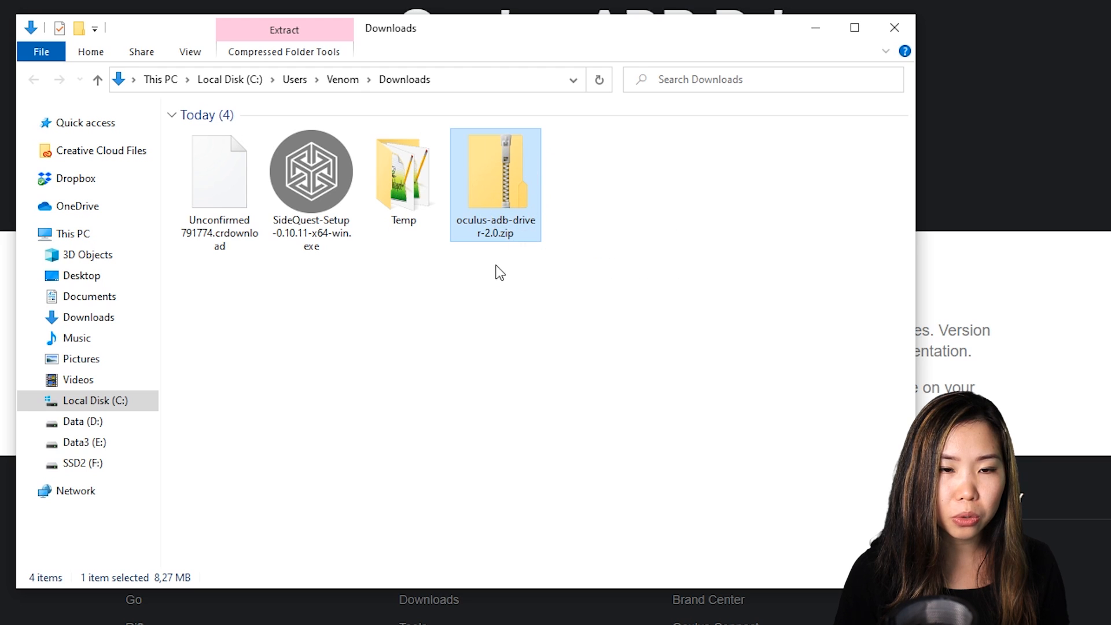
mouse_move(500, 190)
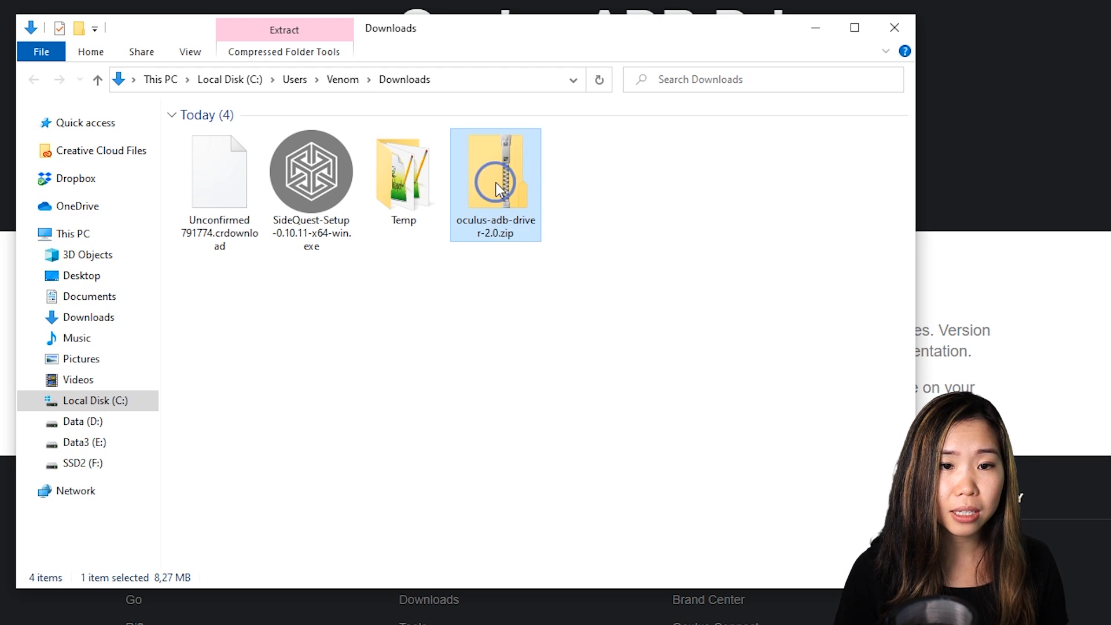
right_click(496, 170)
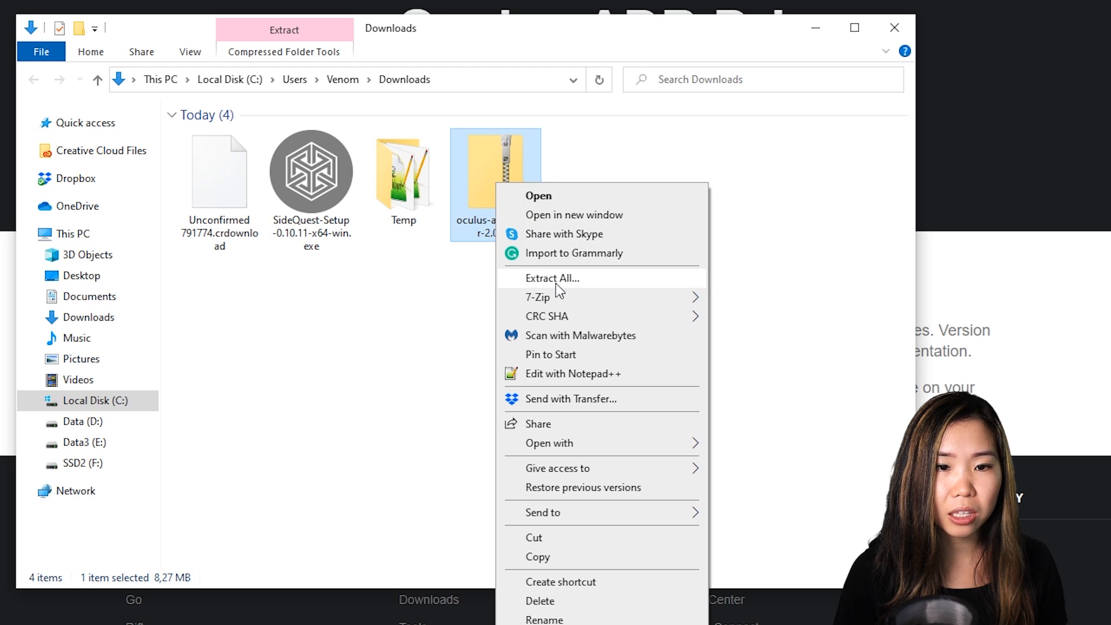
click(552, 278)
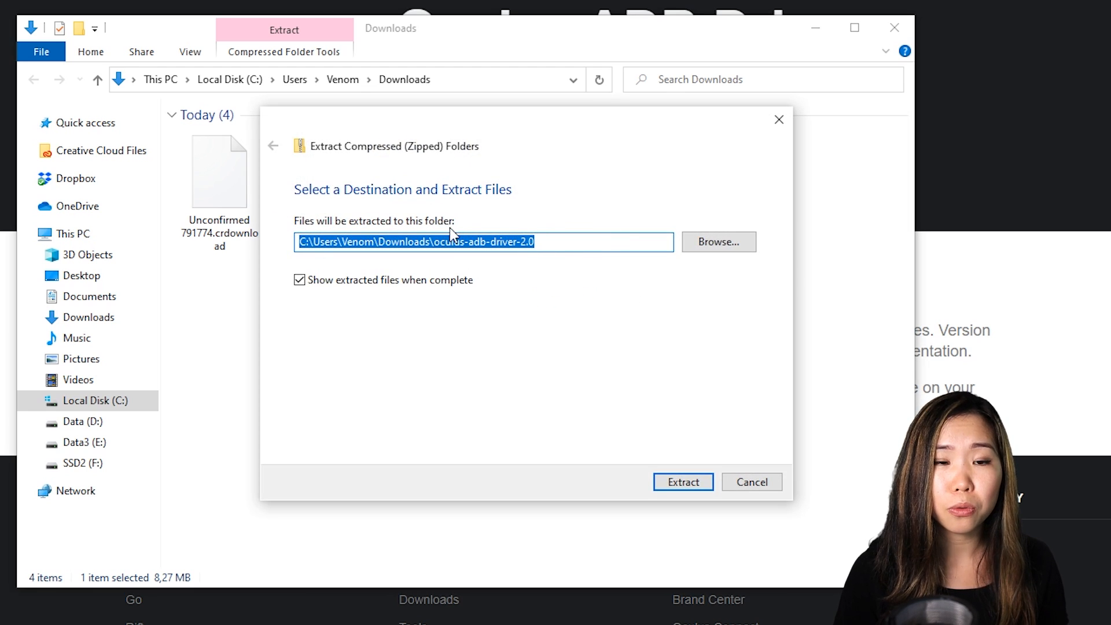
mouse_move(683, 482)
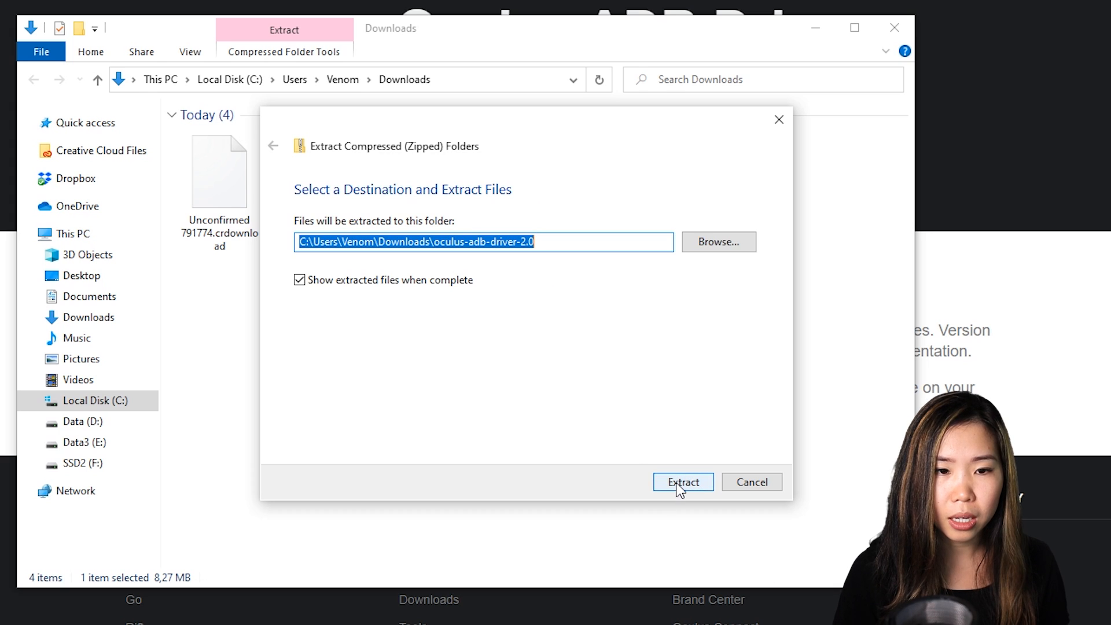
click(682, 482)
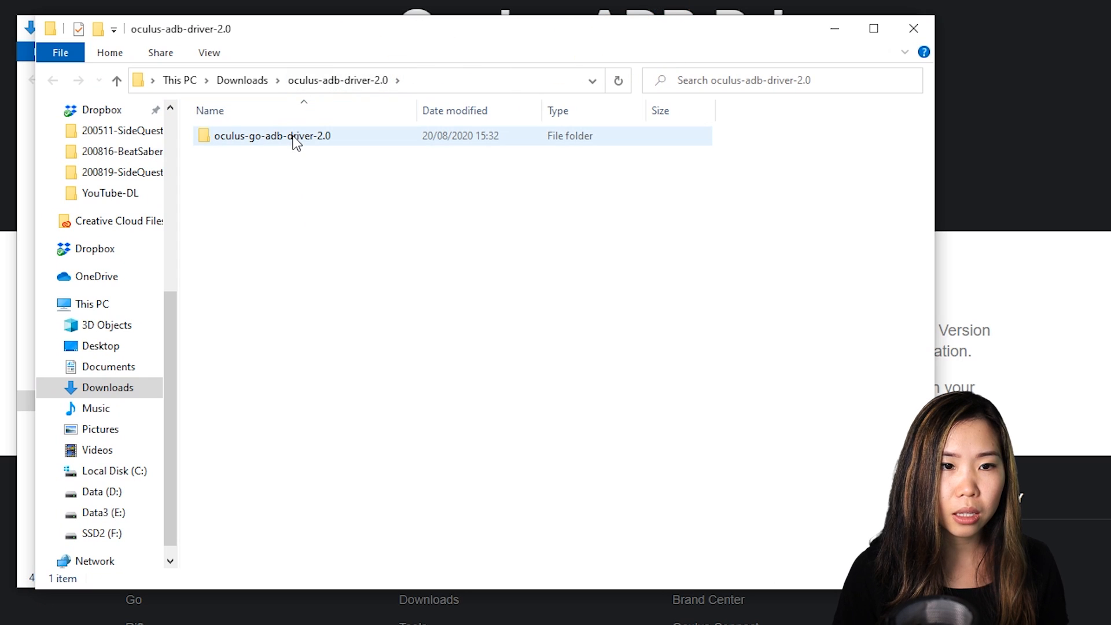
Navigate into oculus-go-adb-driver-2.0 and its usb_driver folder
double_click(272, 135)
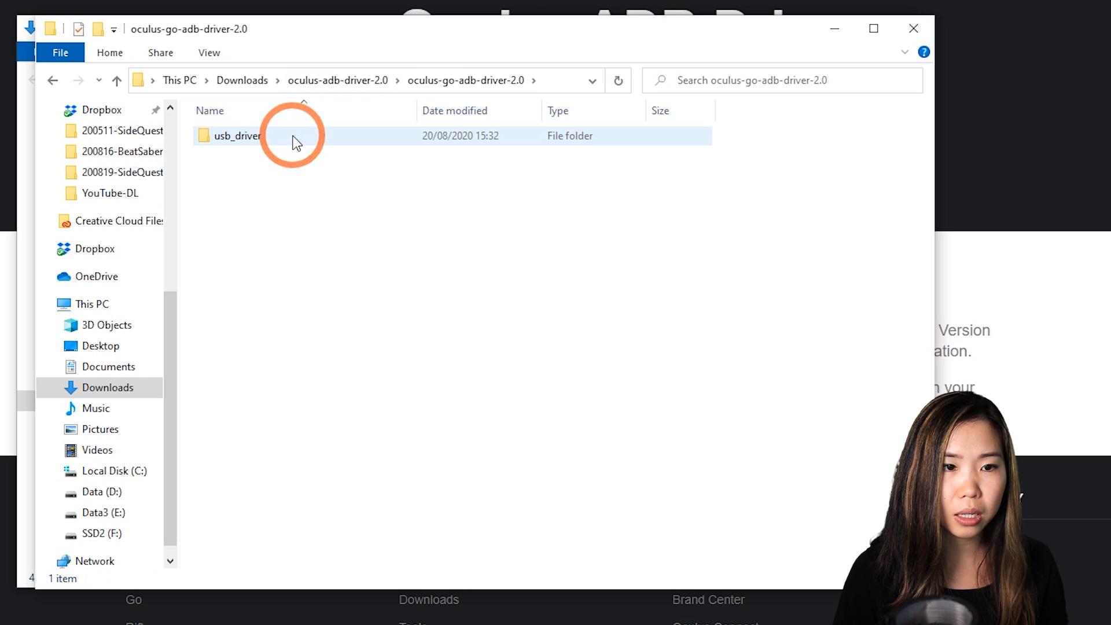
double_click(238, 135)
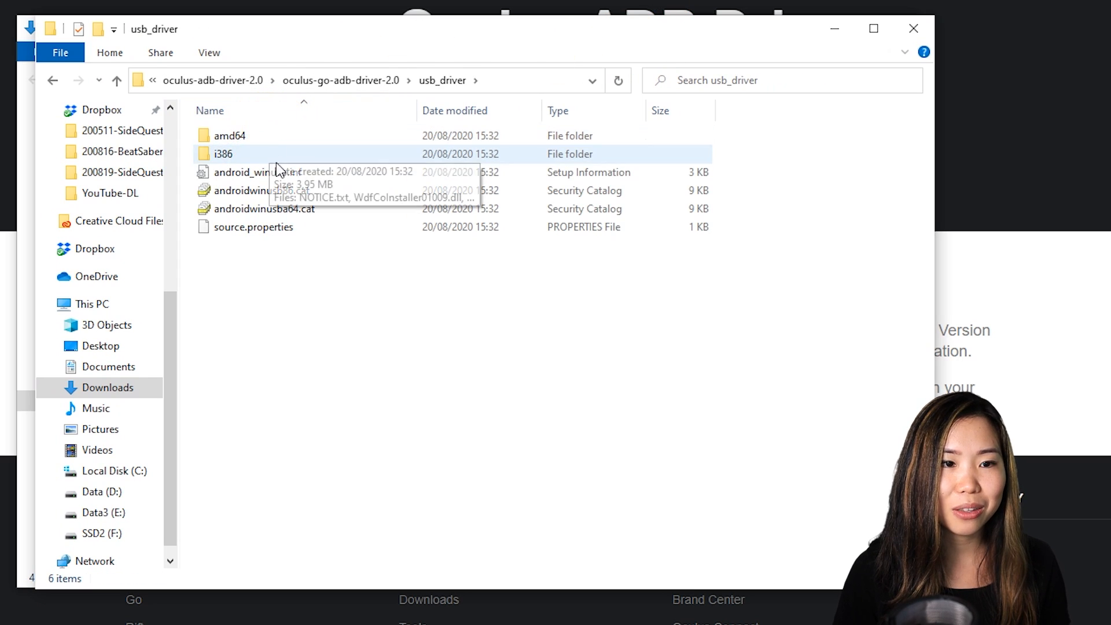
Install the ADB driver from android_winusb.inf, allowing the unknown-publisher warning
click(258, 172)
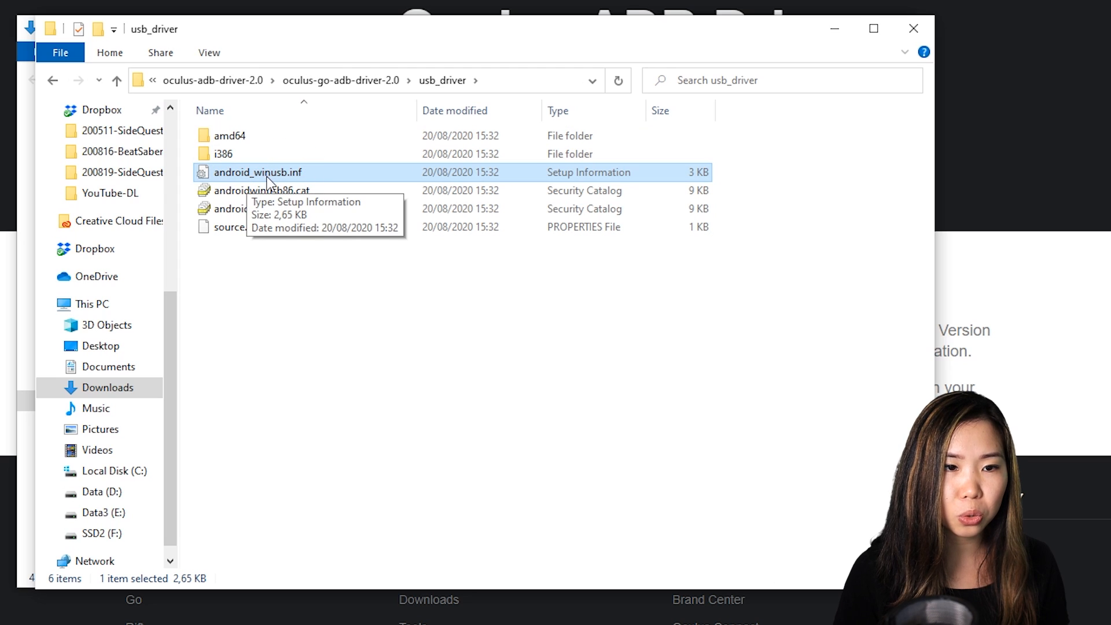
mouse_move(289, 180)
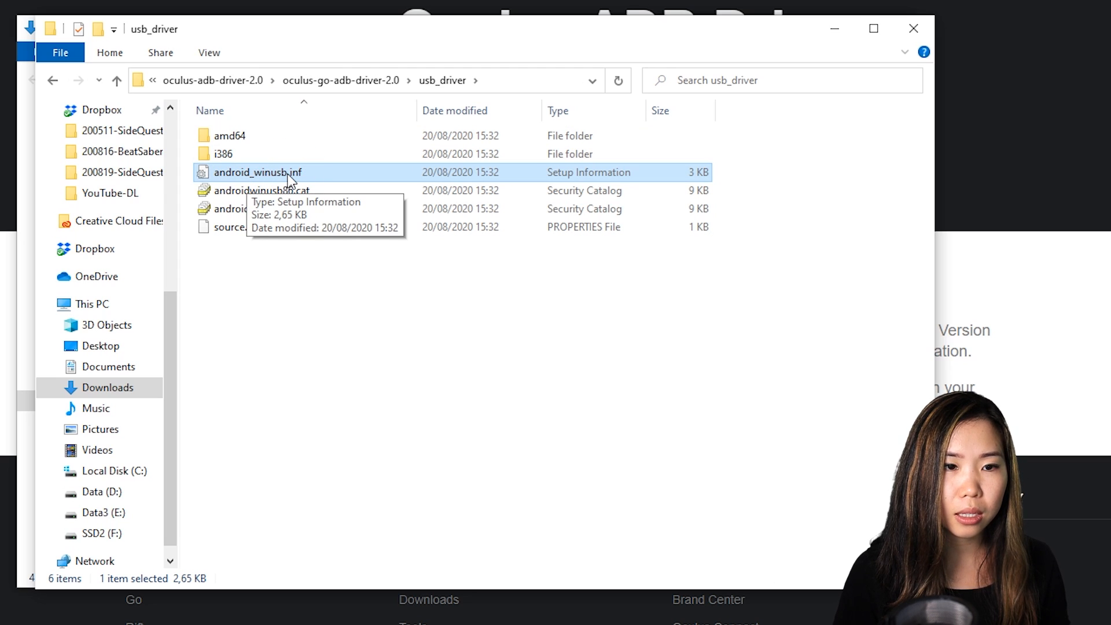
right_click(258, 172)
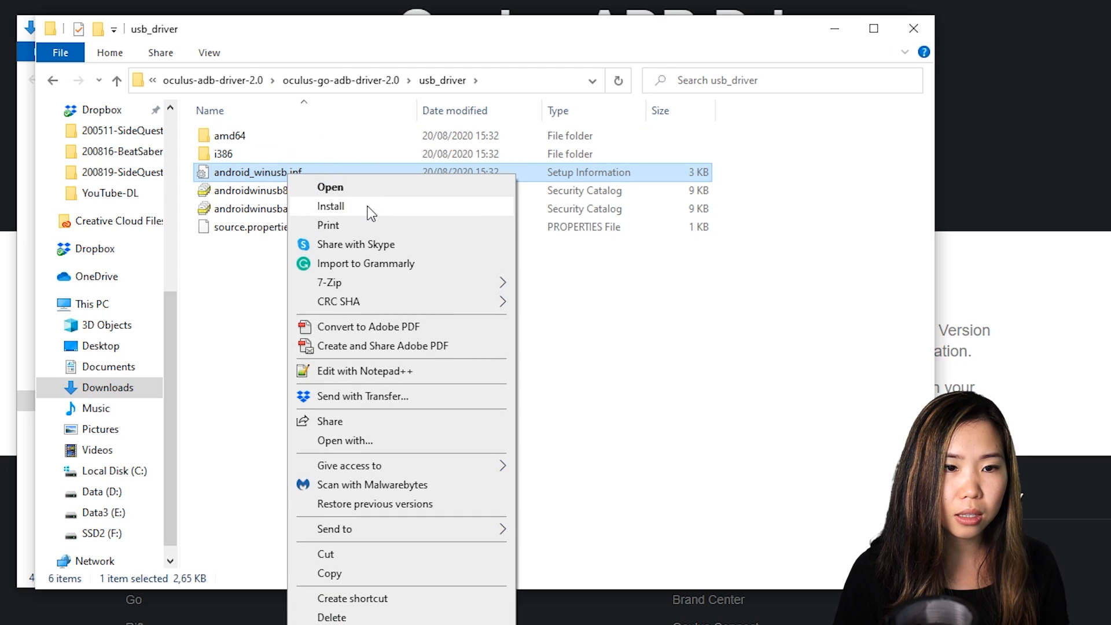
click(330, 188)
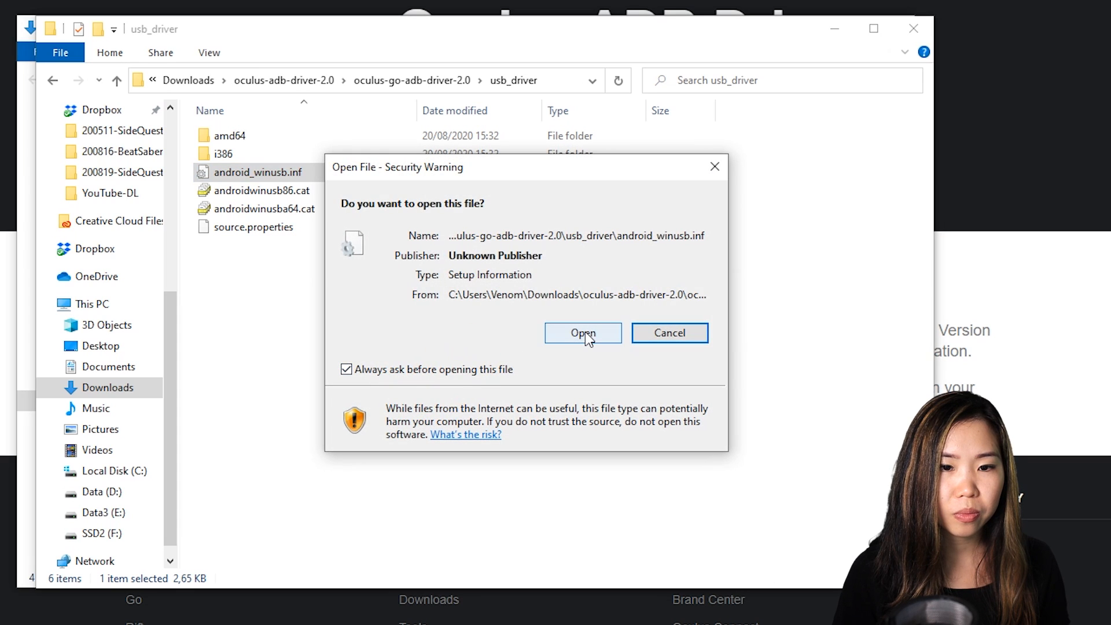
click(582, 333)
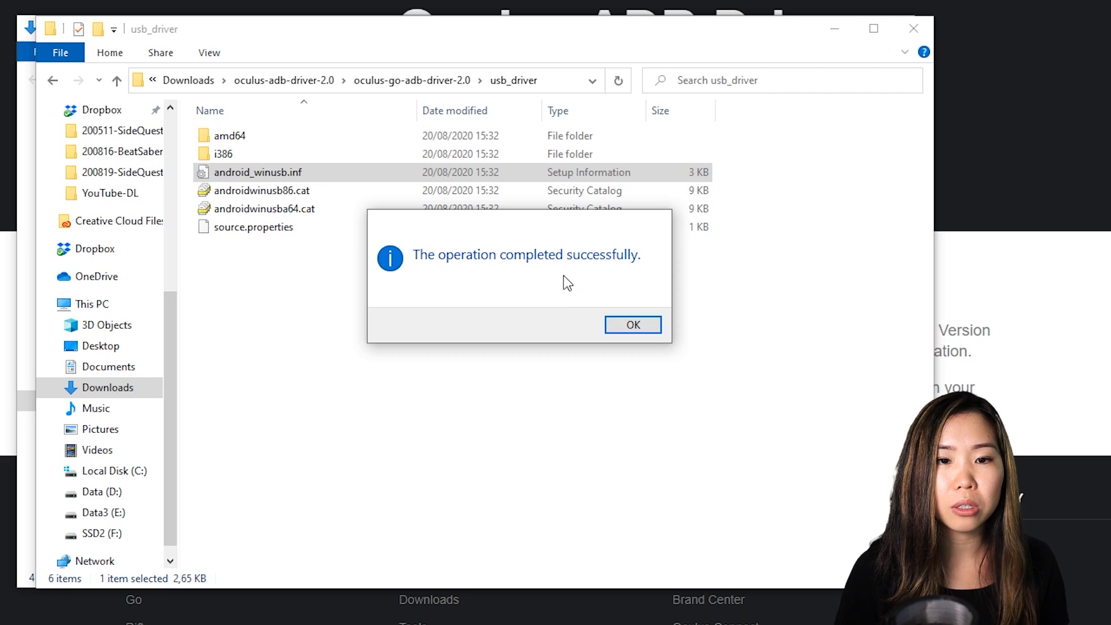
mouse_move(632, 324)
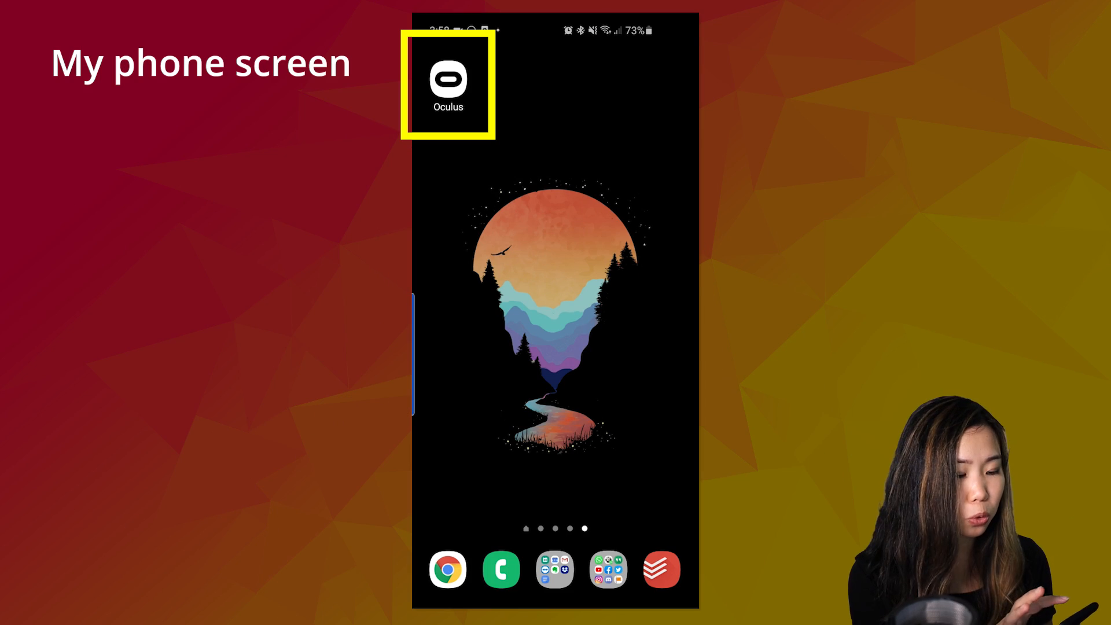
In the Oculus app settings, enable Developer Mode for the paired Quest headset
click(447, 84)
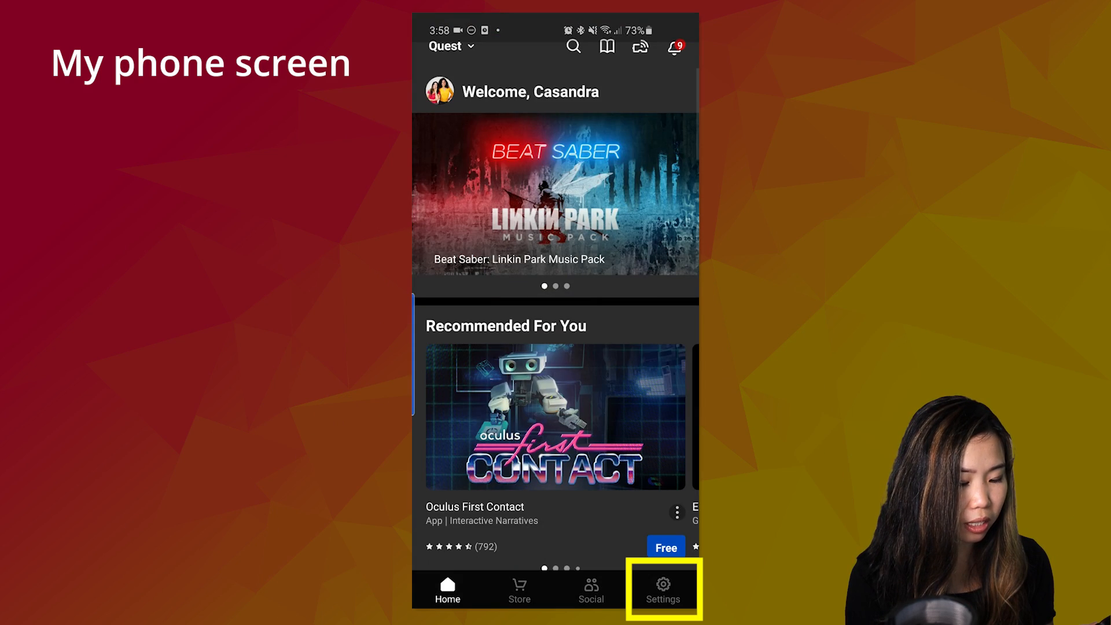
click(662, 590)
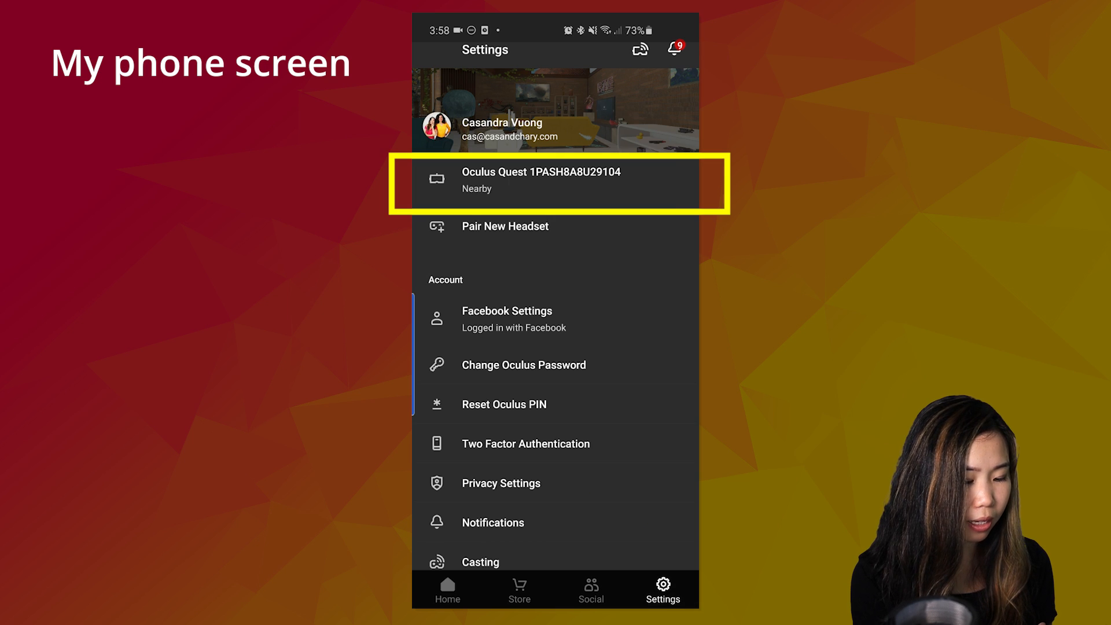
click(557, 183)
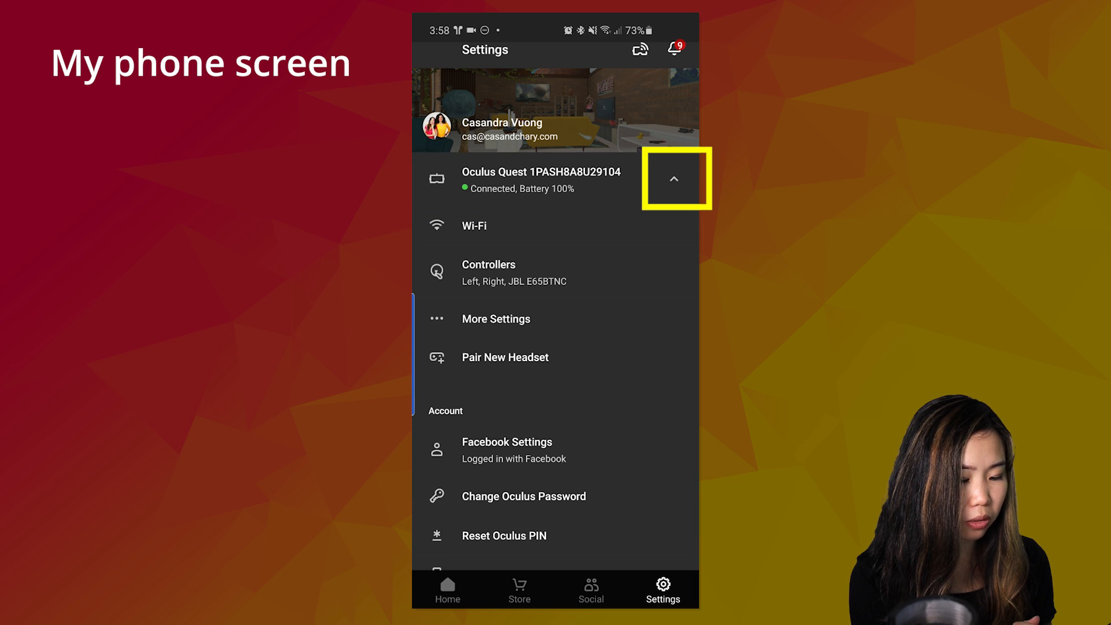
click(673, 178)
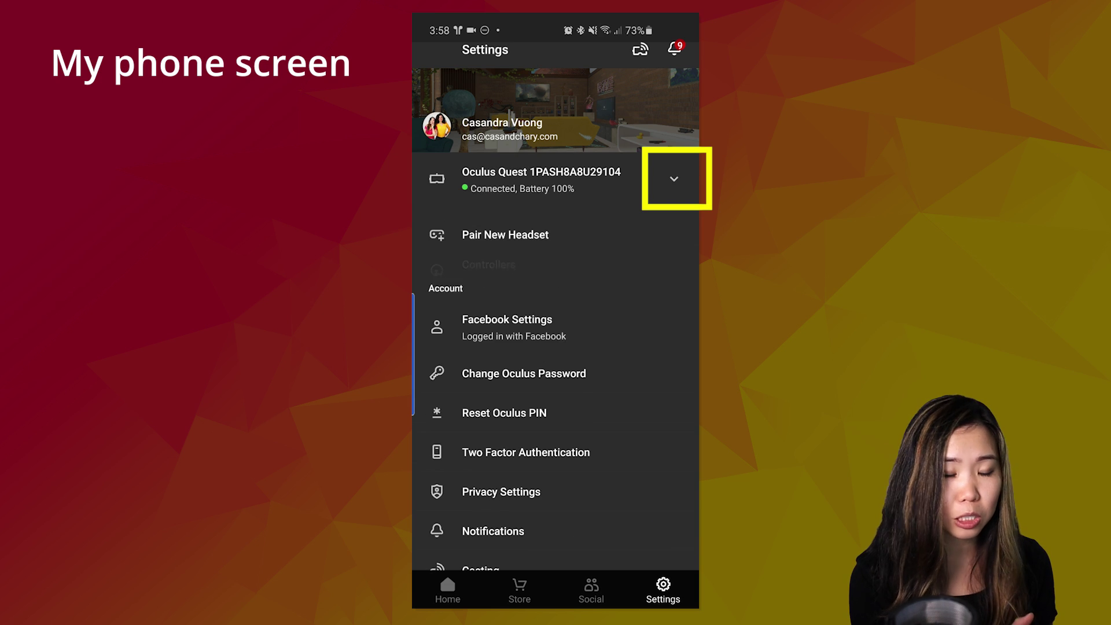
click(673, 178)
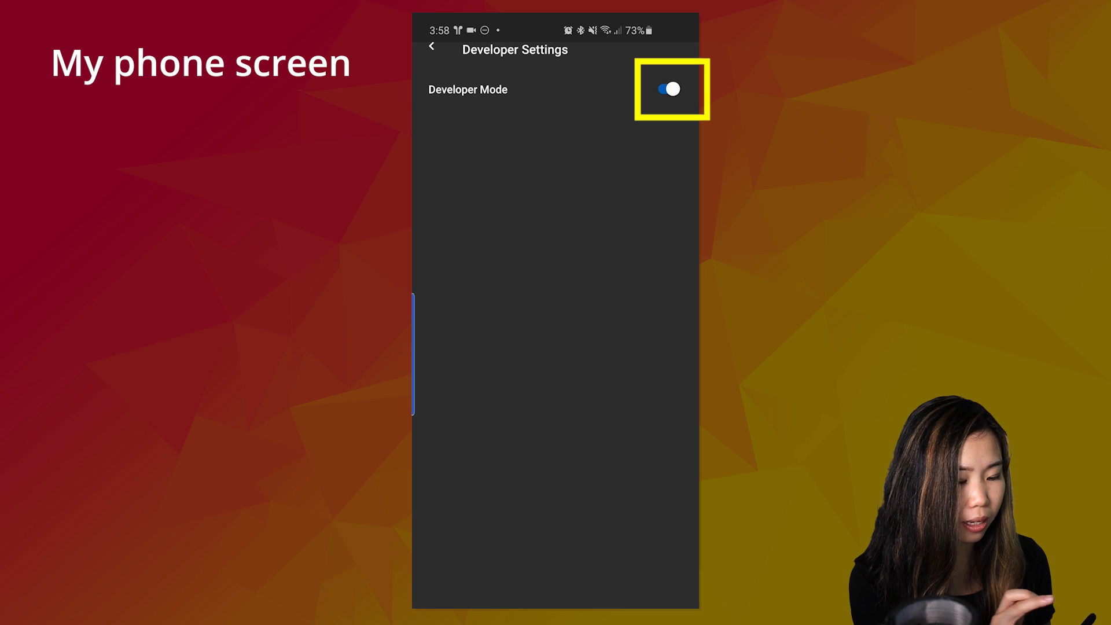
click(431, 47)
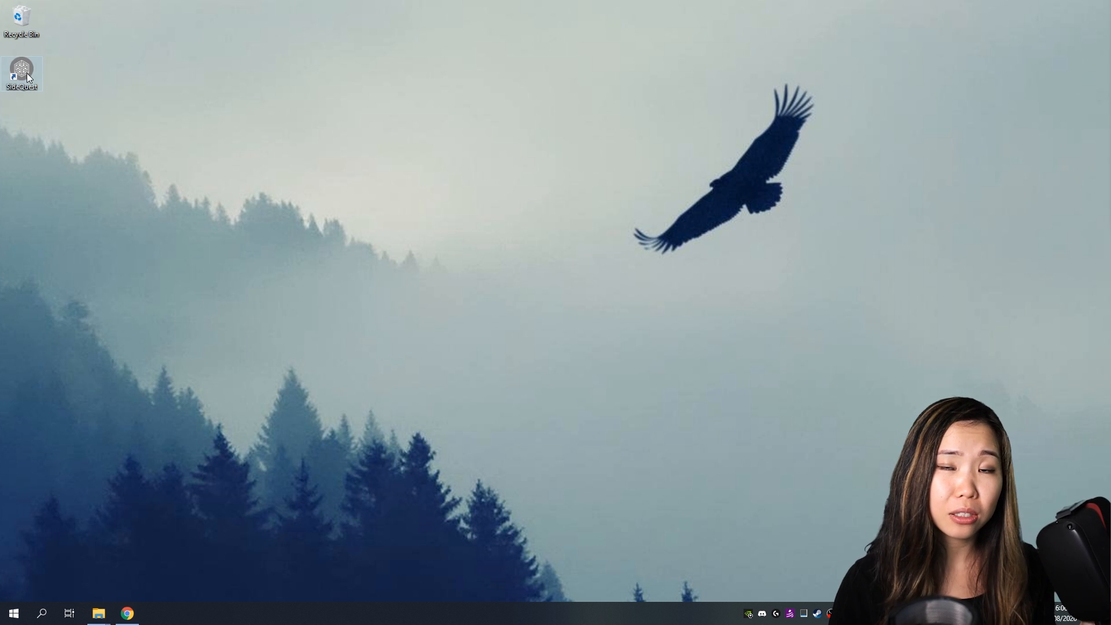
mouse_move(395, 240)
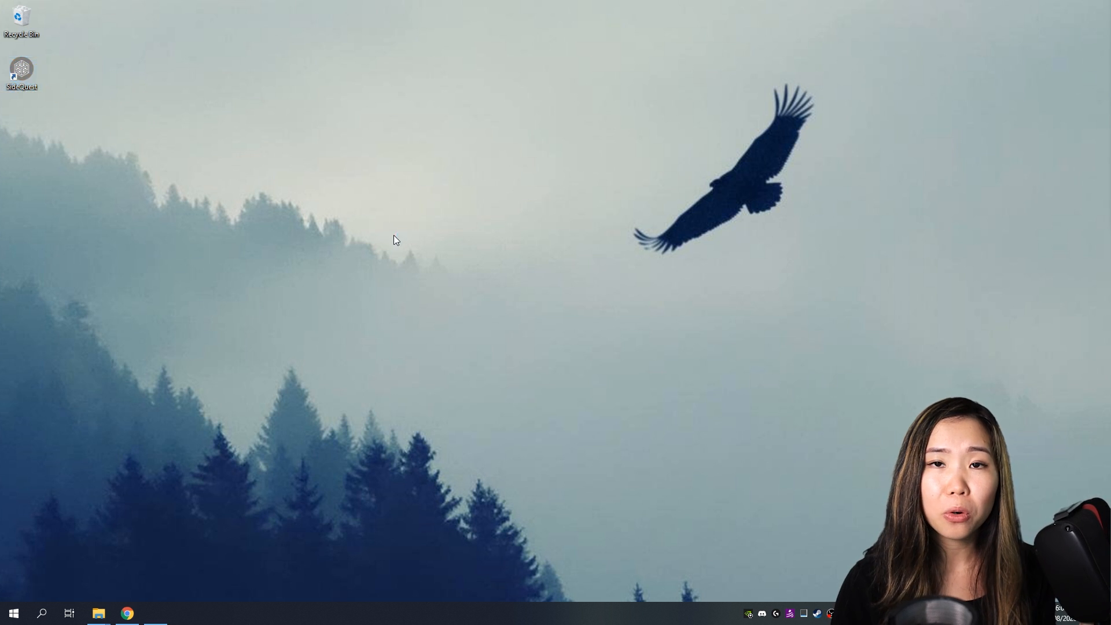
Launch SideQuest from the desktop shortcut
double_click(21, 71)
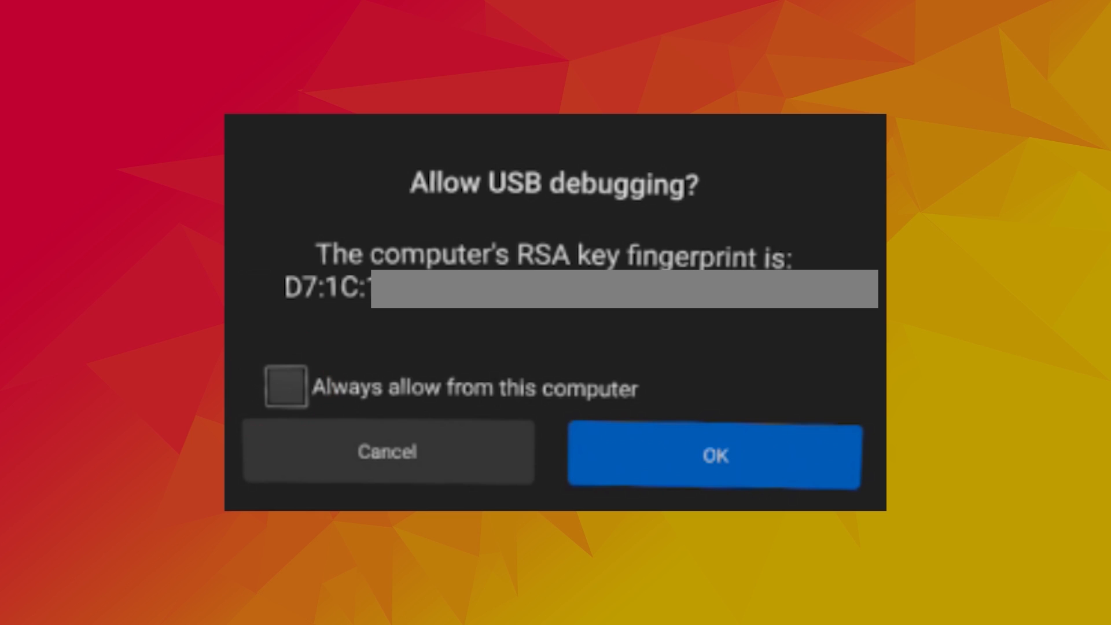
Allow USB debugging from this computer on the Quest so SideQuest connects
click(713, 456)
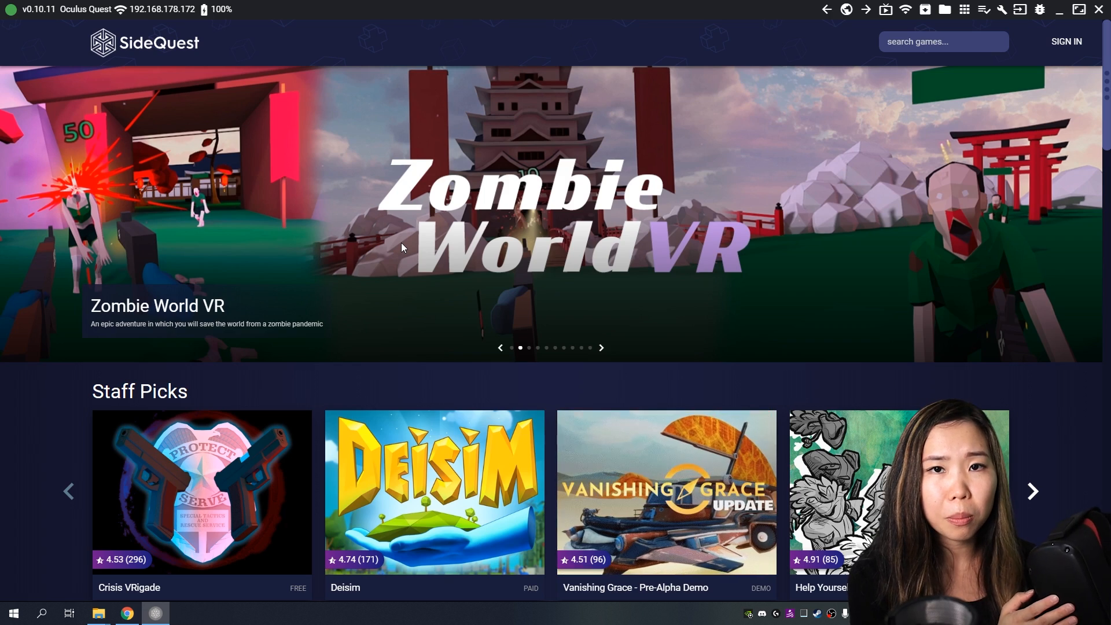
click(600, 347)
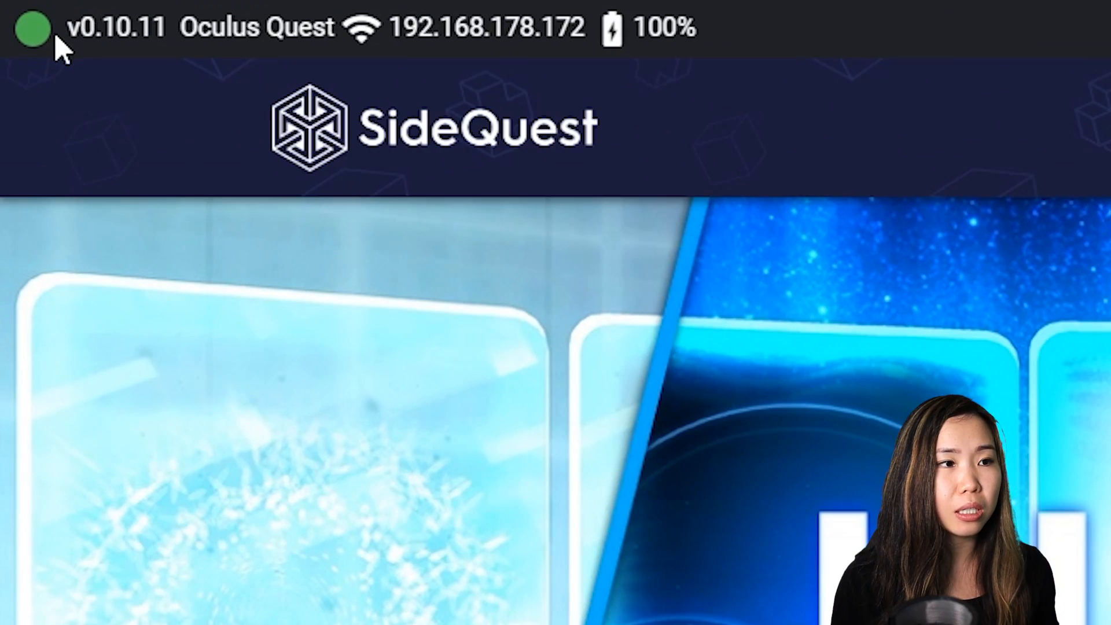
mouse_move(33, 28)
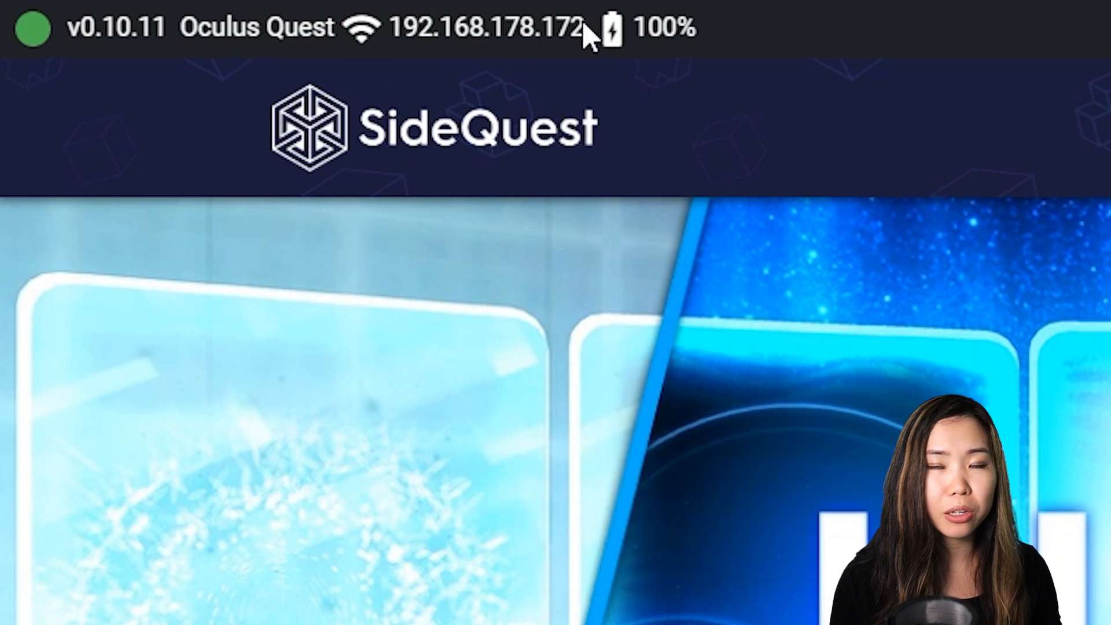
mouse_move(195, 28)
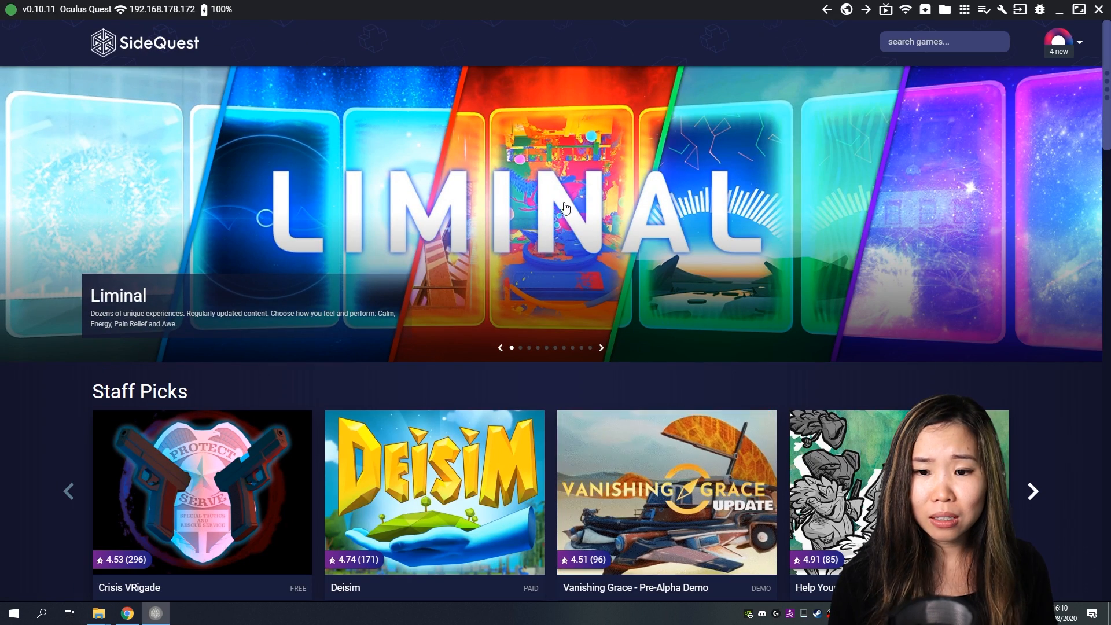
scroll(down, 3)
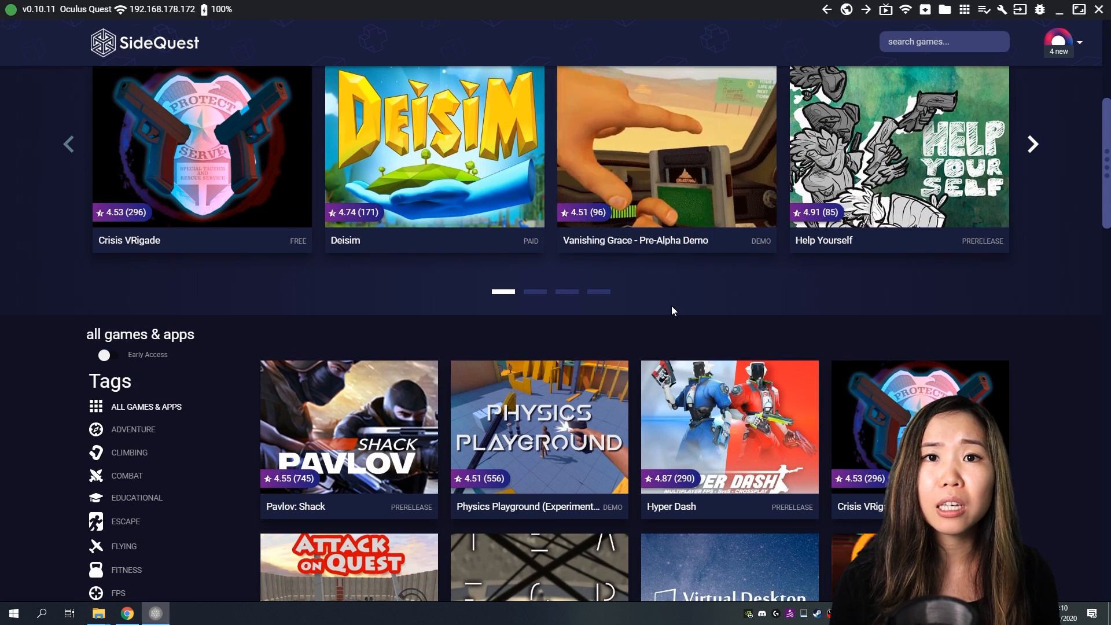
scroll(down, 3)
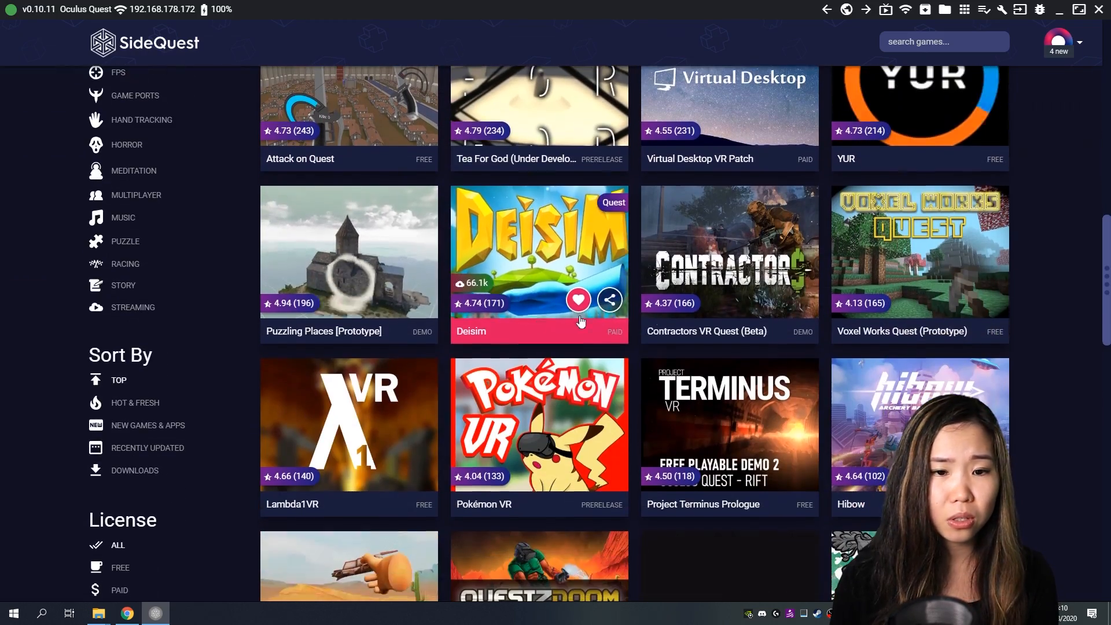
scroll(down, 3)
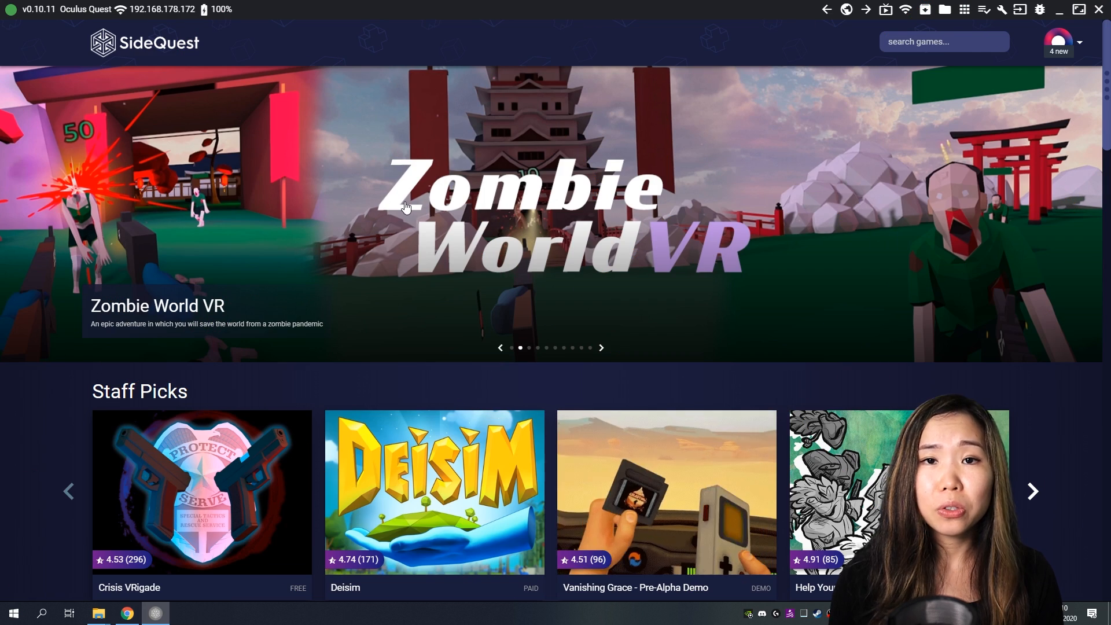
Find Hyper Dash in SideQuest and install it to the connected headset
scroll(down, 3)
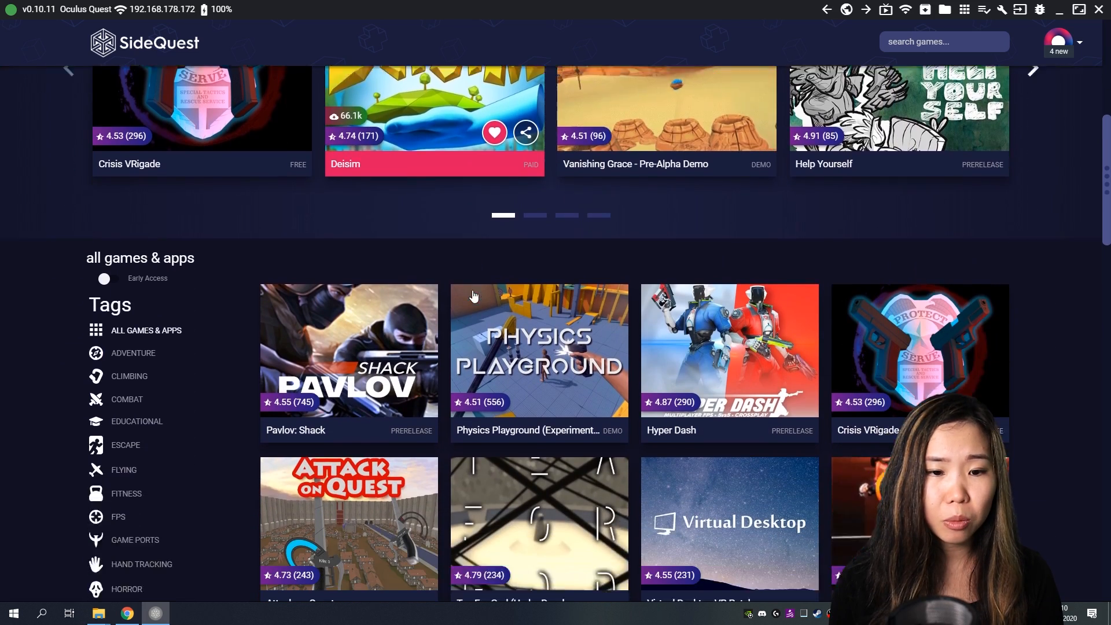
scroll(down, 3)
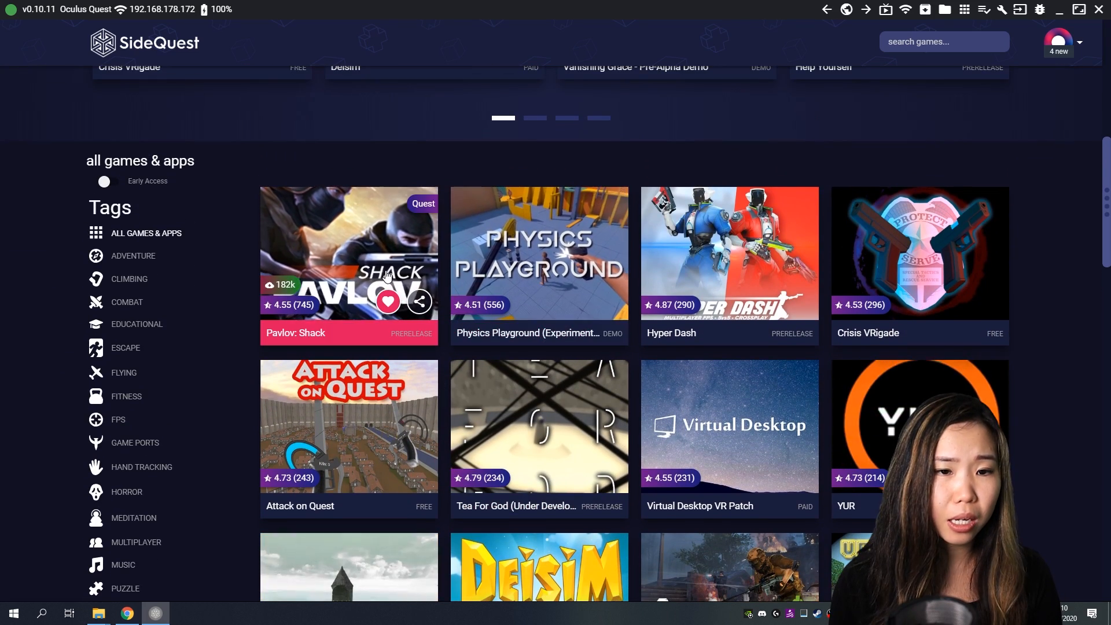
mouse_move(493, 255)
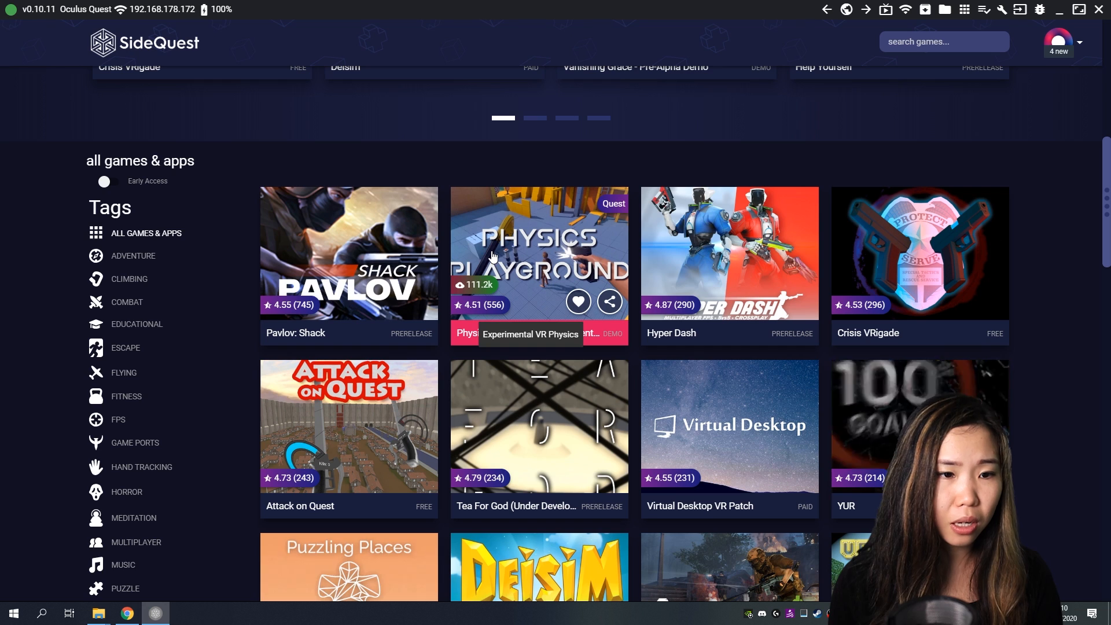
mouse_move(715, 255)
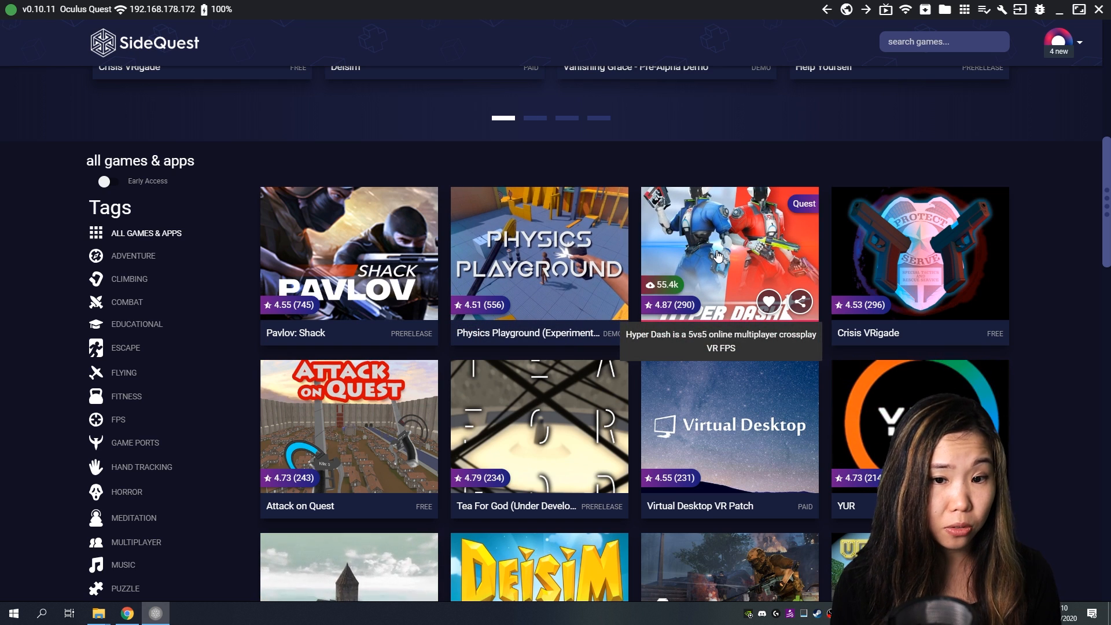
click(728, 253)
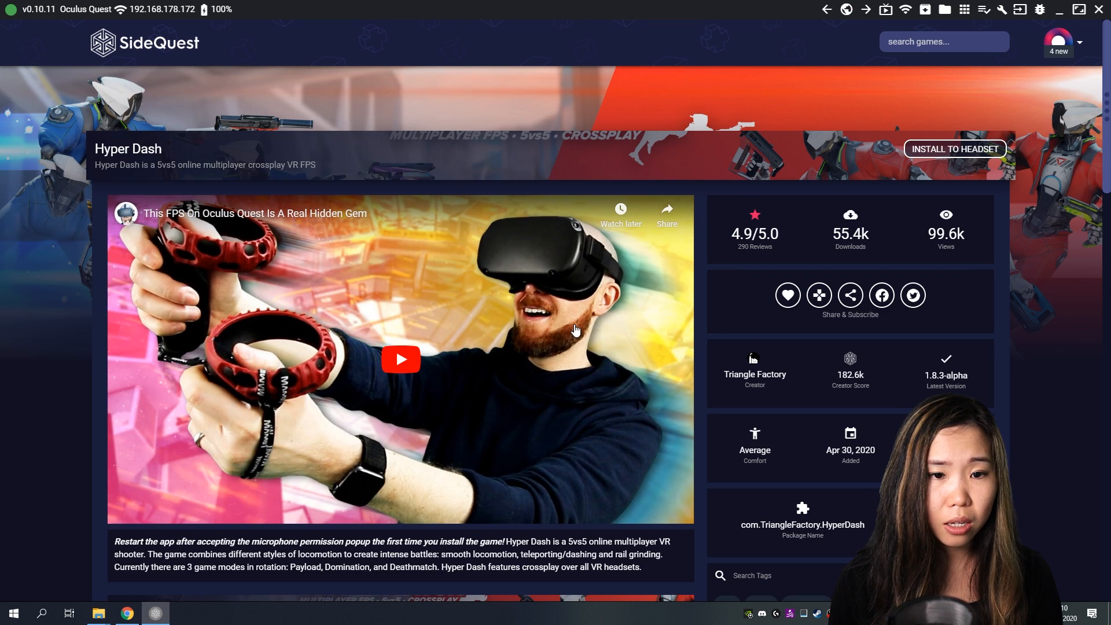
scroll(down, 3)
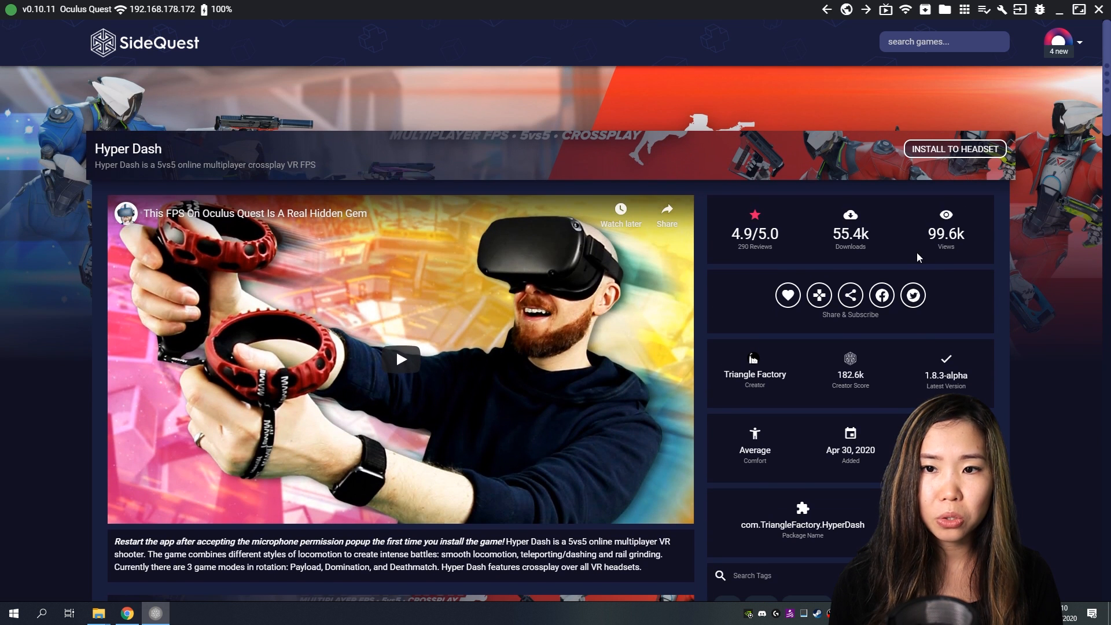
mouse_move(954, 149)
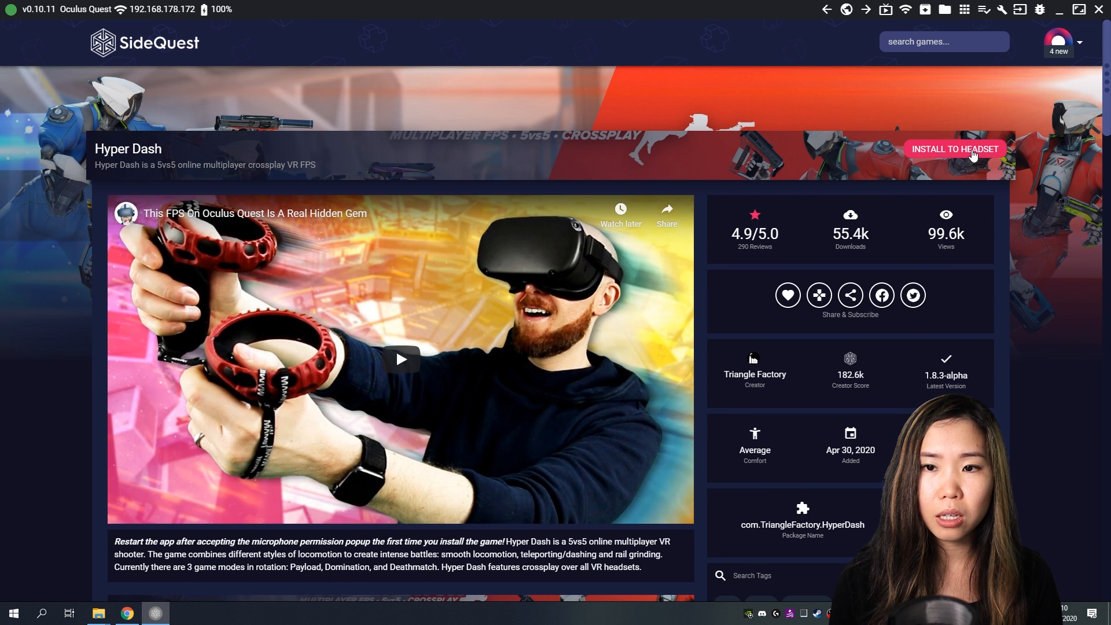
mouse_move(712, 161)
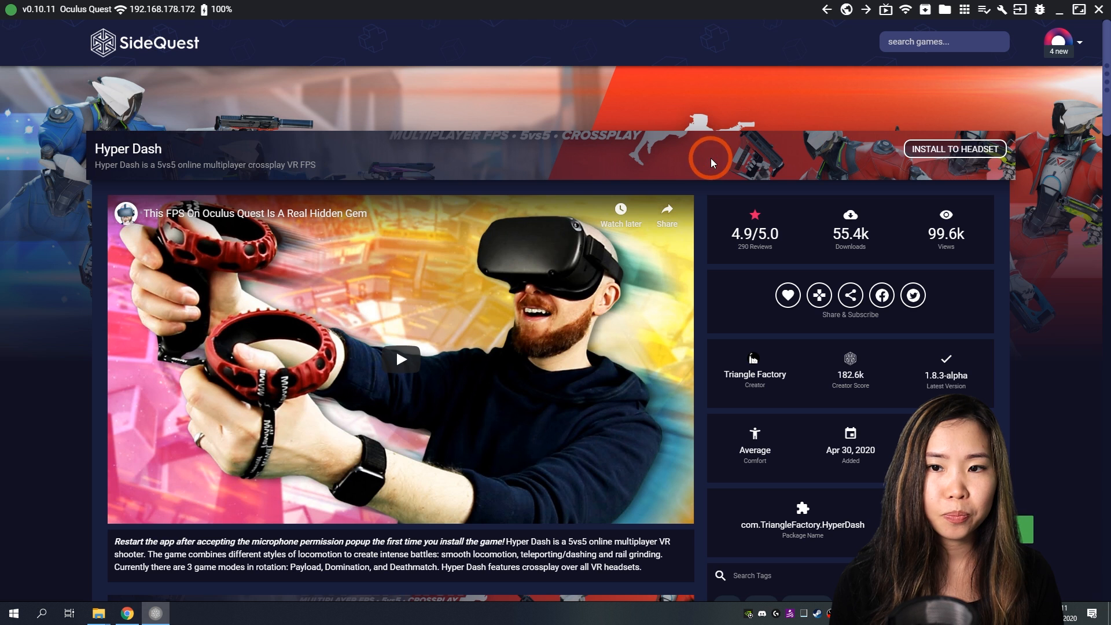
click(953, 150)
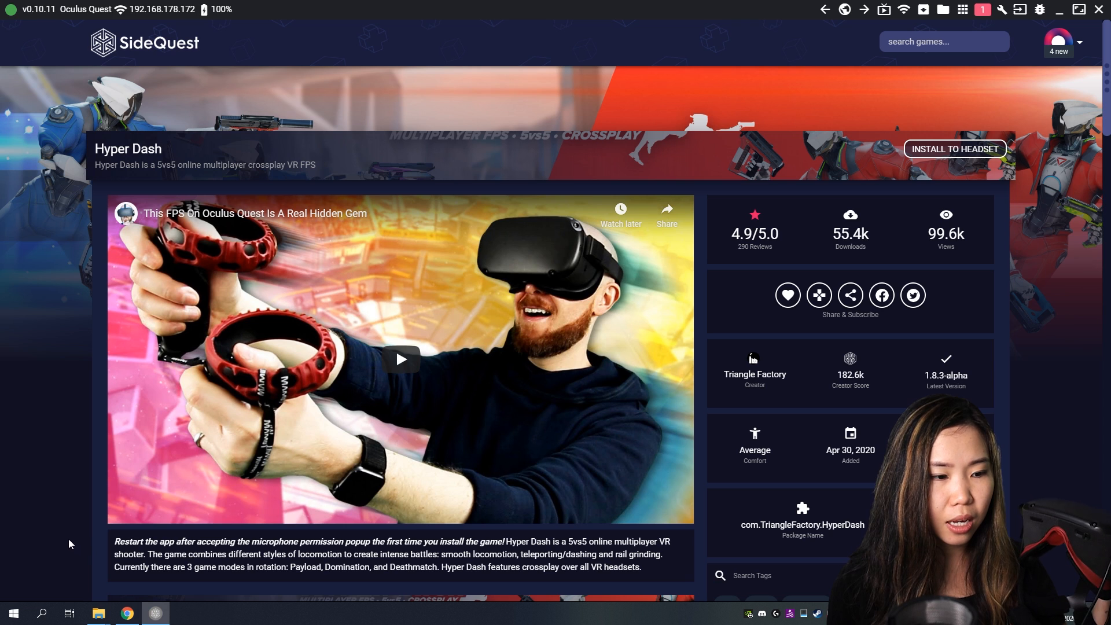
mouse_move(38, 588)
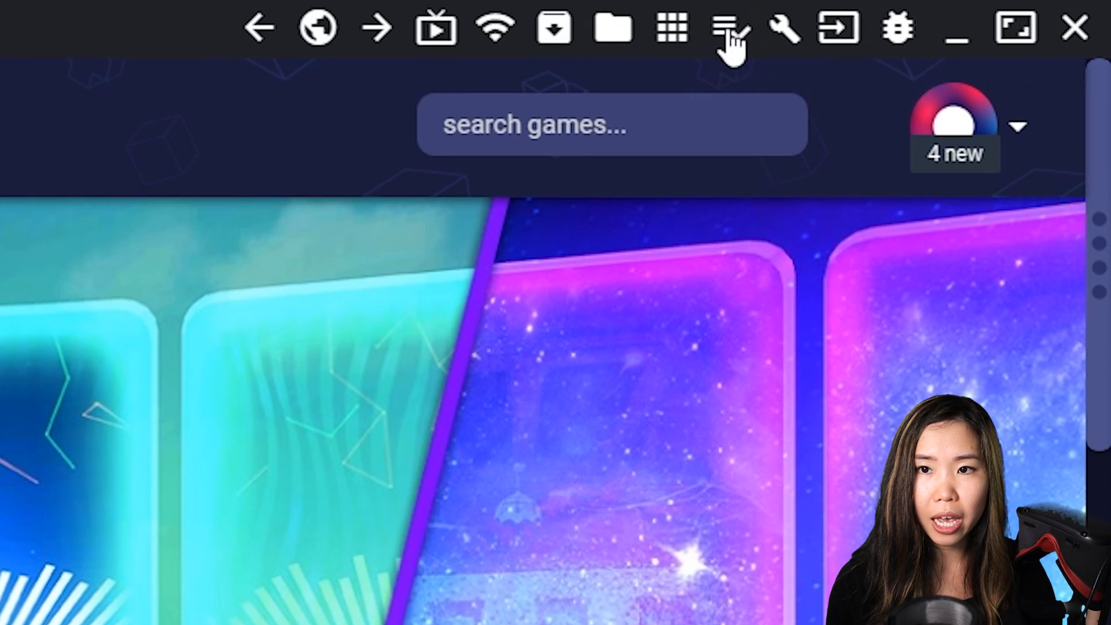
View the SideQuest tasks list confirming Hyper Dash's APK installed successfully
click(731, 28)
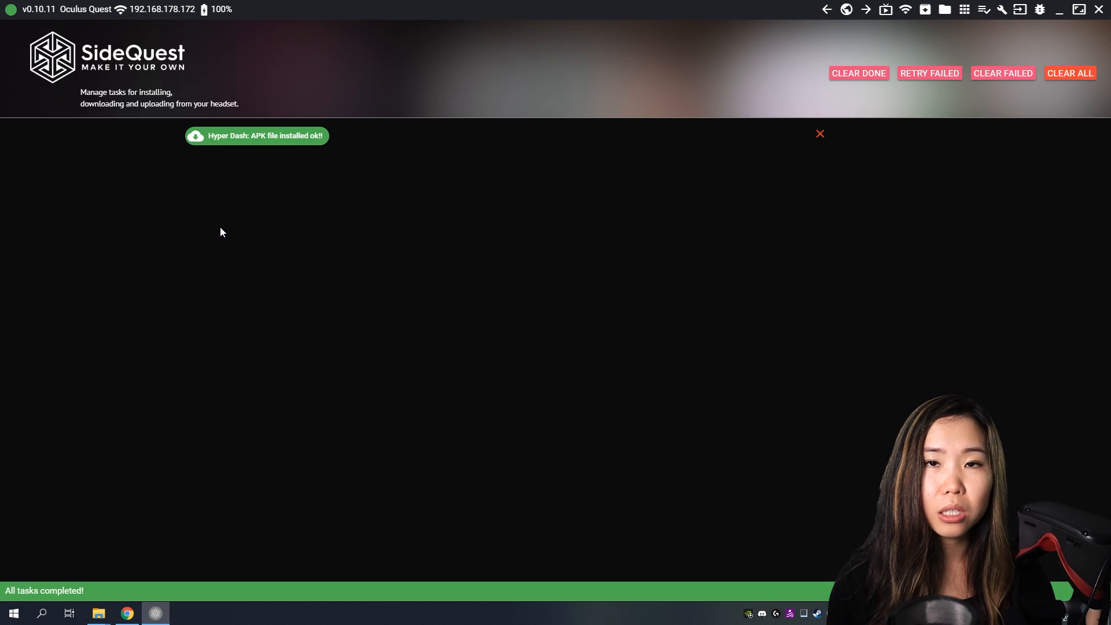
mouse_move(285, 235)
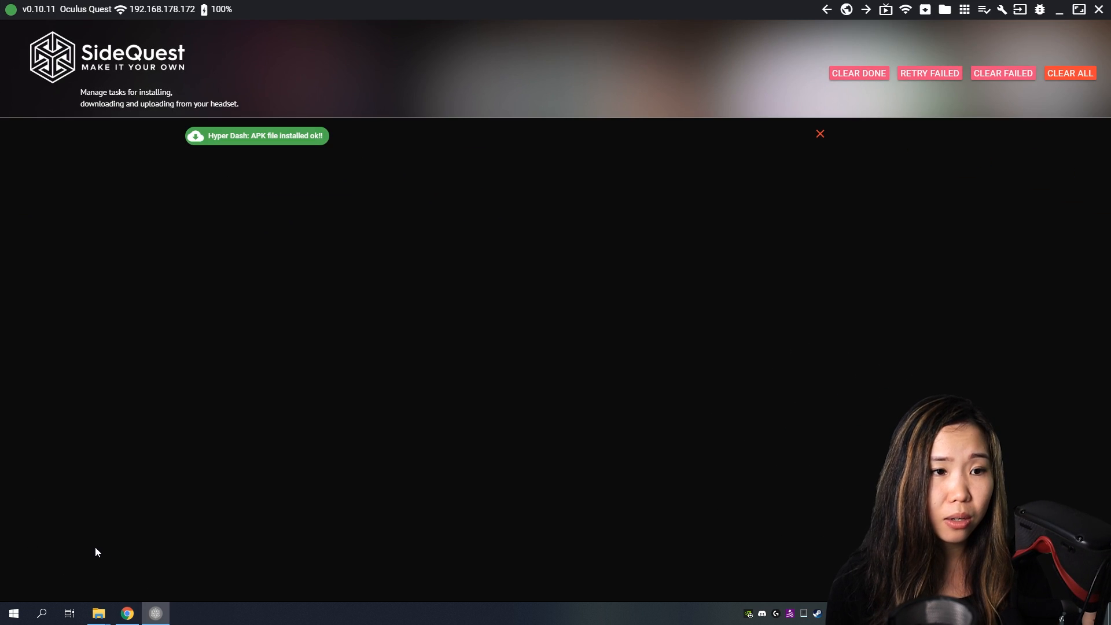
mouse_move(156, 479)
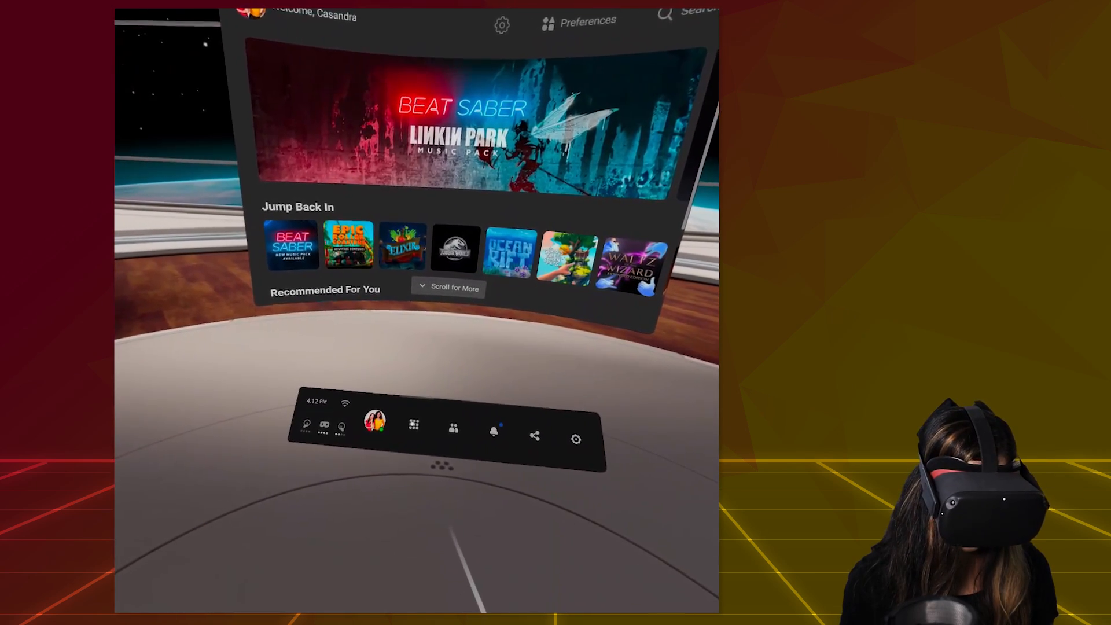
Filter the Quest app library to Unknown Sources and scroll to the installed Hyper Dash
click(413, 424)
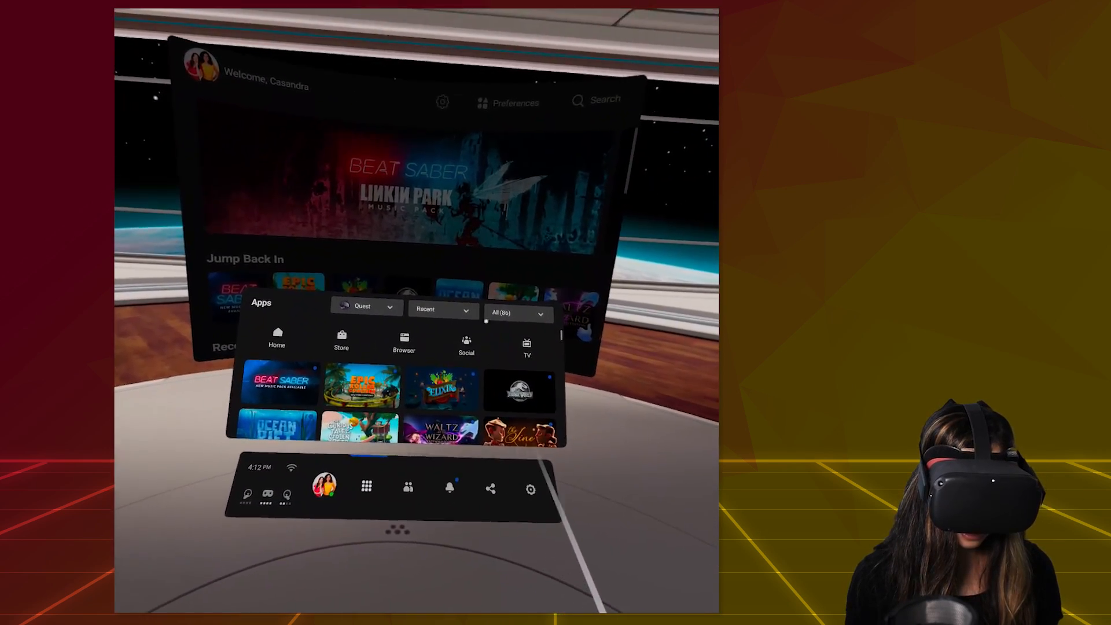
click(515, 312)
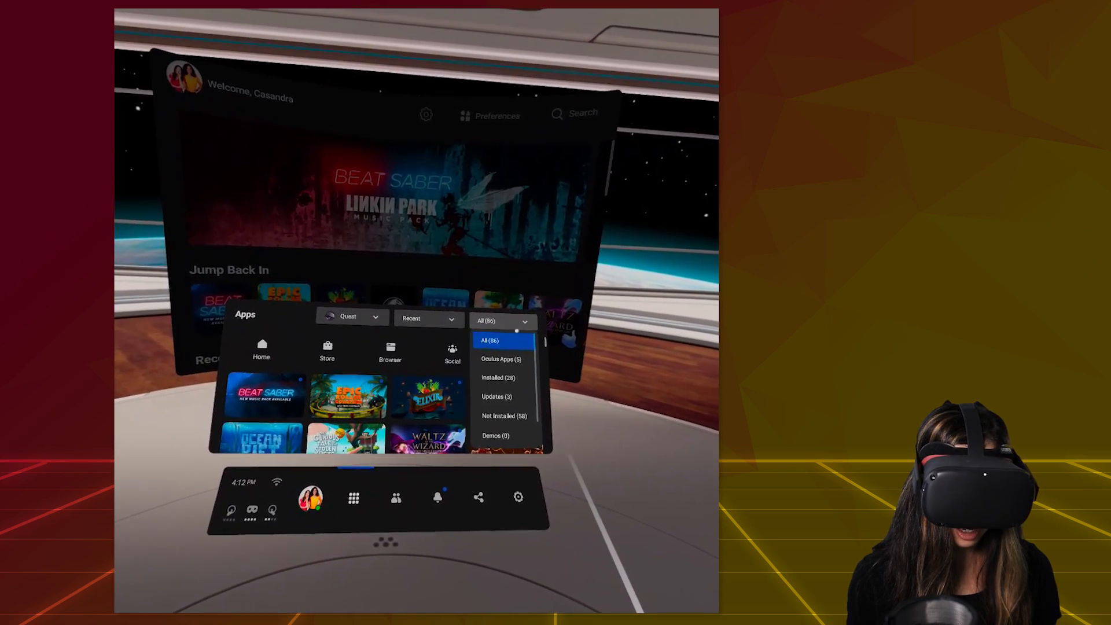
scroll(down, 3)
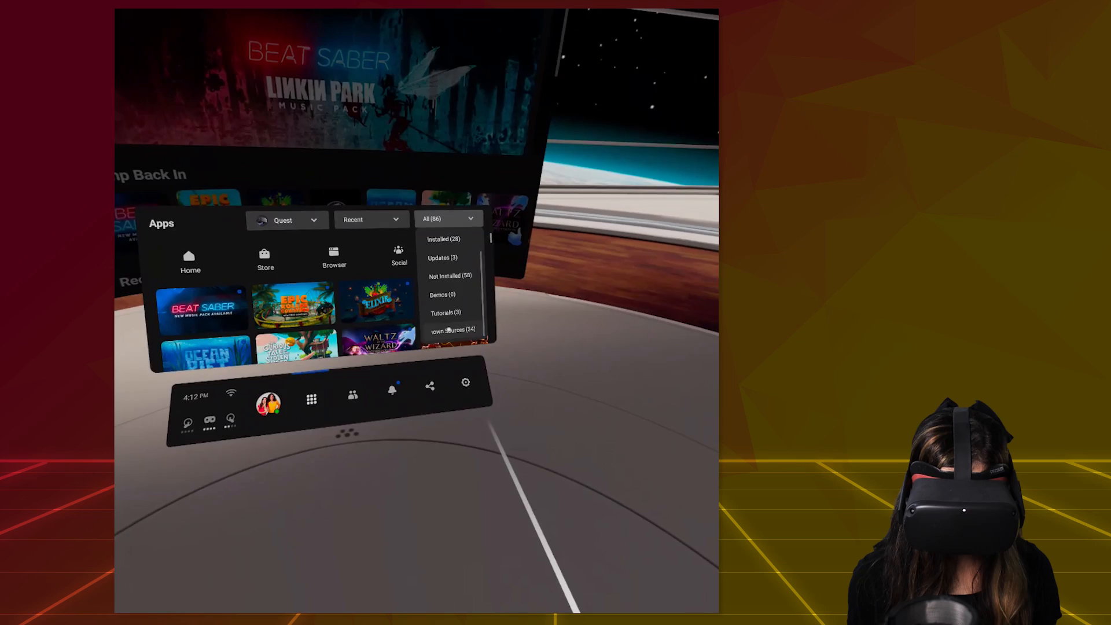
click(447, 330)
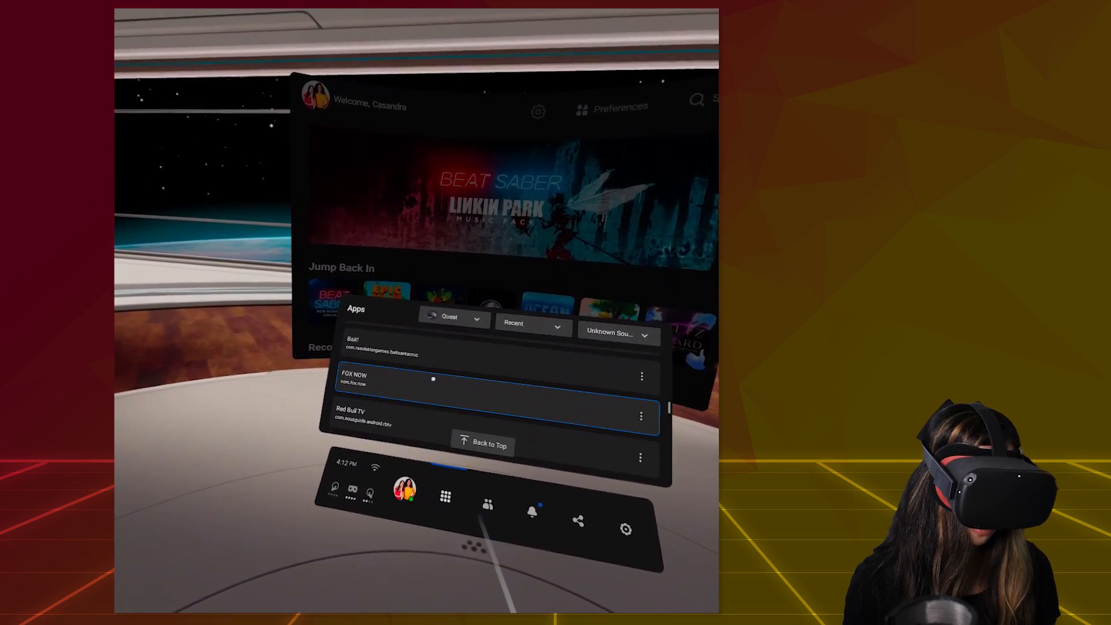
scroll(down, 3)
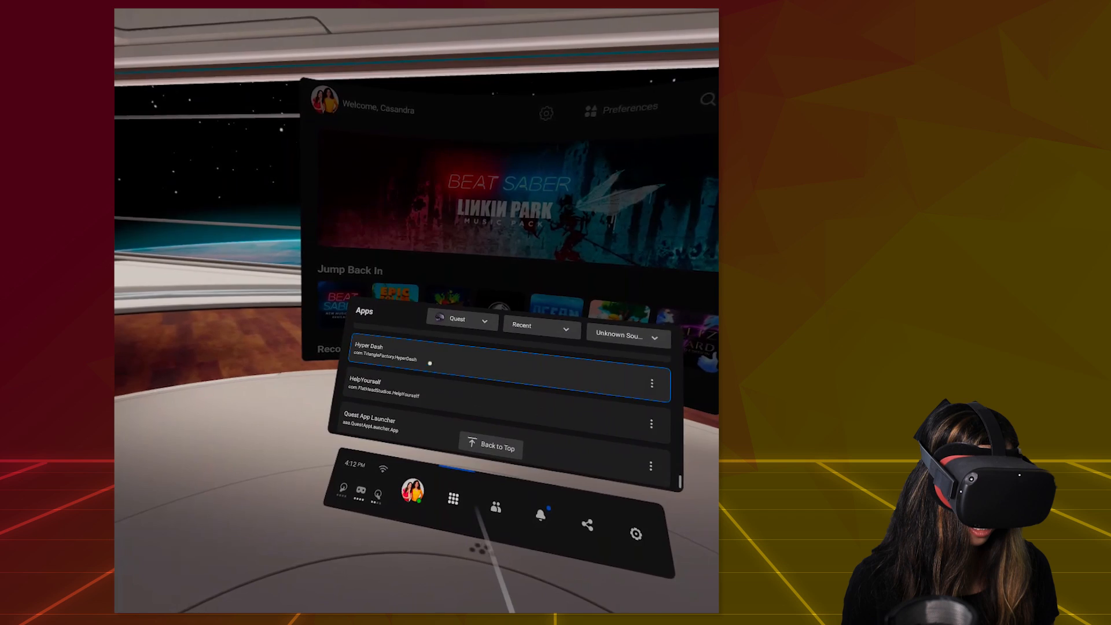